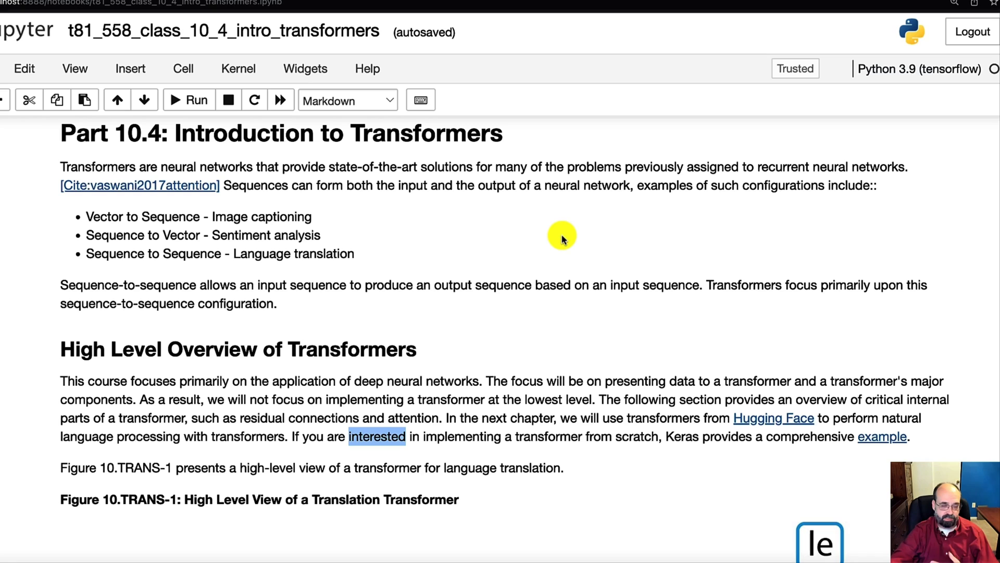
{"action": "mouse_move", "coordinate": [544, 263]}
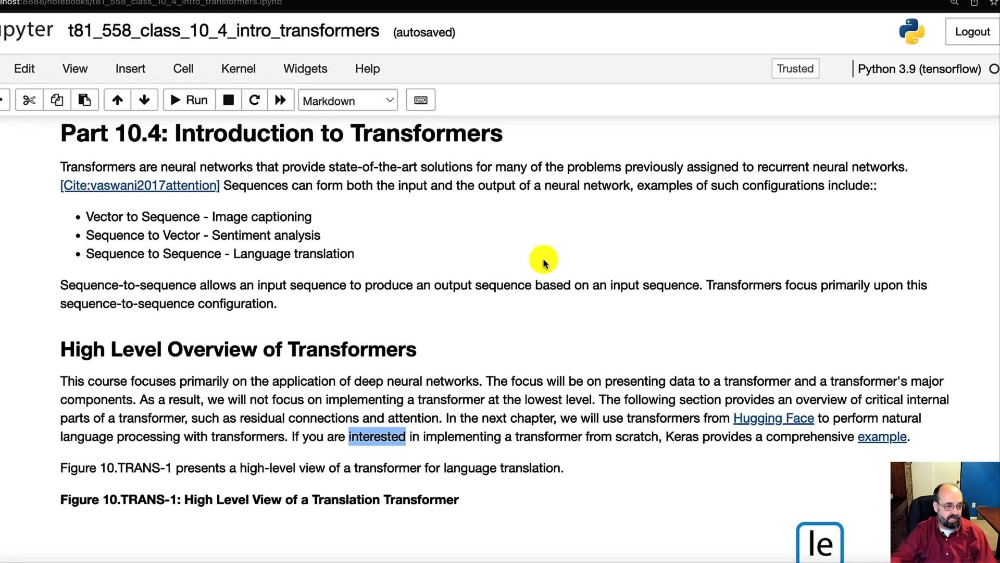
{"action": "mouse_move", "coordinate": [298, 219]}
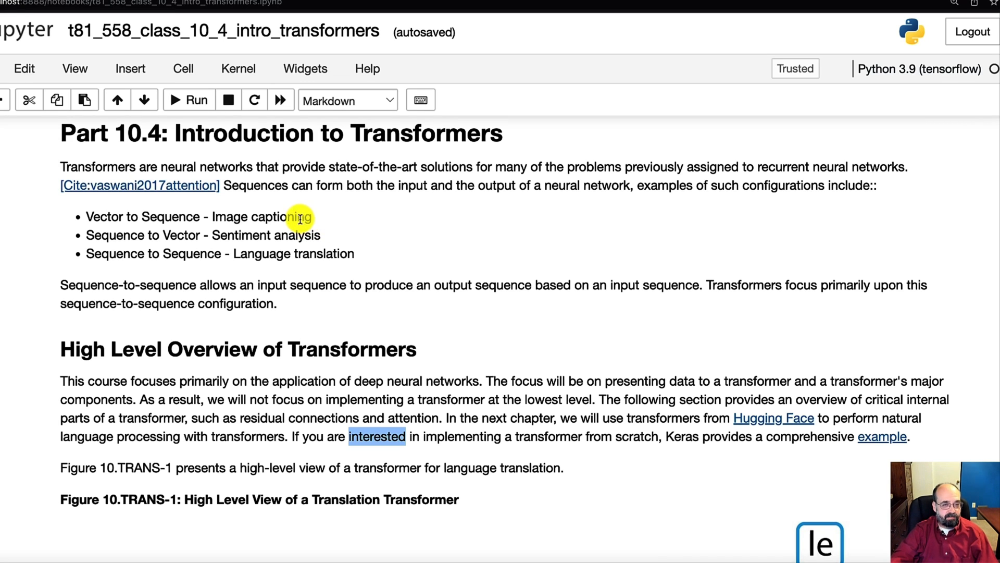
{"action": "mouse_move", "coordinate": [144, 213]}
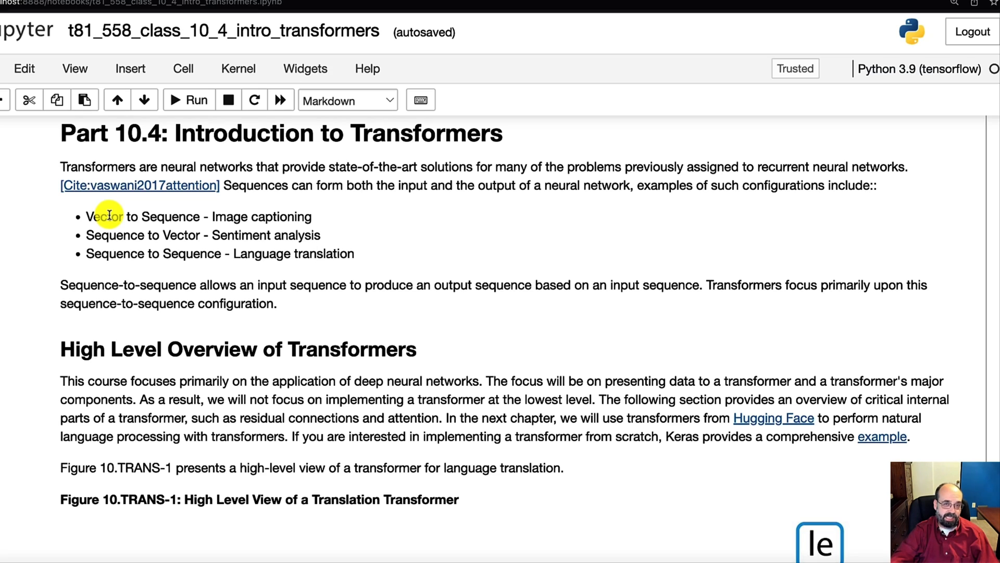
{"action": "mouse_move", "coordinate": [151, 216]}
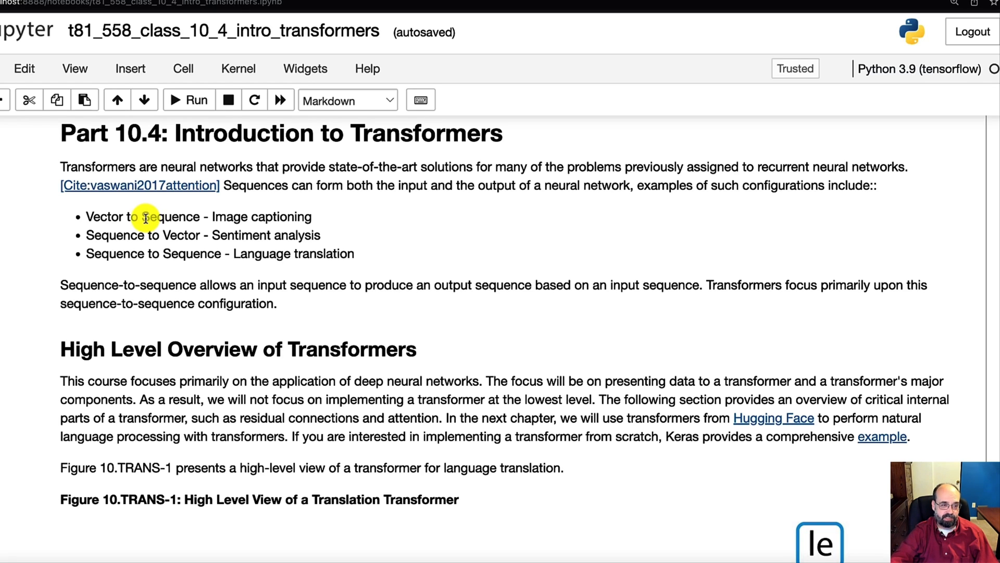
{"action": "mouse_move", "coordinate": [117, 235]}
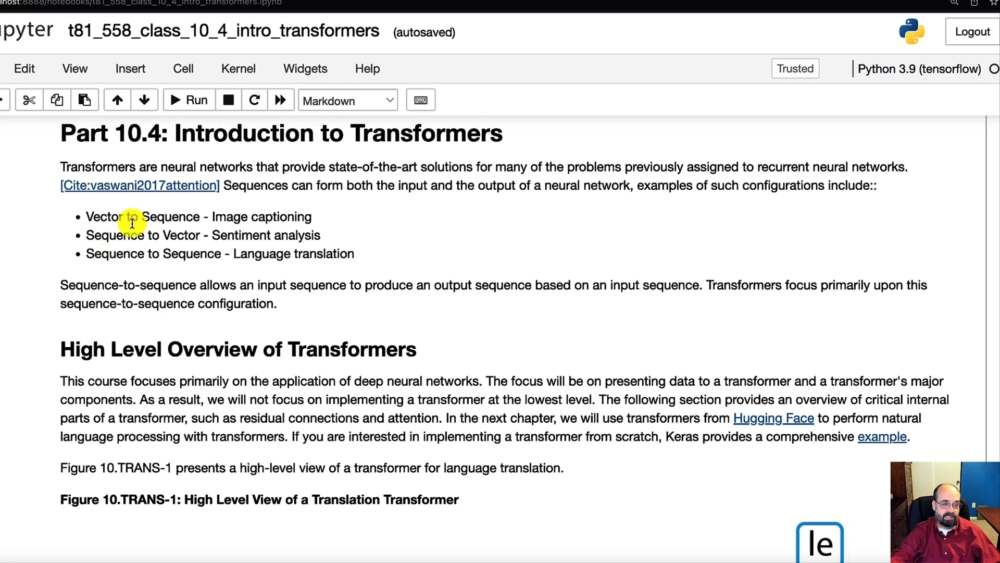
{"action": "mouse_move", "coordinate": [93, 235]}
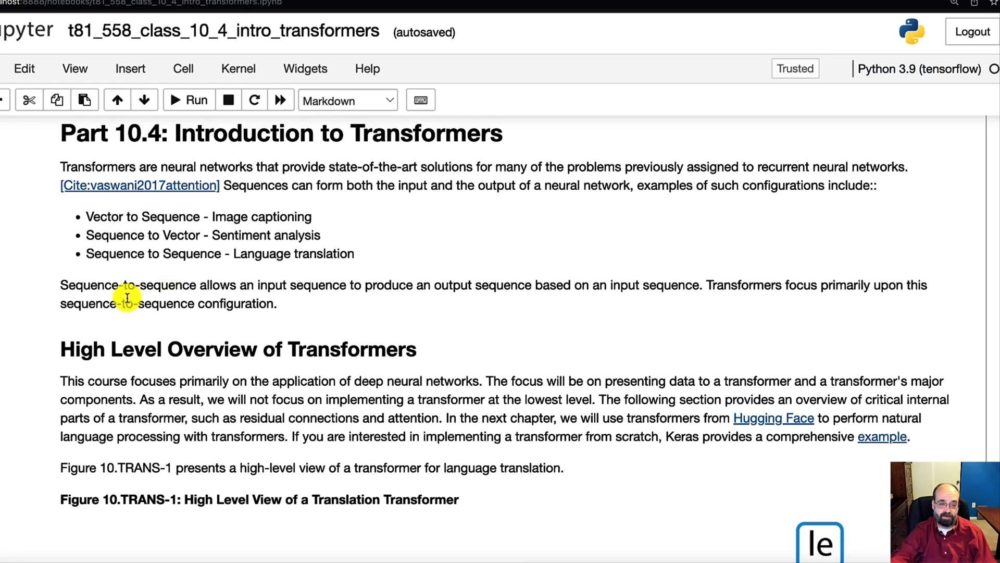
{"action": "scroll", "scroll_direction": "down", "scroll_amount": 3}
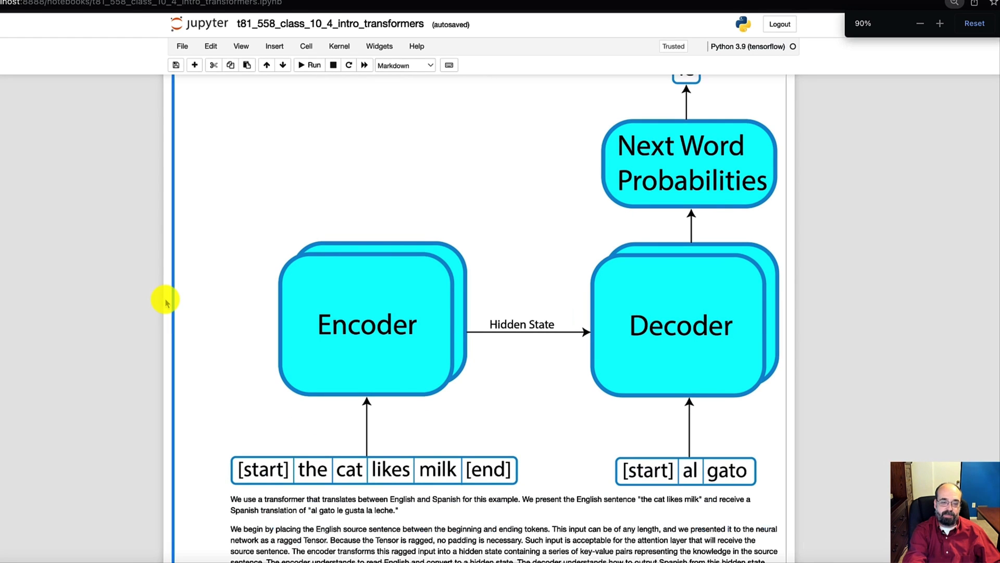
{"action": "mouse_move", "coordinate": [165, 359]}
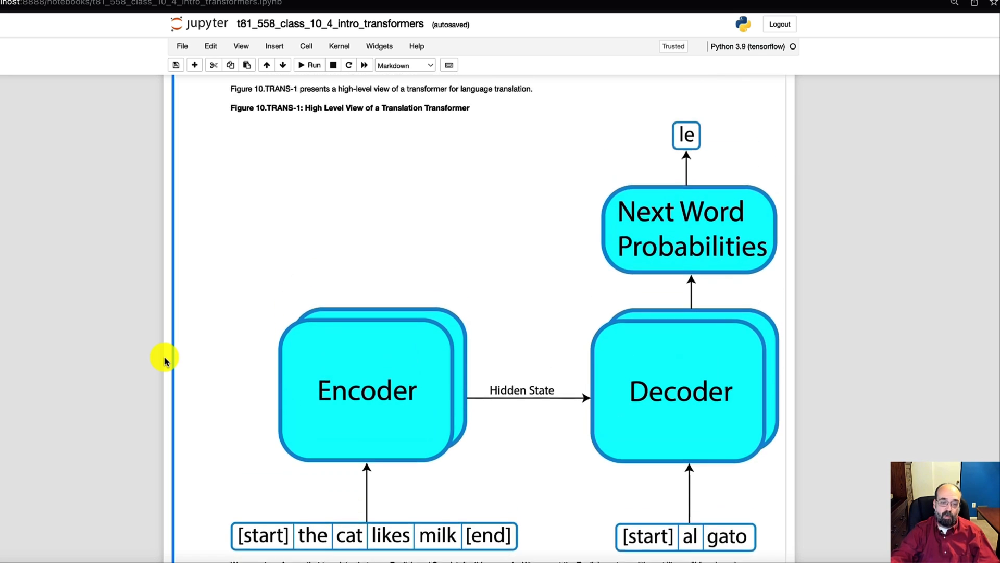
{"action": "scroll", "scroll_direction": "up", "scroll_amount": 3}
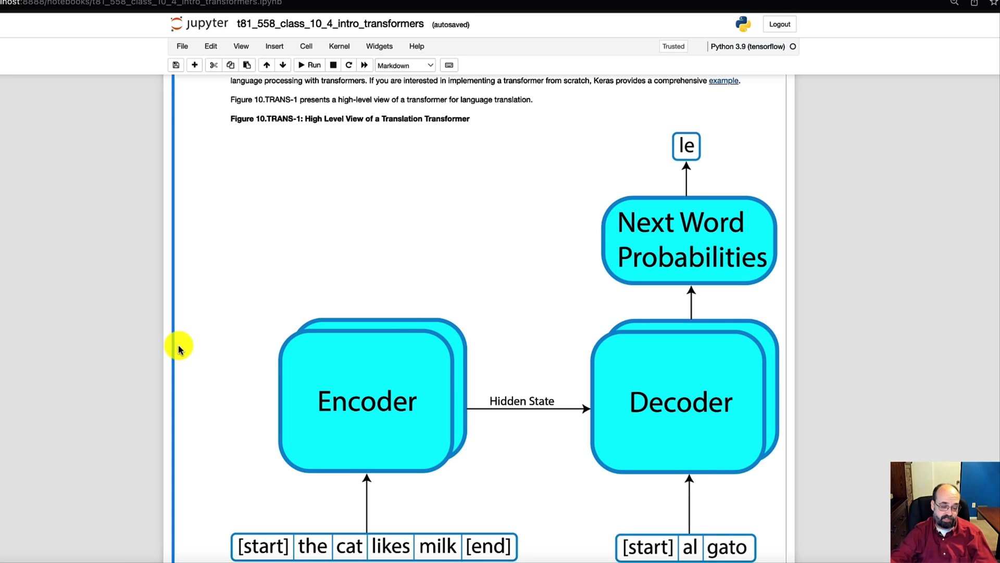
{"action": "mouse_move", "coordinate": [179, 337]}
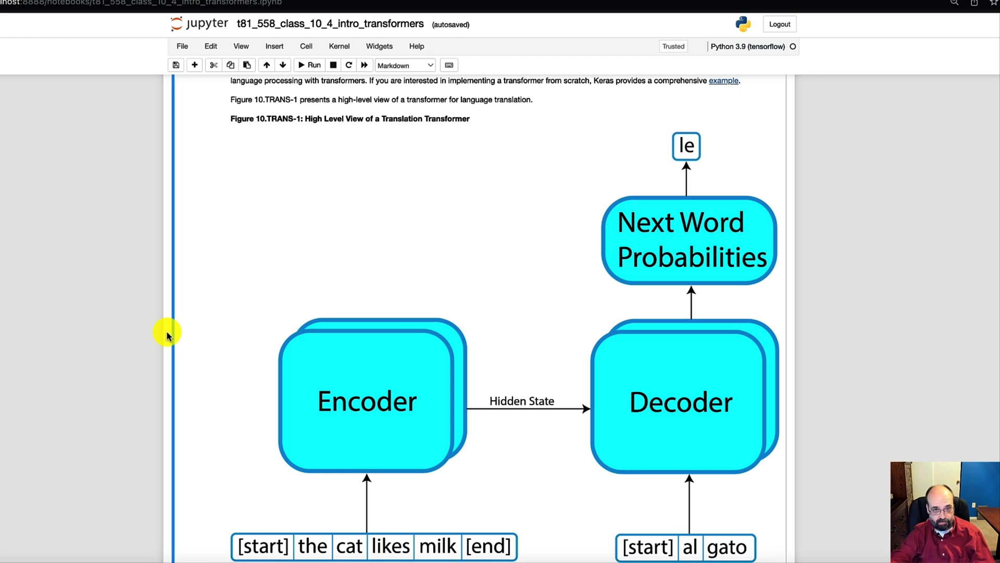
{"action": "mouse_move", "coordinate": [232, 441]}
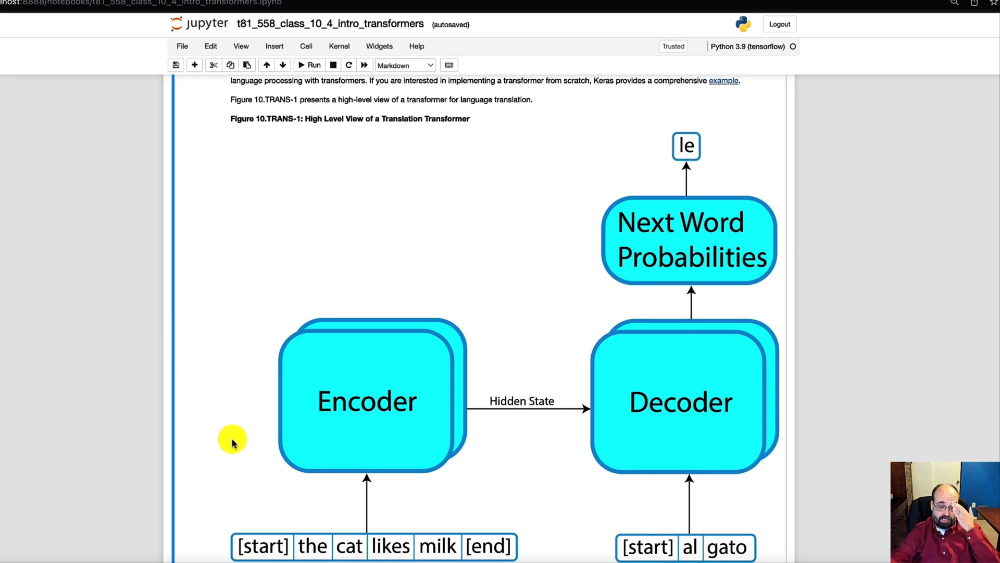
{"action": "mouse_move", "coordinate": [261, 528]}
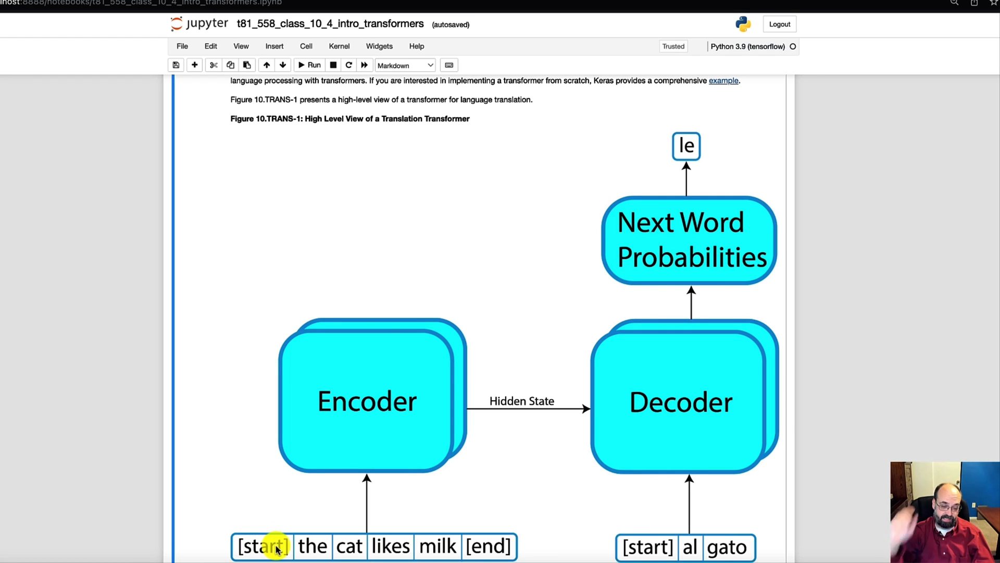
{"action": "mouse_move", "coordinate": [488, 546]}
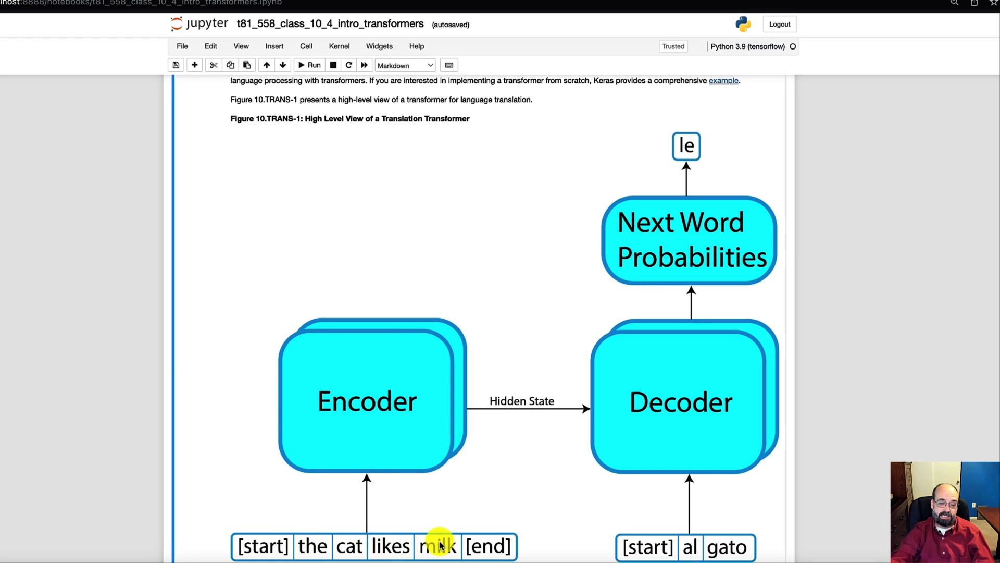
{"action": "mouse_move", "coordinate": [437, 546]}
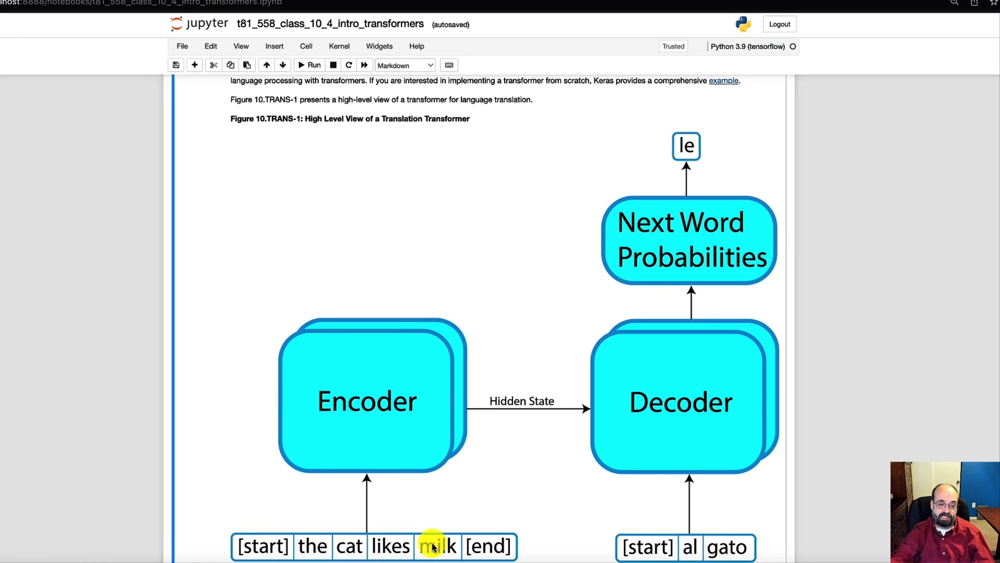
{"action": "mouse_move", "coordinate": [536, 305]}
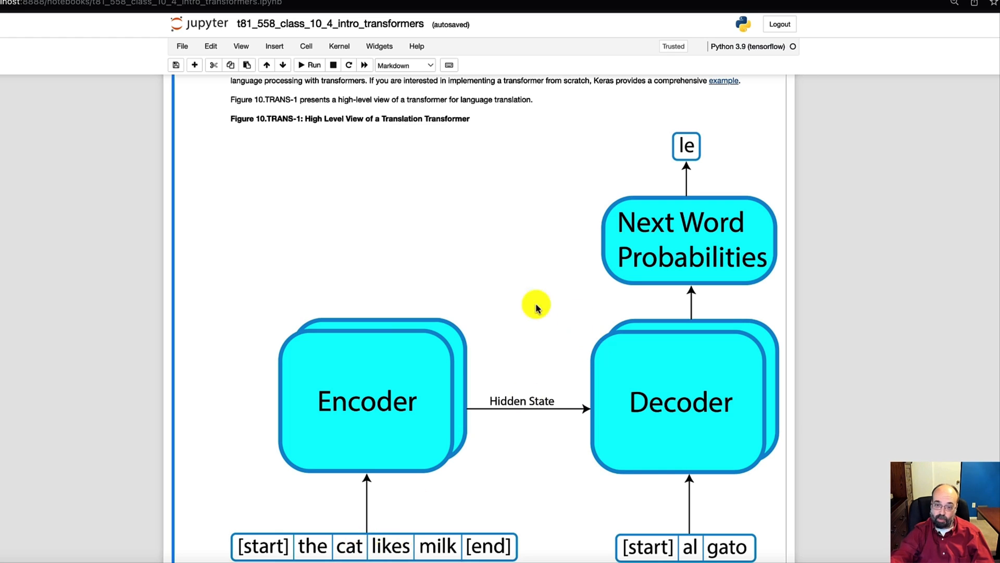
{"action": "mouse_move", "coordinate": [369, 427]}
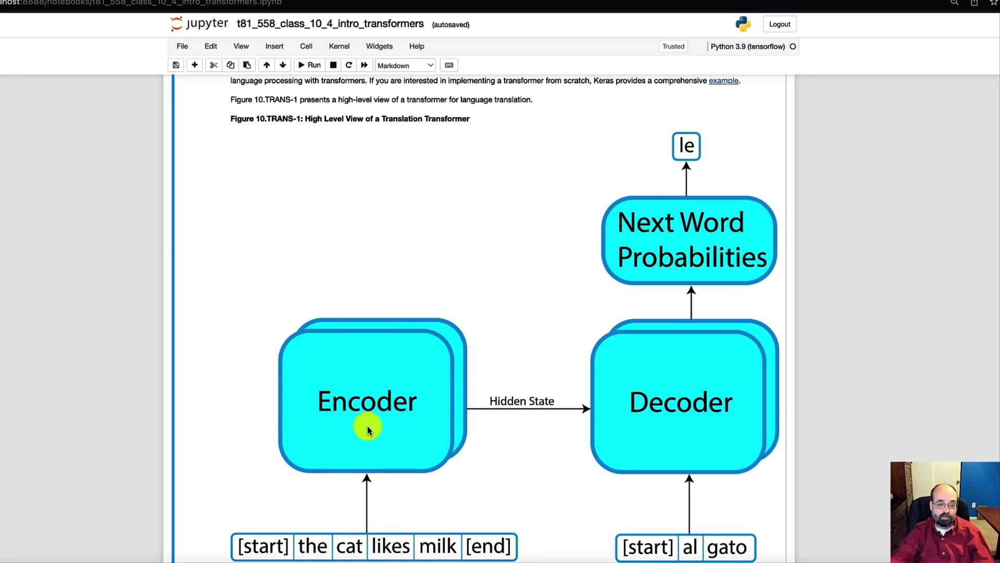
{"action": "mouse_move", "coordinate": [424, 499]}
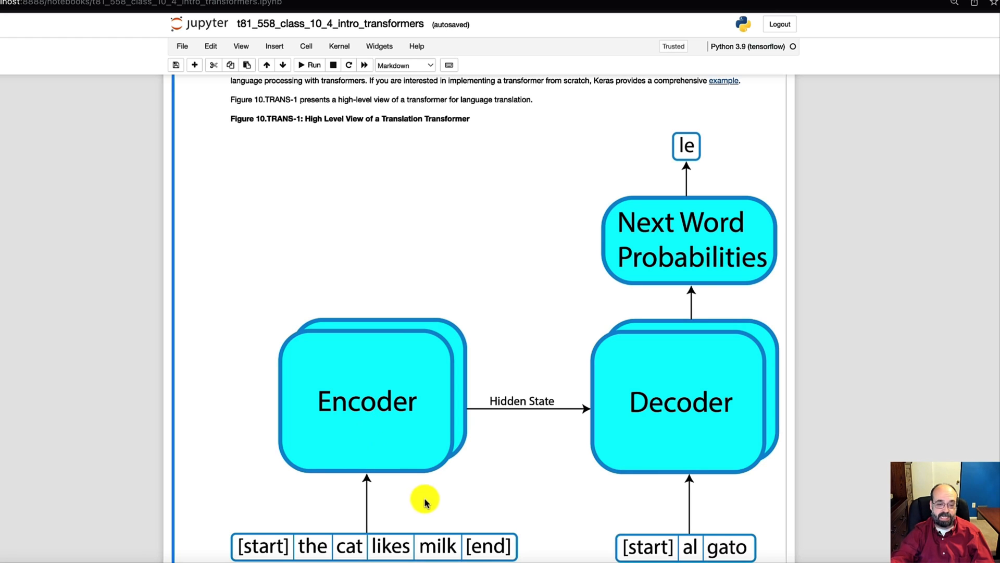
{"action": "mouse_move", "coordinate": [235, 536]}
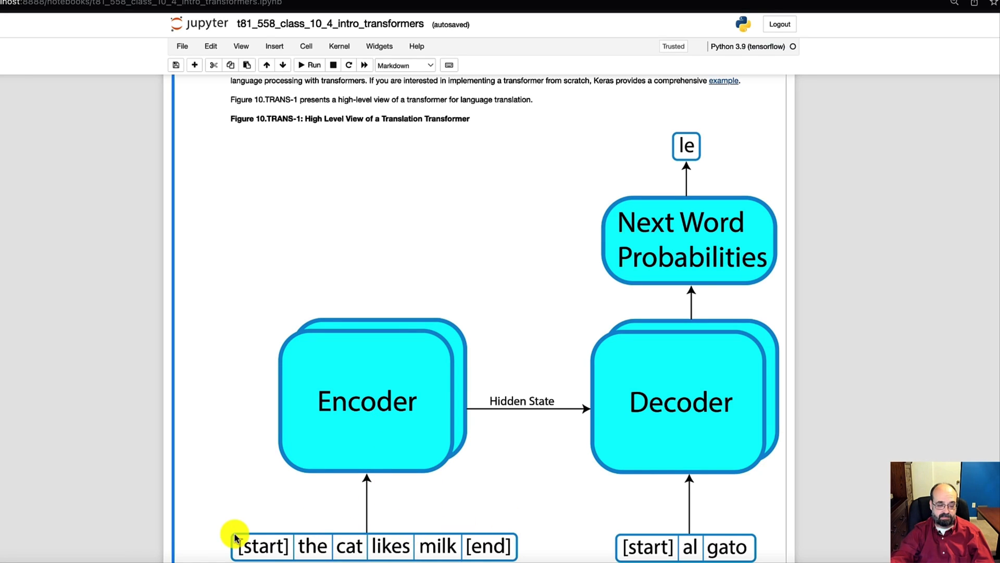
{"action": "mouse_move", "coordinate": [435, 536]}
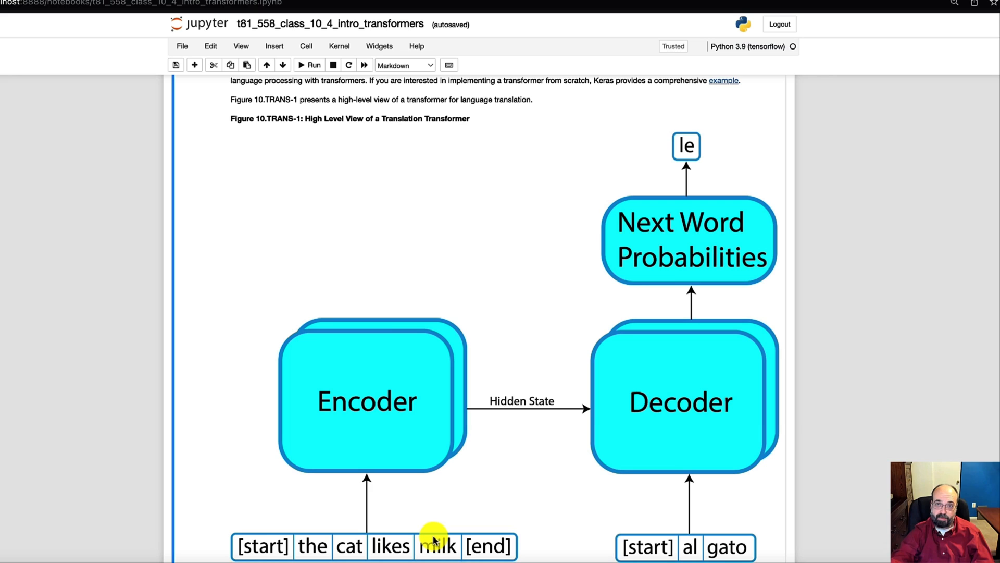
{"action": "mouse_move", "coordinate": [380, 438]}
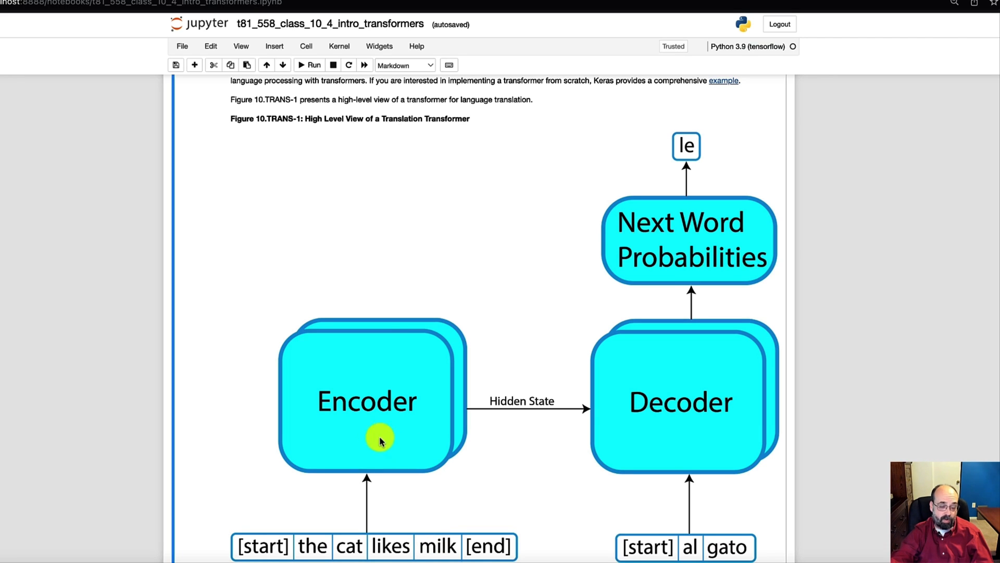
{"action": "mouse_move", "coordinate": [370, 455]}
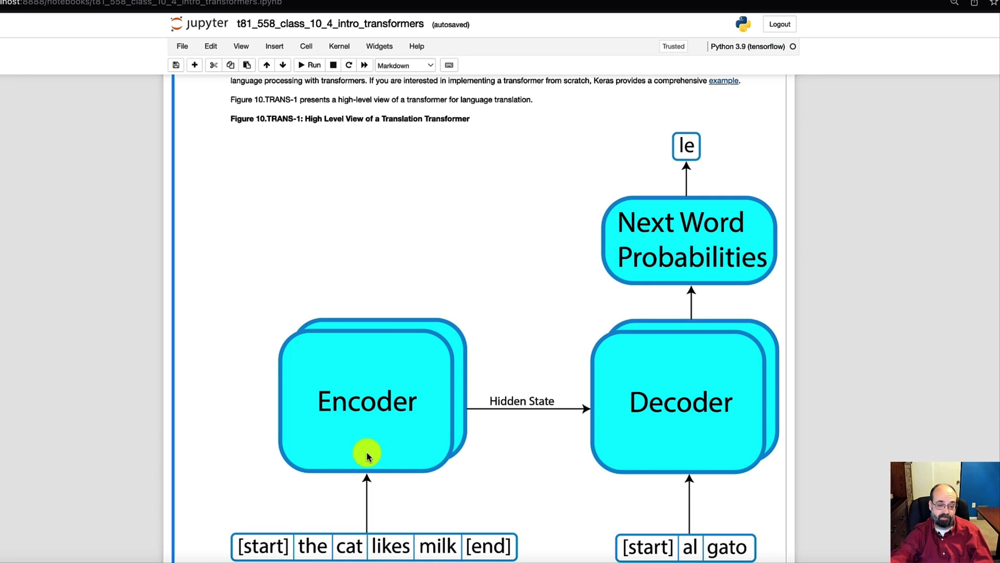
{"action": "mouse_move", "coordinate": [343, 457]}
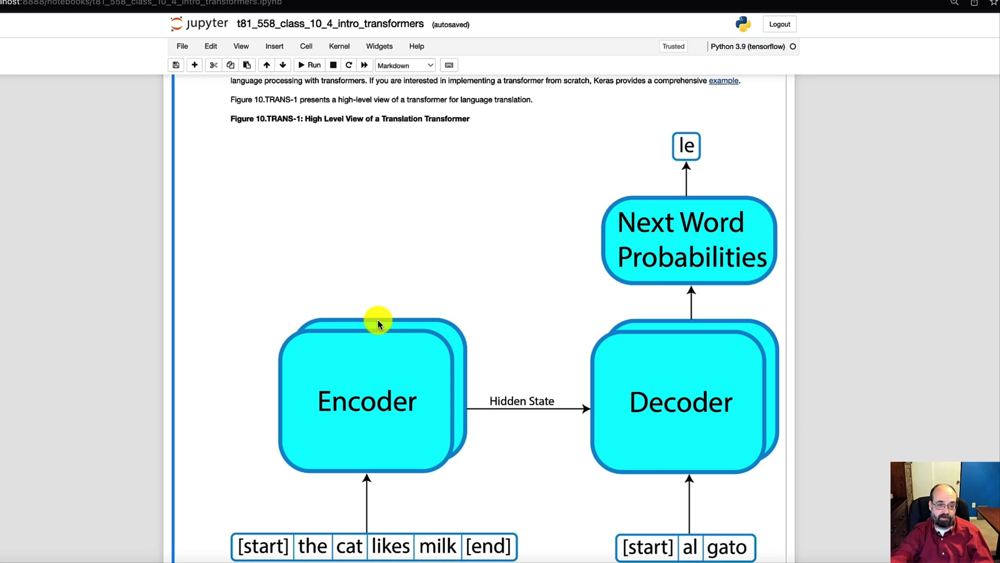
{"action": "mouse_move", "coordinate": [376, 335]}
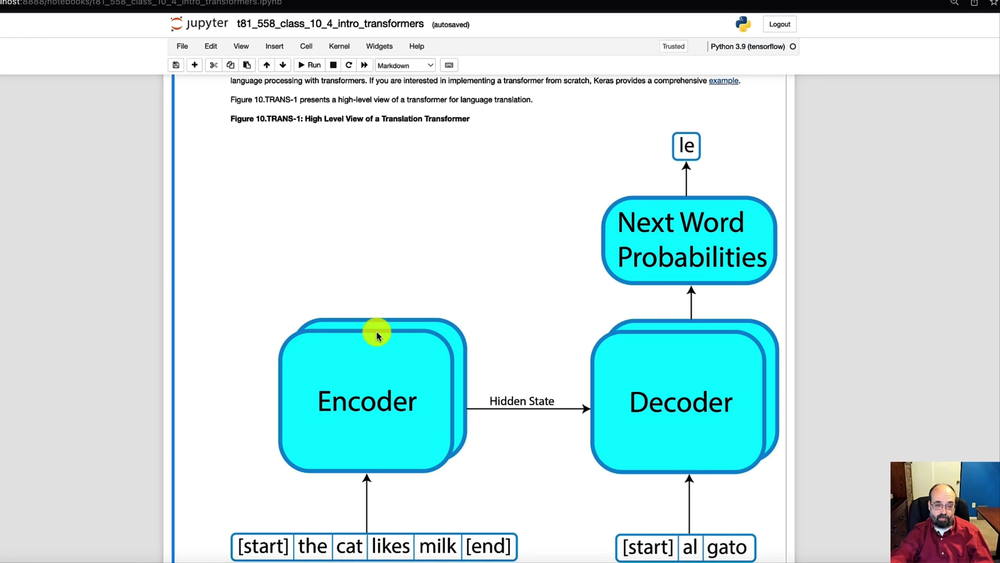
{"action": "mouse_move", "coordinate": [383, 413]}
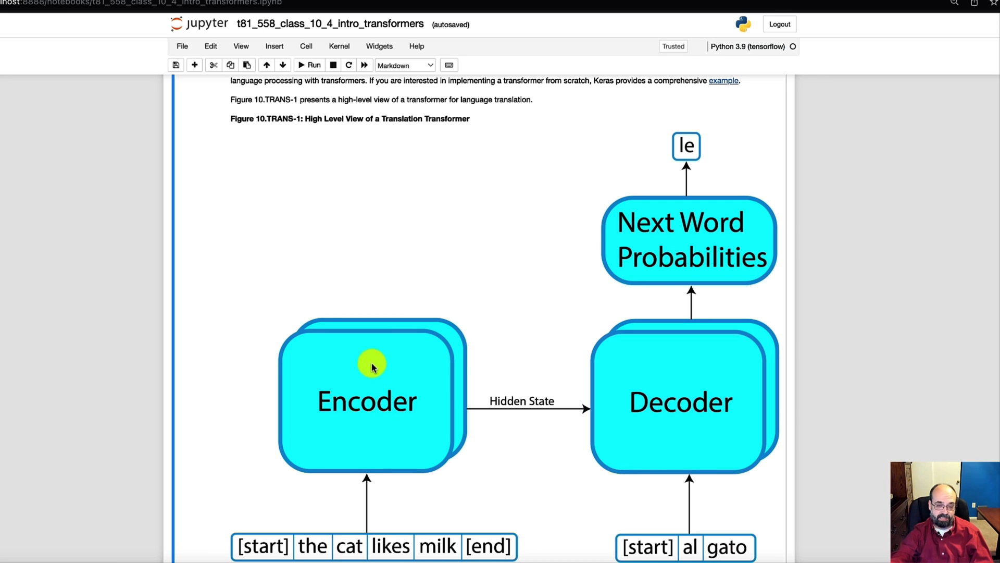
{"action": "mouse_move", "coordinate": [370, 364]}
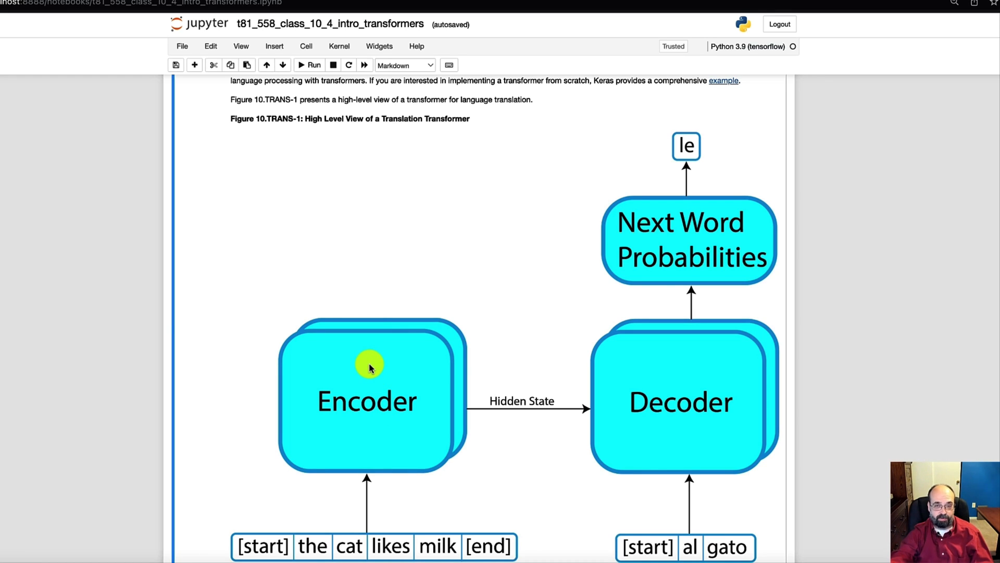
{"action": "mouse_move", "coordinate": [475, 408]}
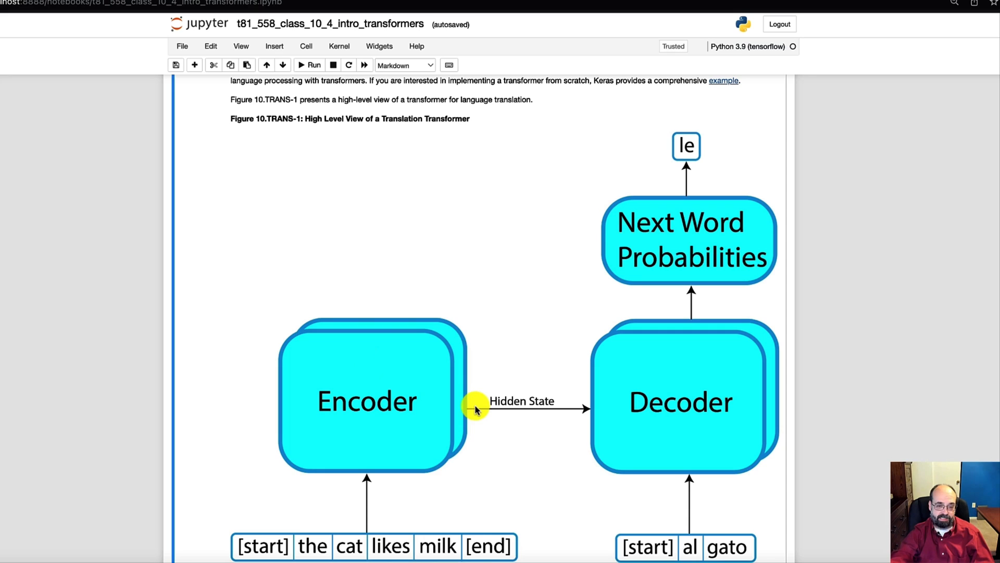
{"action": "mouse_move", "coordinate": [409, 472]}
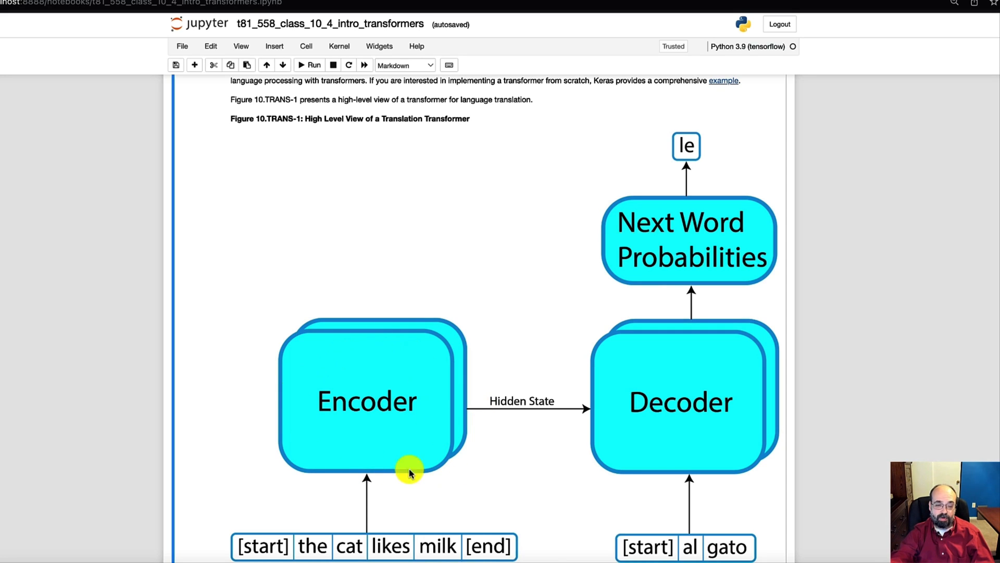
{"action": "mouse_move", "coordinate": [329, 543]}
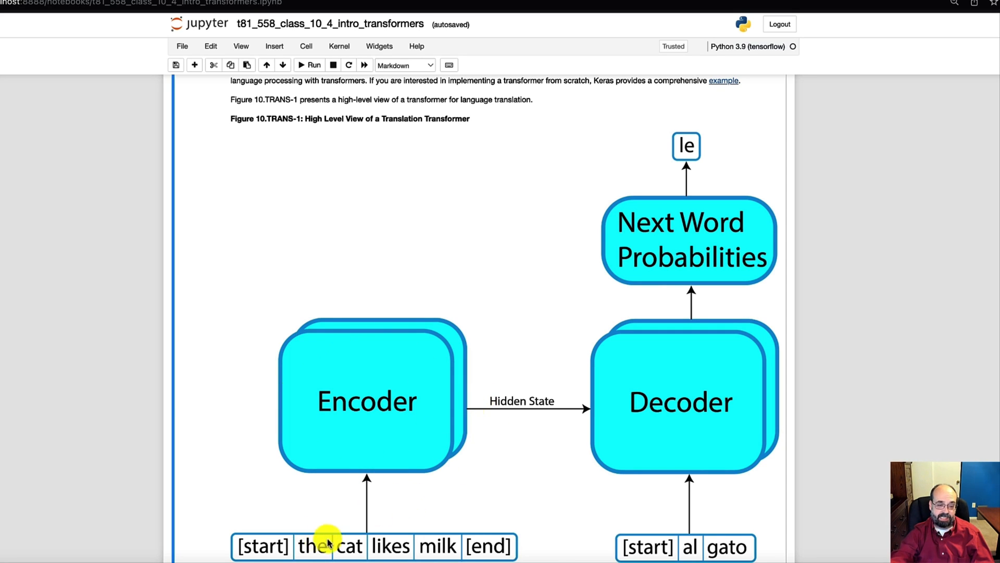
{"action": "mouse_move", "coordinate": [554, 375]}
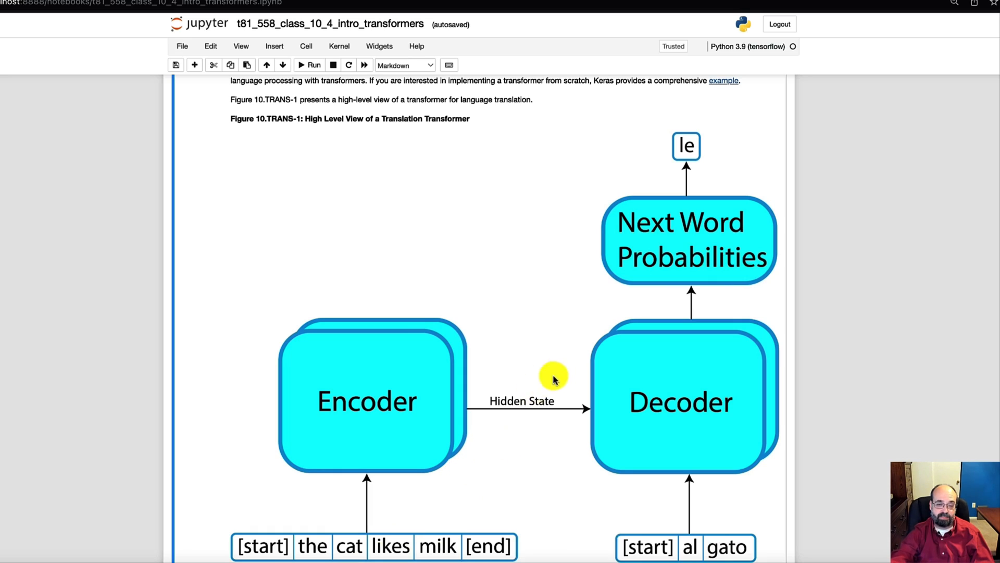
{"action": "mouse_move", "coordinate": [500, 419]}
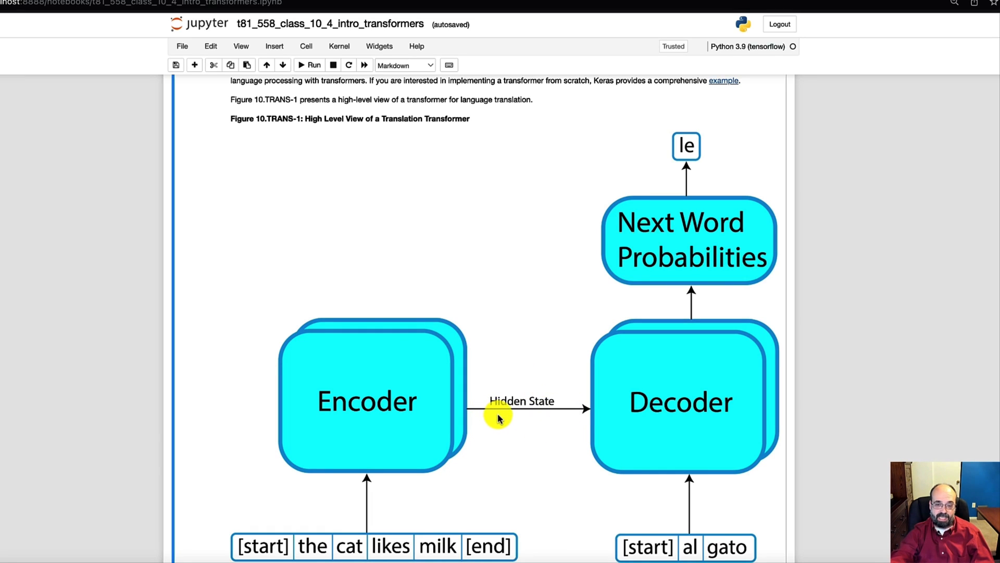
{"action": "mouse_move", "coordinate": [492, 421]}
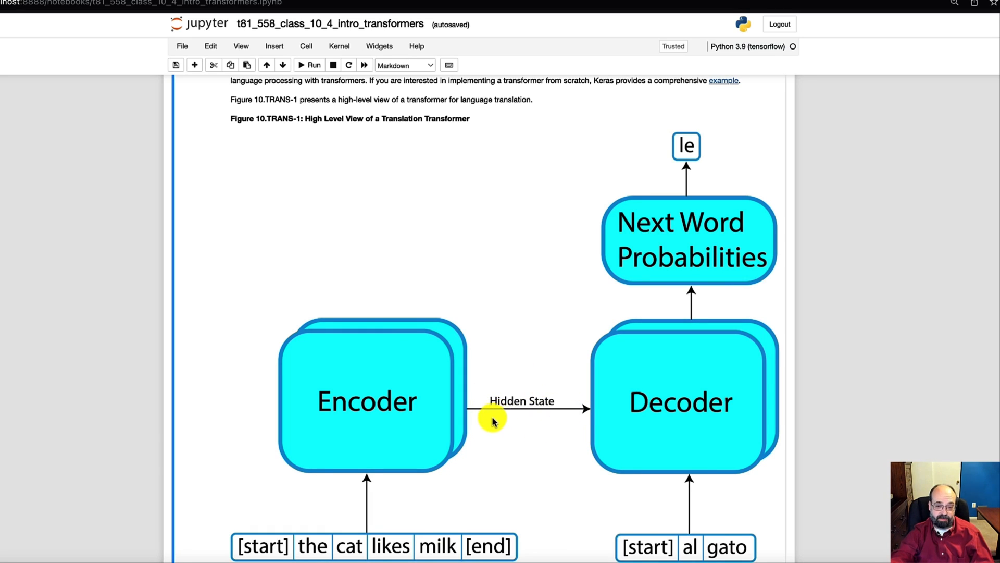
{"action": "mouse_move", "coordinate": [707, 394]}
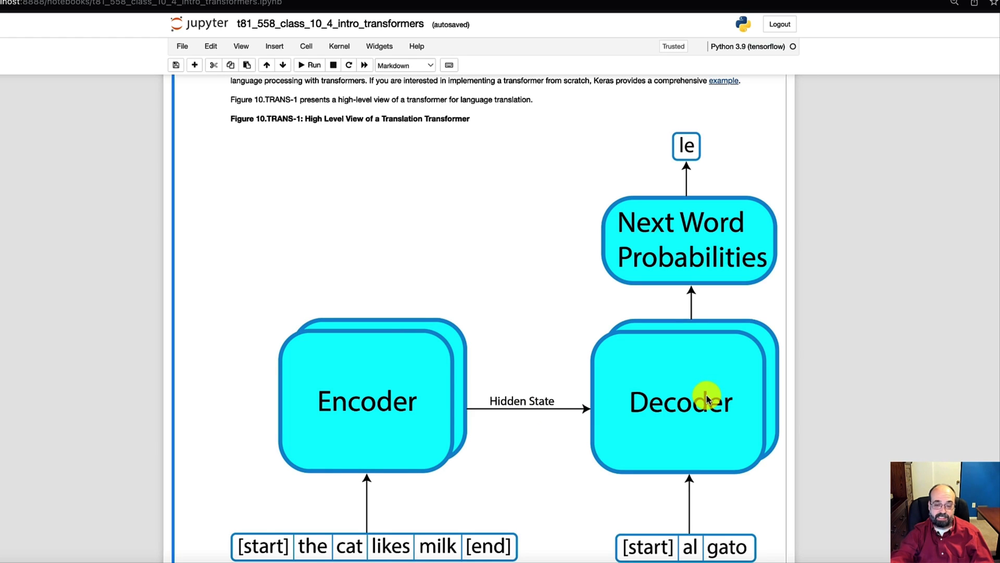
{"action": "mouse_move", "coordinate": [486, 336]}
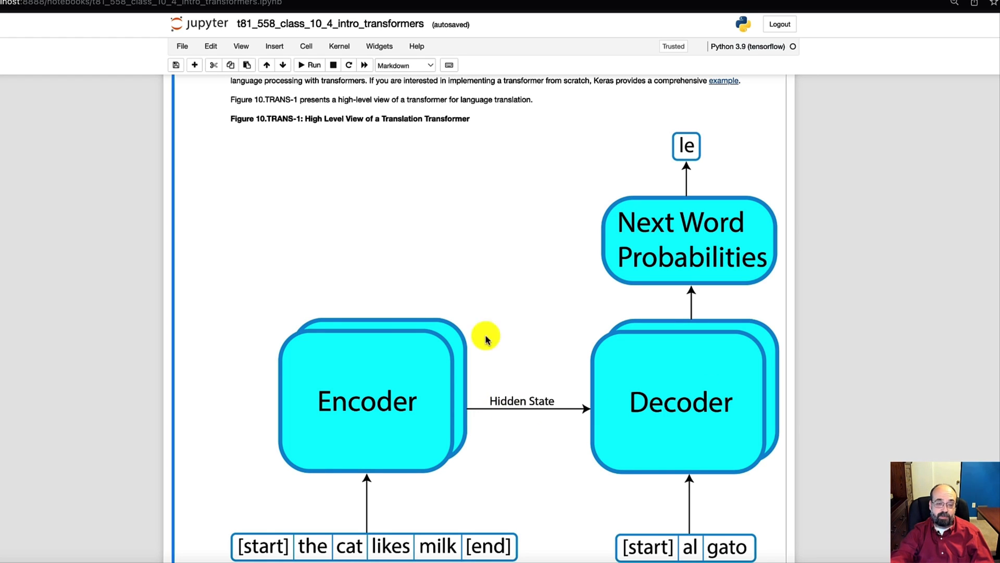
{"action": "mouse_move", "coordinate": [477, 417]}
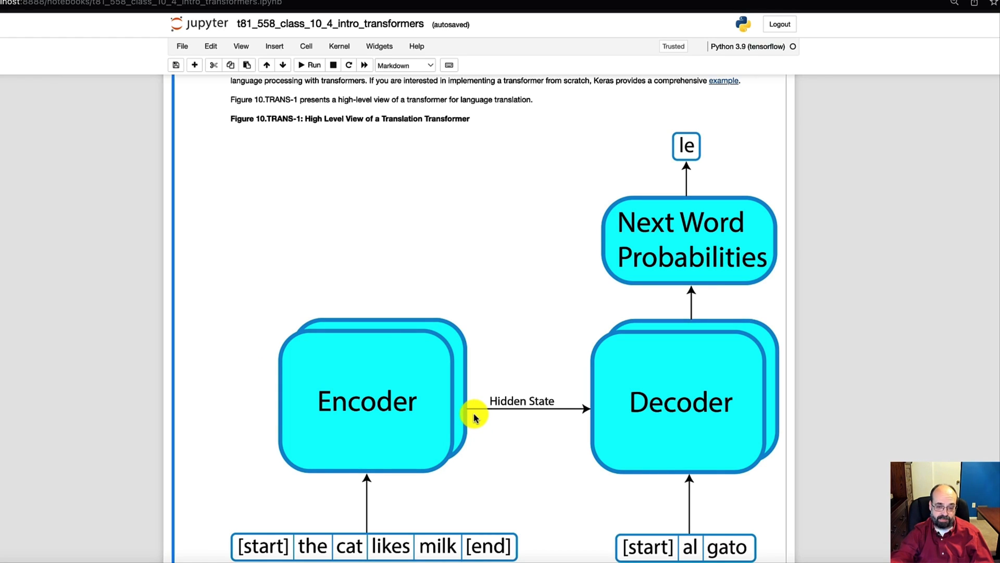
{"action": "mouse_move", "coordinate": [463, 415]}
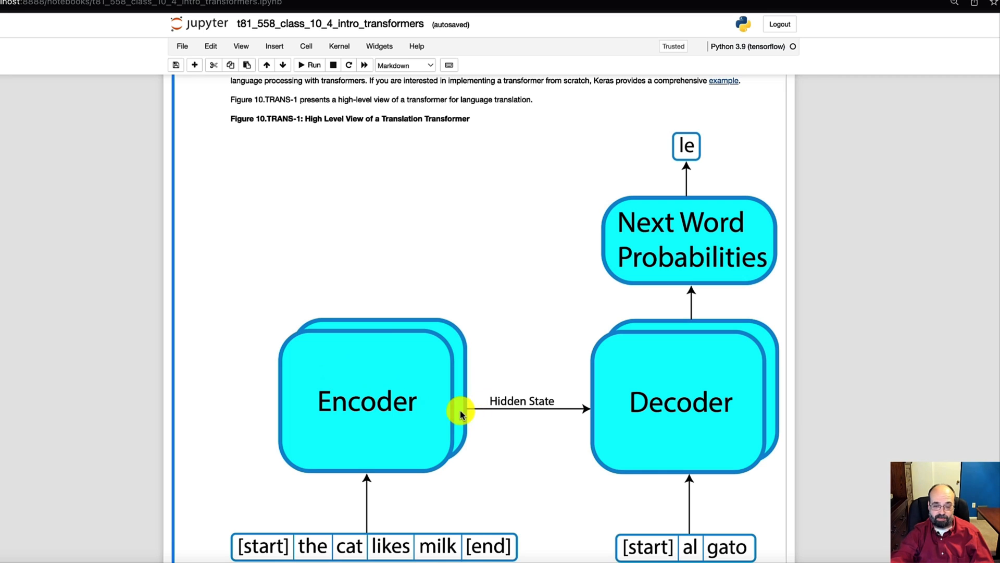
{"action": "mouse_move", "coordinate": [638, 390]}
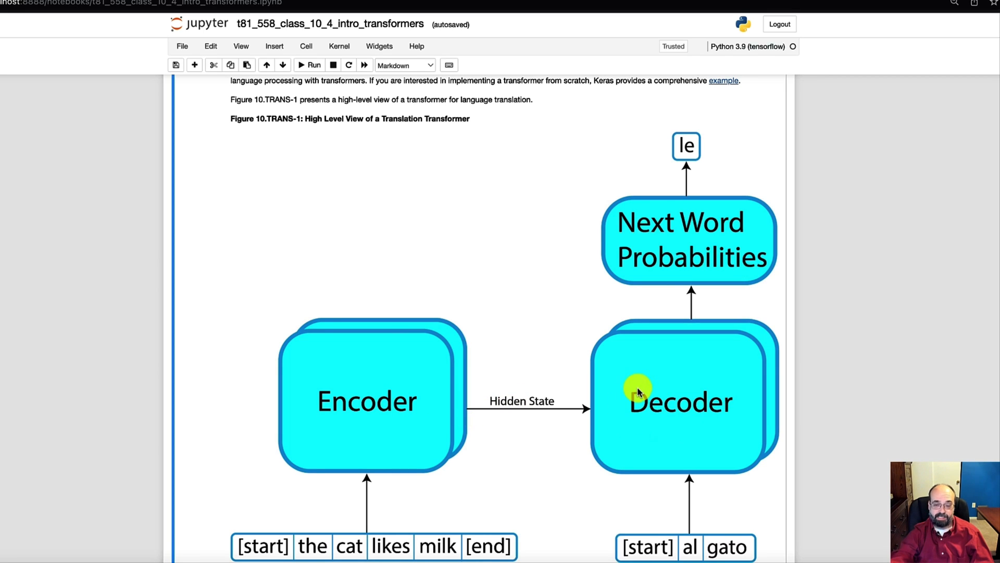
{"action": "mouse_move", "coordinate": [646, 546]}
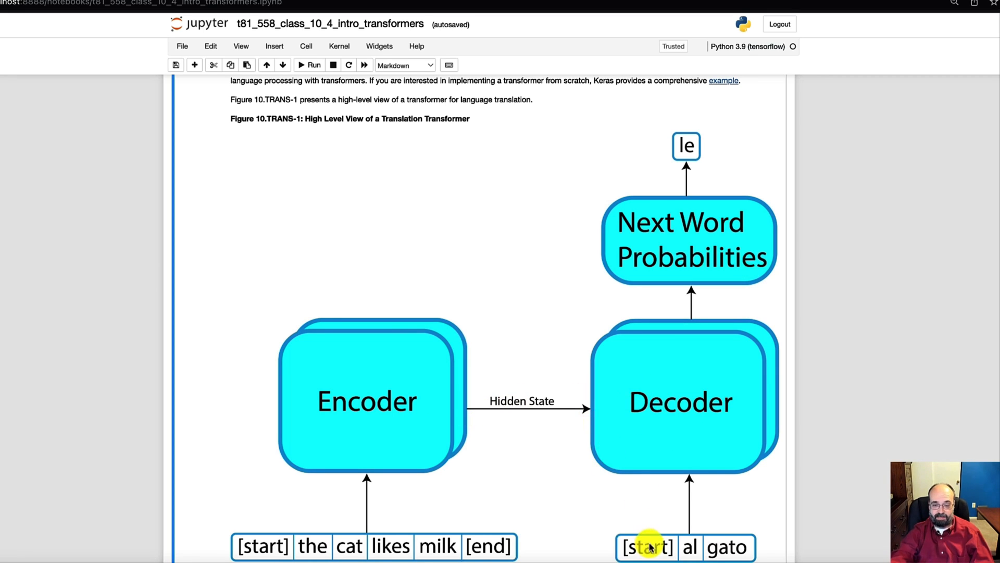
{"action": "mouse_move", "coordinate": [480, 498]}
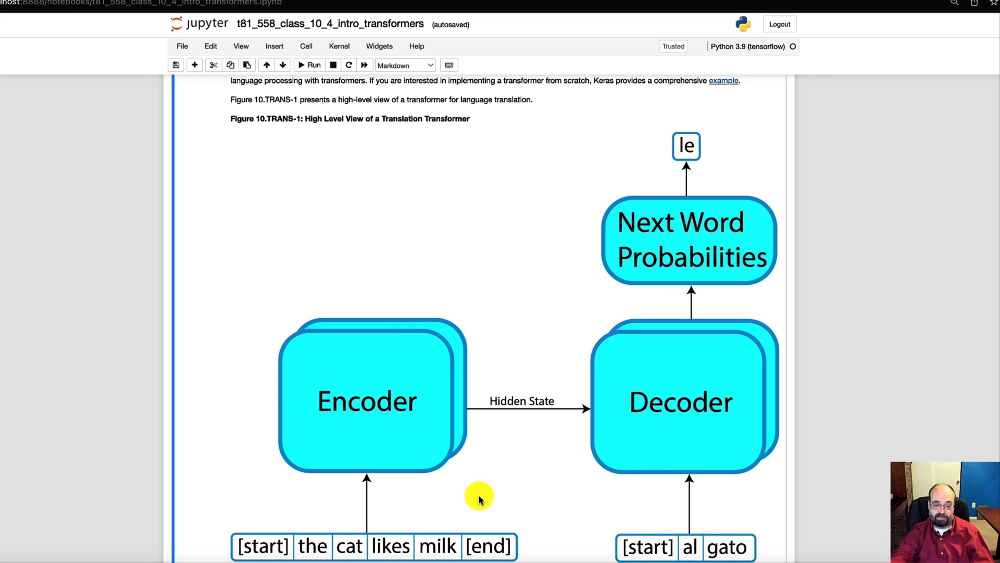
{"action": "mouse_move", "coordinate": [521, 401]}
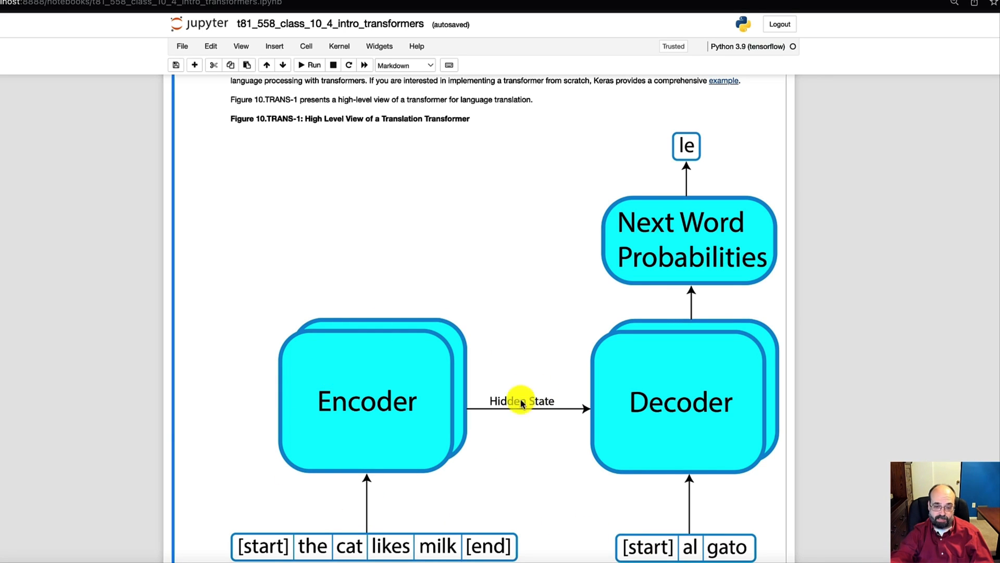
{"action": "mouse_move", "coordinate": [631, 405]}
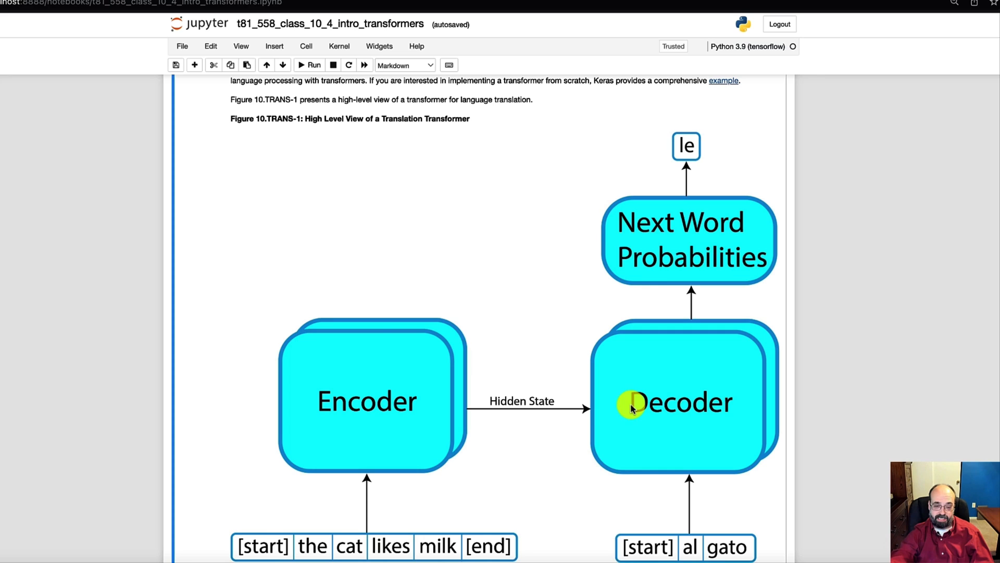
{"action": "mouse_move", "coordinate": [422, 406]}
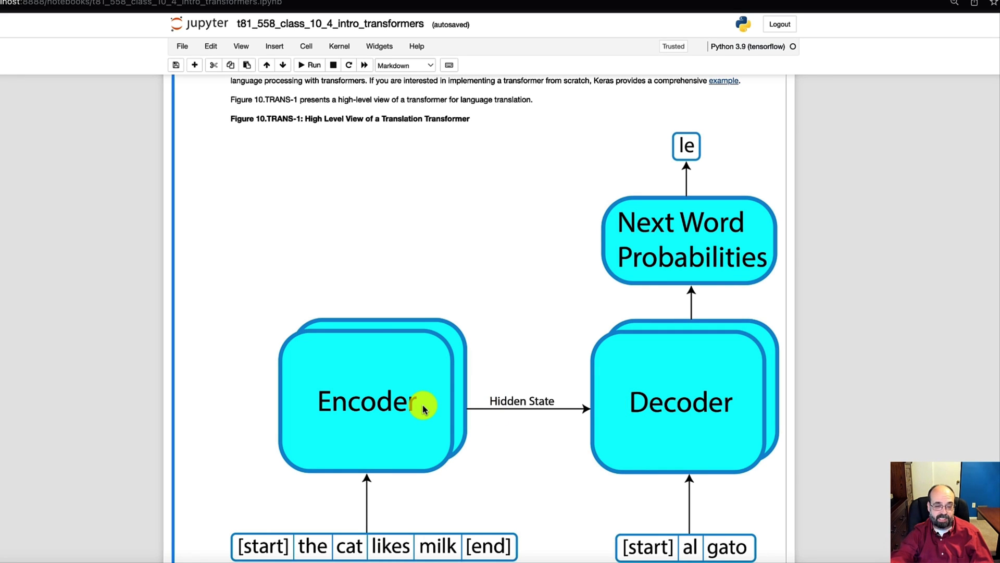
{"action": "mouse_move", "coordinate": [405, 447]}
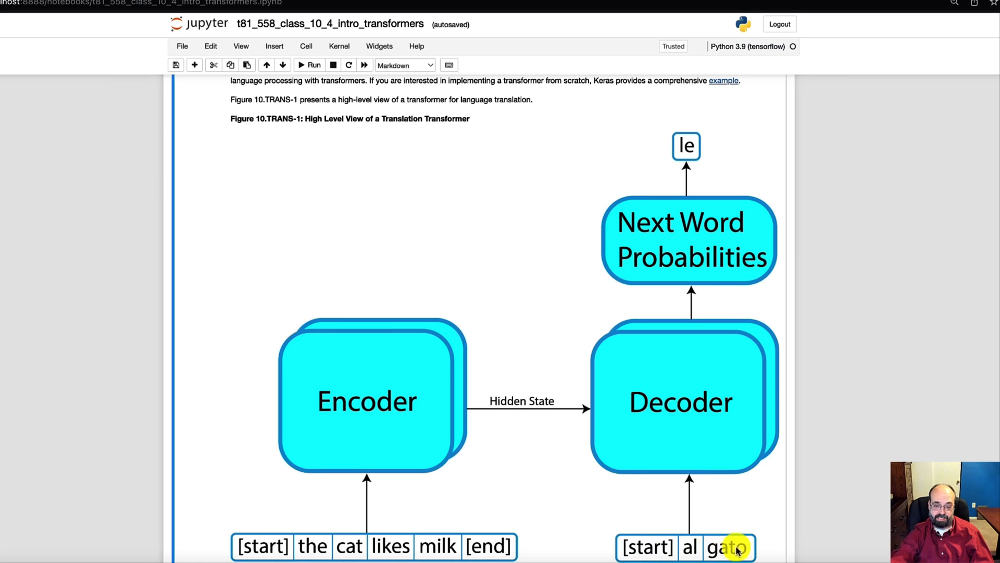
{"action": "mouse_move", "coordinate": [702, 531]}
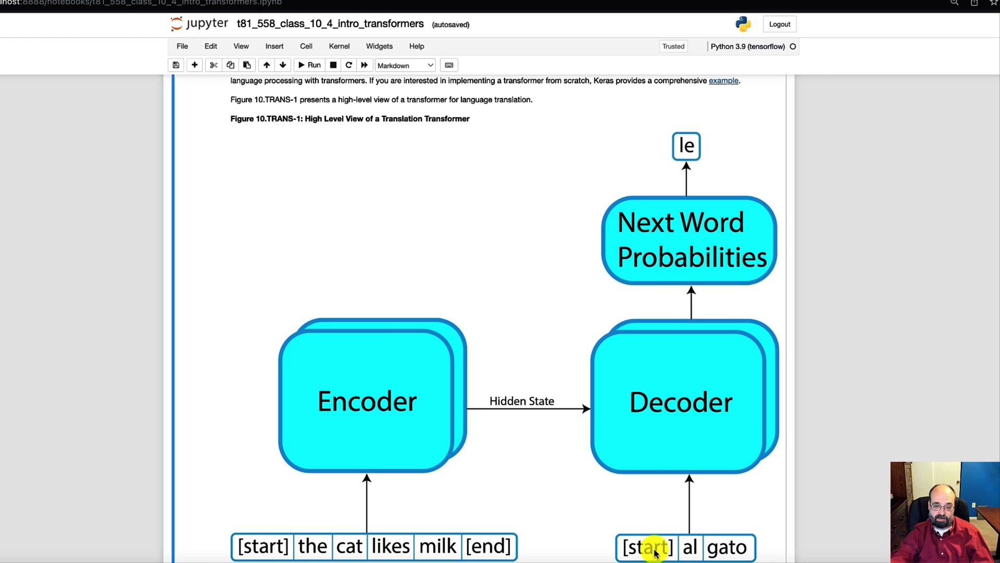
{"action": "mouse_move", "coordinate": [673, 396]}
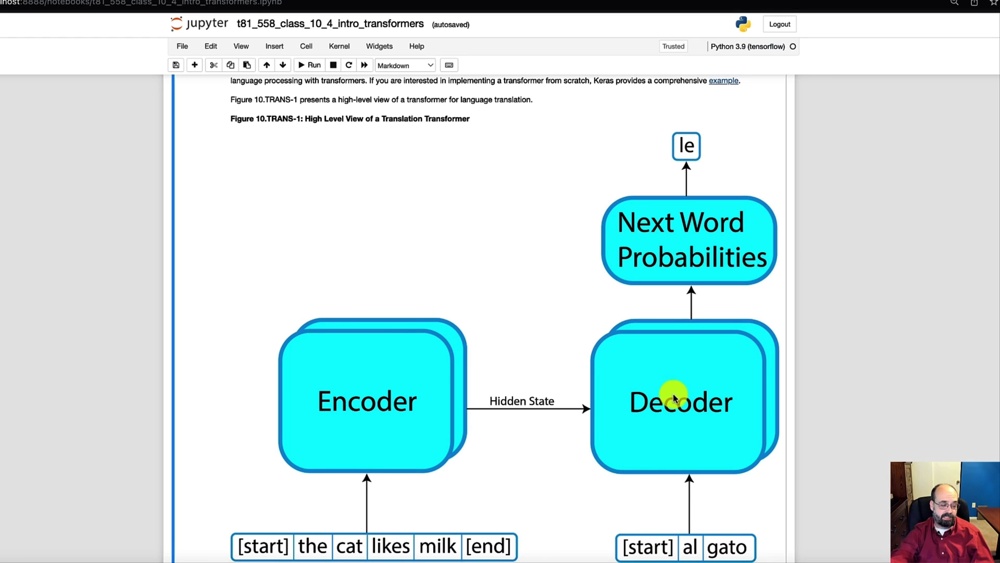
{"action": "mouse_move", "coordinate": [523, 401]}
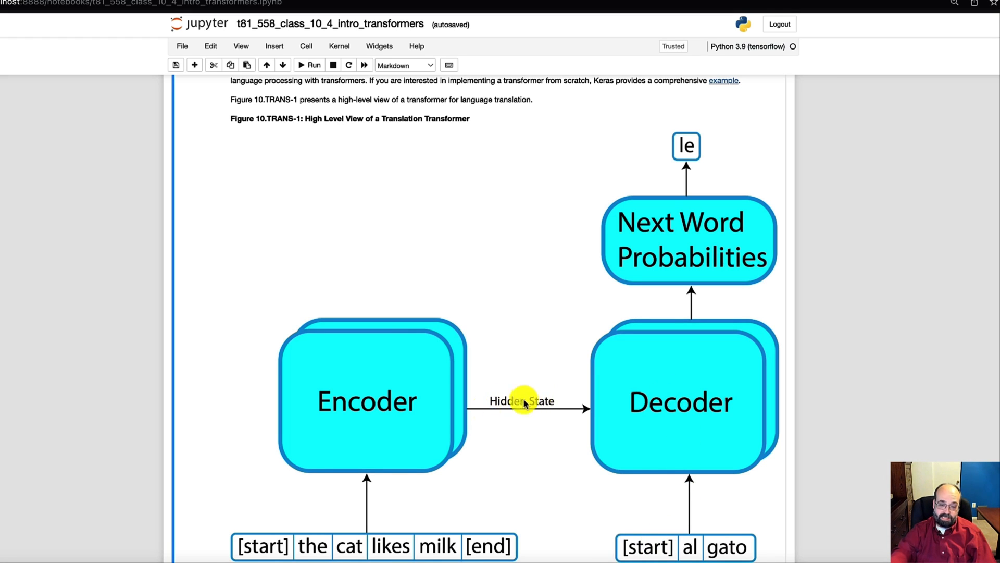
{"action": "mouse_move", "coordinate": [486, 417]}
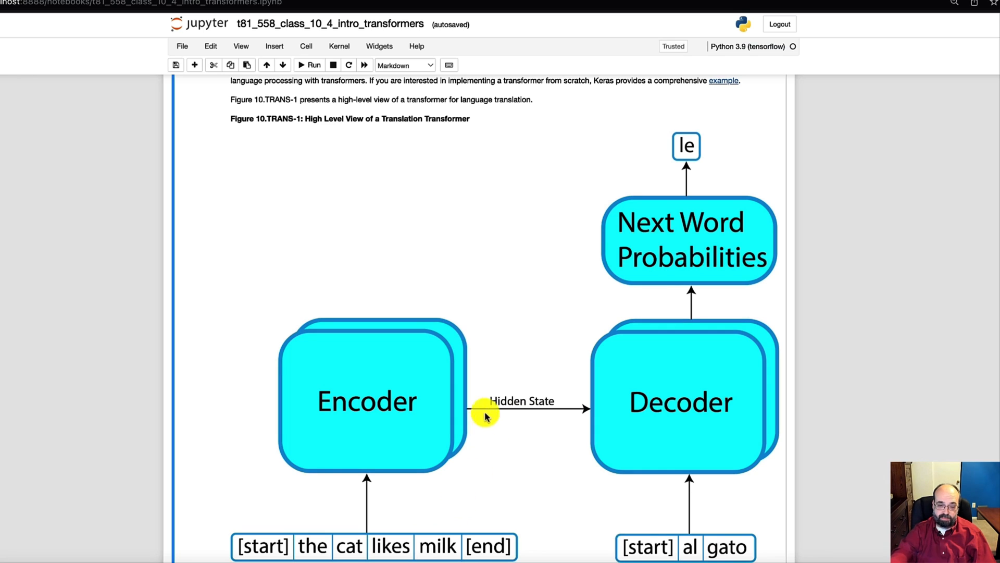
{"action": "mouse_move", "coordinate": [528, 466]}
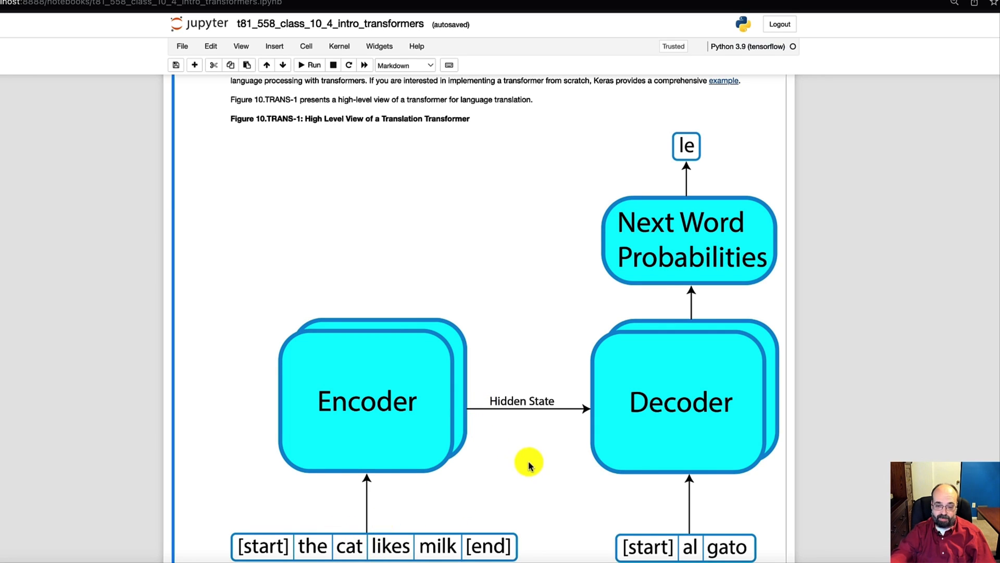
{"action": "mouse_move", "coordinate": [690, 531]}
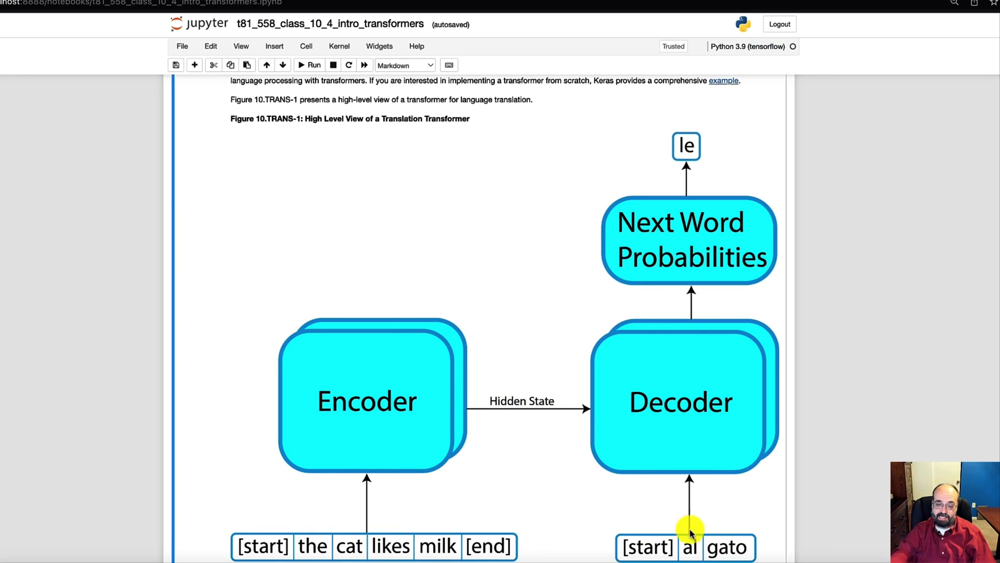
{"action": "mouse_move", "coordinate": [644, 419]}
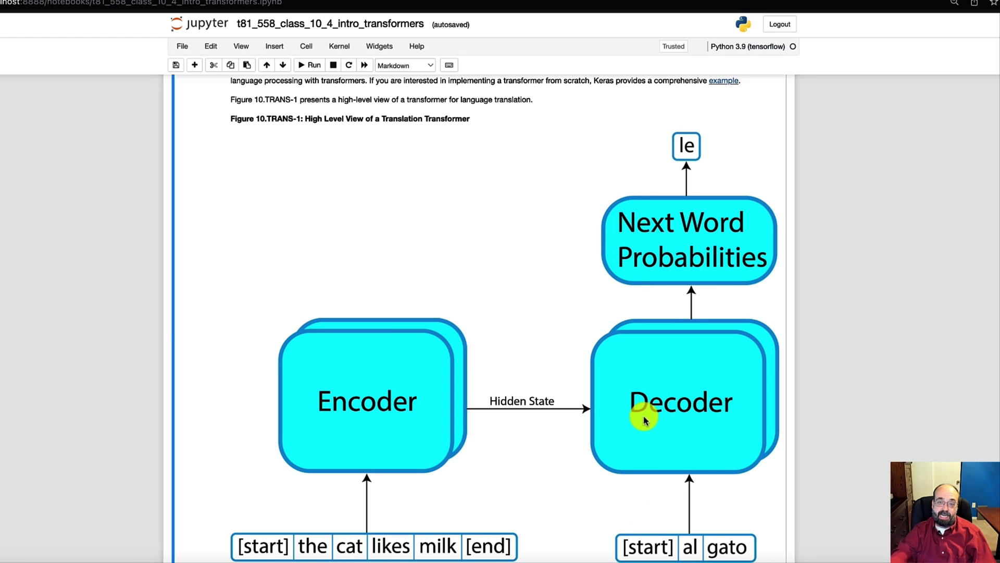
{"action": "mouse_move", "coordinate": [663, 248]}
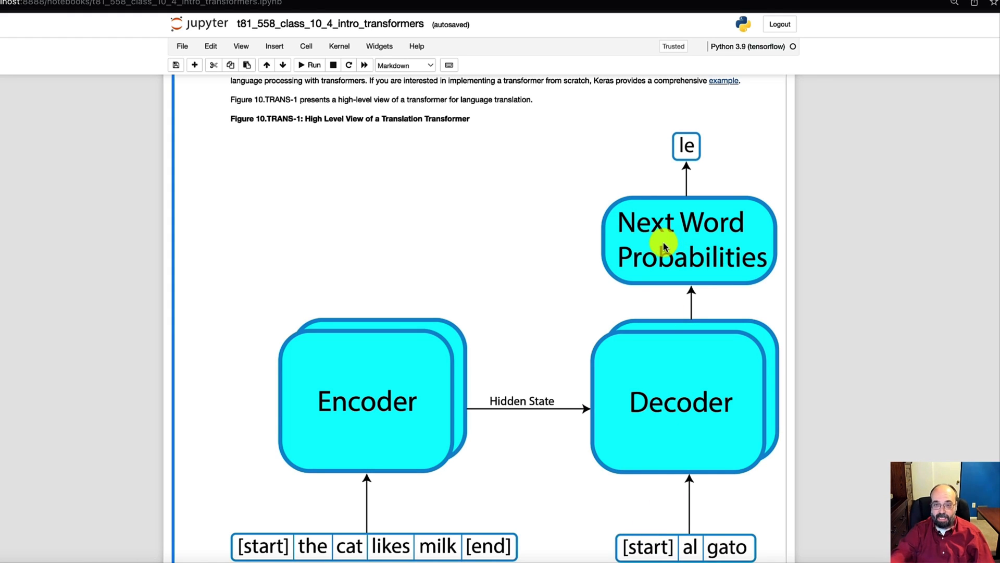
{"action": "mouse_move", "coordinate": [666, 236]}
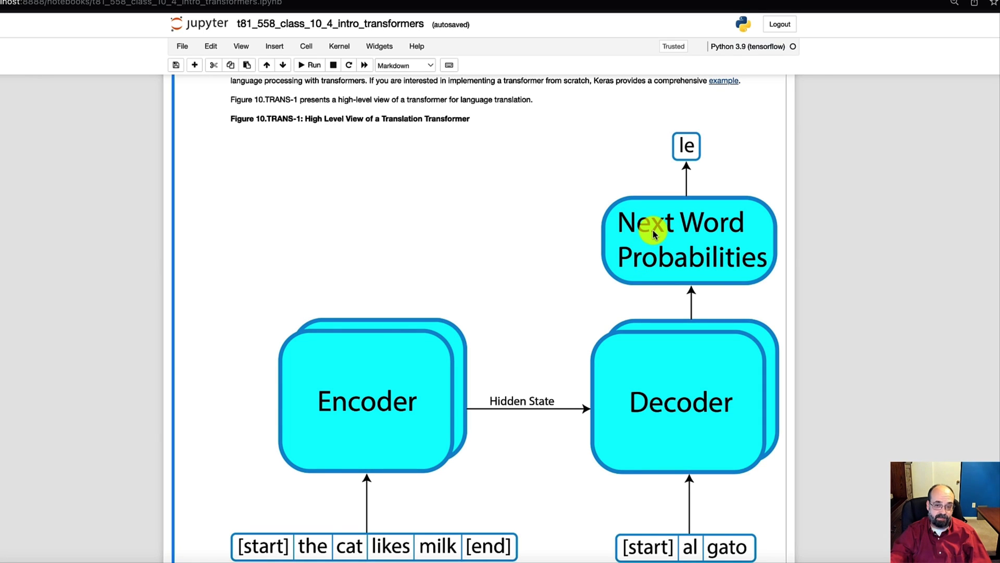
{"action": "mouse_move", "coordinate": [713, 148]}
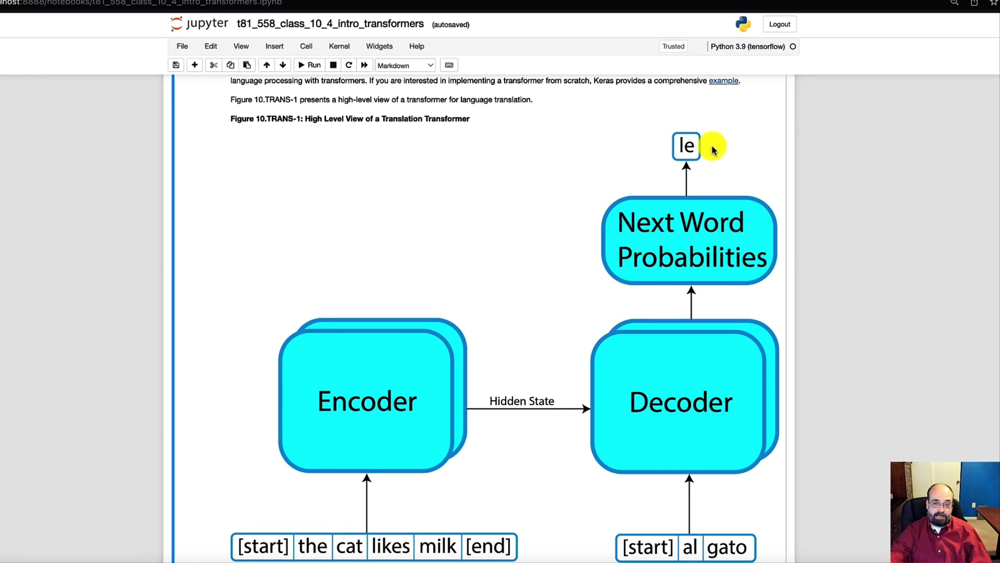
{"action": "mouse_move", "coordinate": [707, 162]}
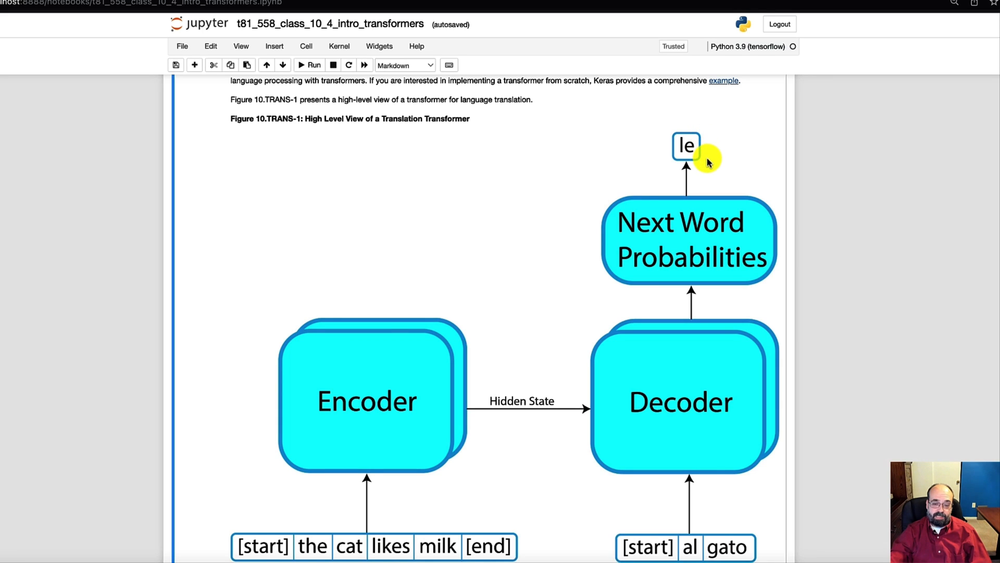
{"action": "mouse_move", "coordinate": [739, 515]}
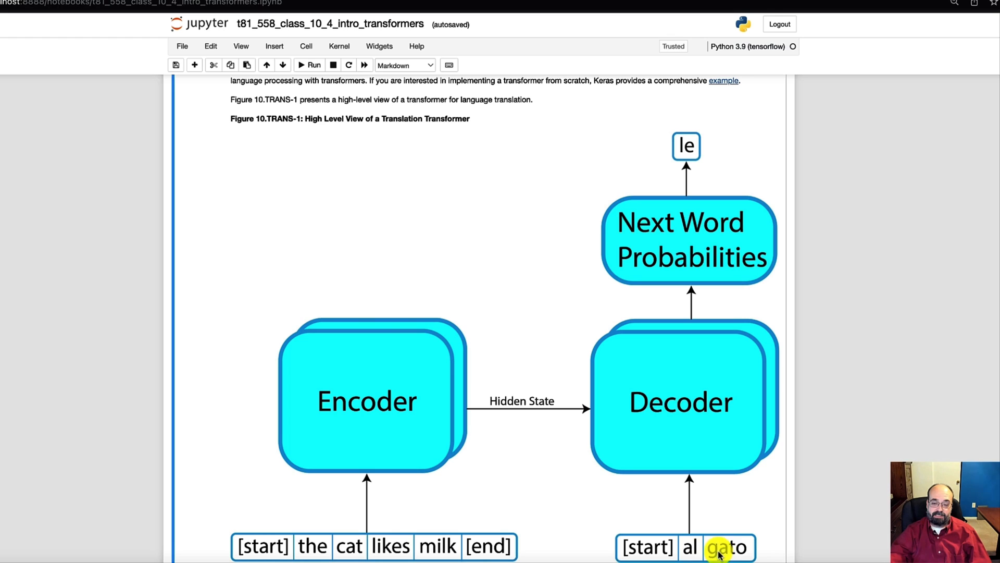
{"action": "mouse_move", "coordinate": [820, 483]}
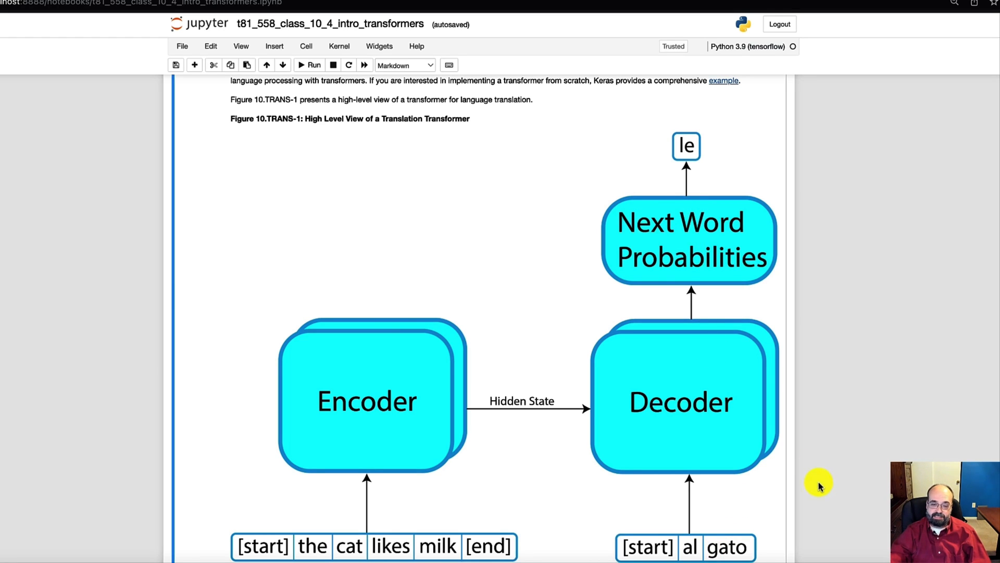
{"action": "mouse_move", "coordinate": [753, 533]}
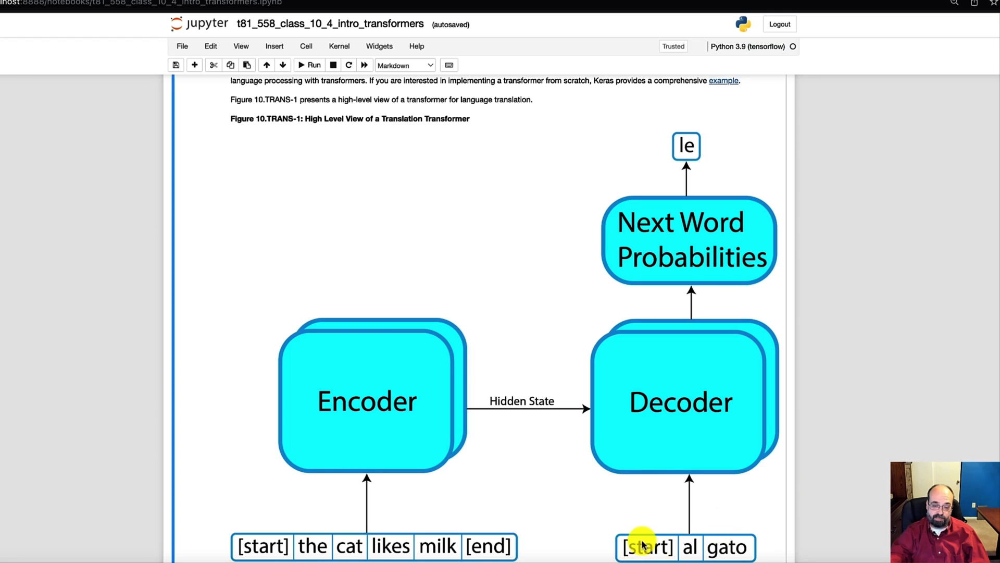
{"action": "mouse_move", "coordinate": [674, 142]}
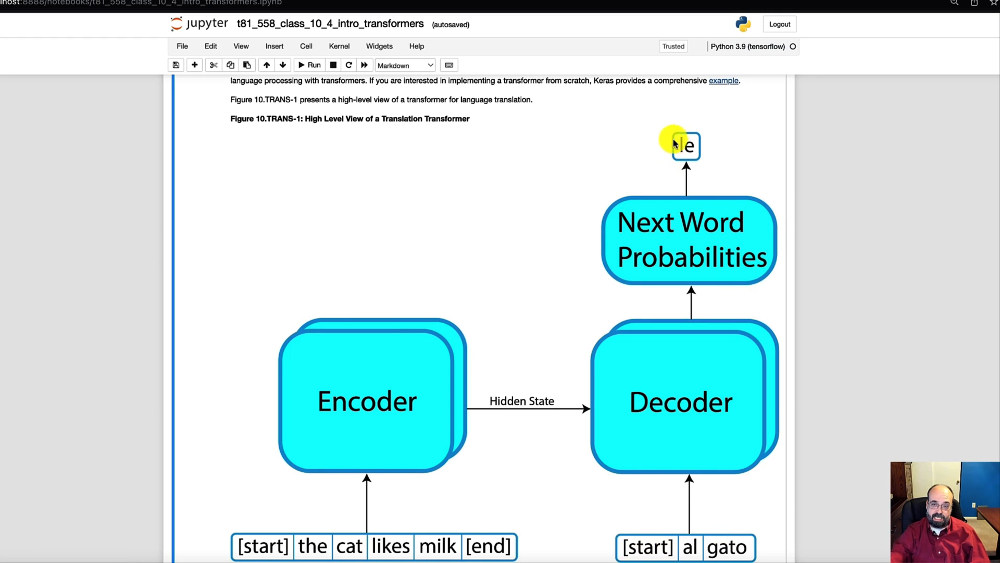
{"action": "mouse_move", "coordinate": [674, 417]}
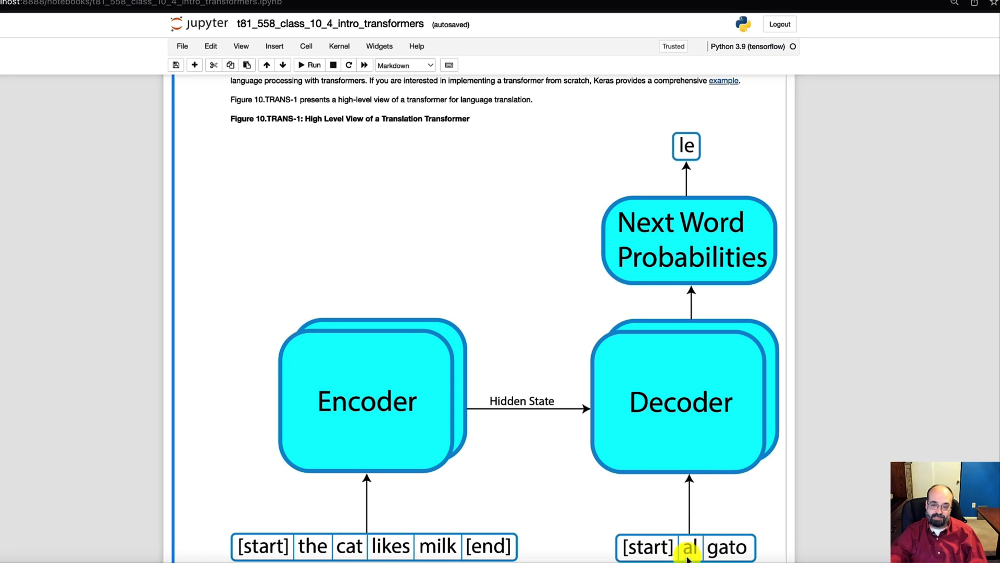
{"action": "mouse_move", "coordinate": [637, 547]}
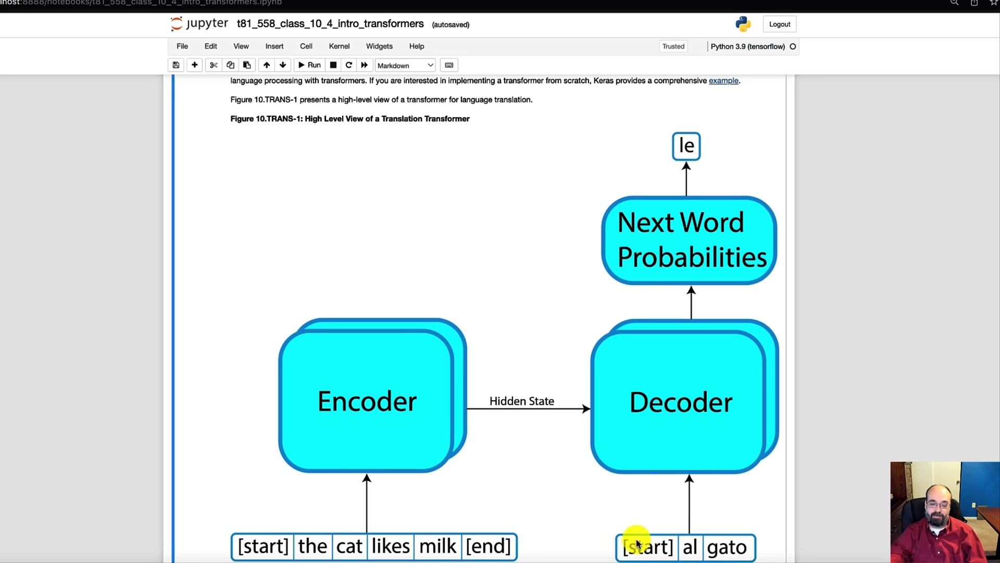
{"action": "mouse_move", "coordinate": [700, 91]}
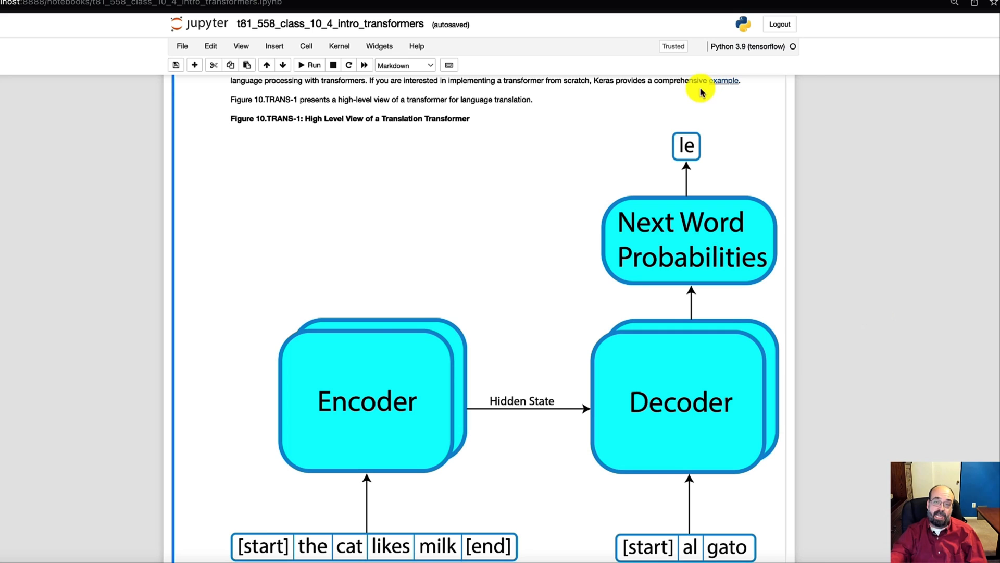
{"action": "mouse_move", "coordinate": [763, 555]}
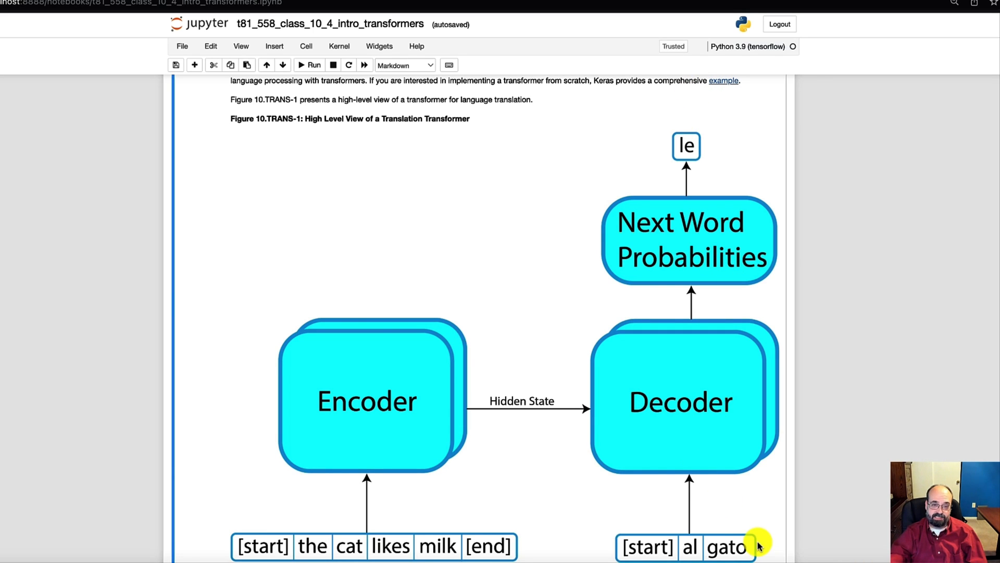
{"action": "scroll", "scroll_direction": "down", "scroll_amount": 3}
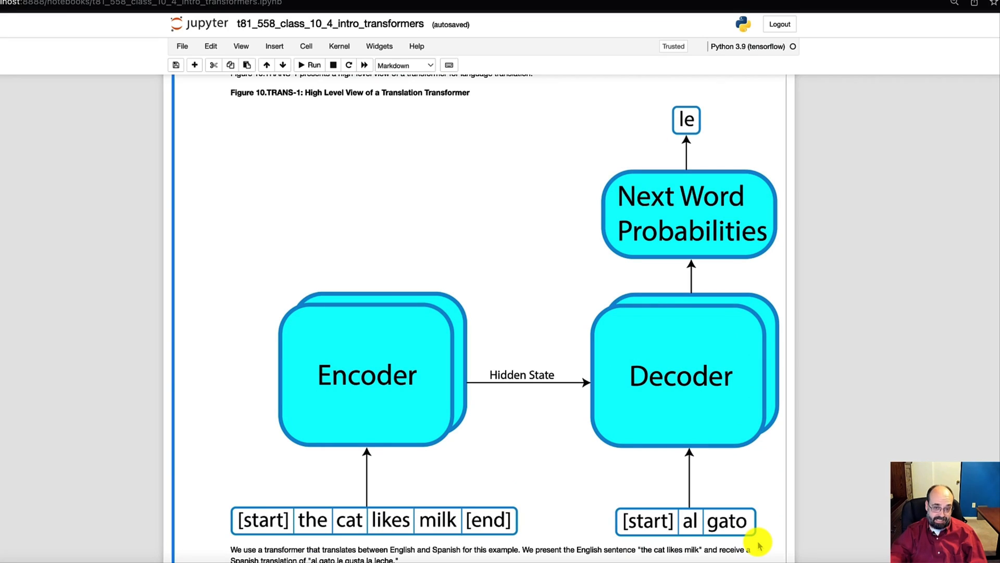
{"action": "mouse_move", "coordinate": [758, 546]}
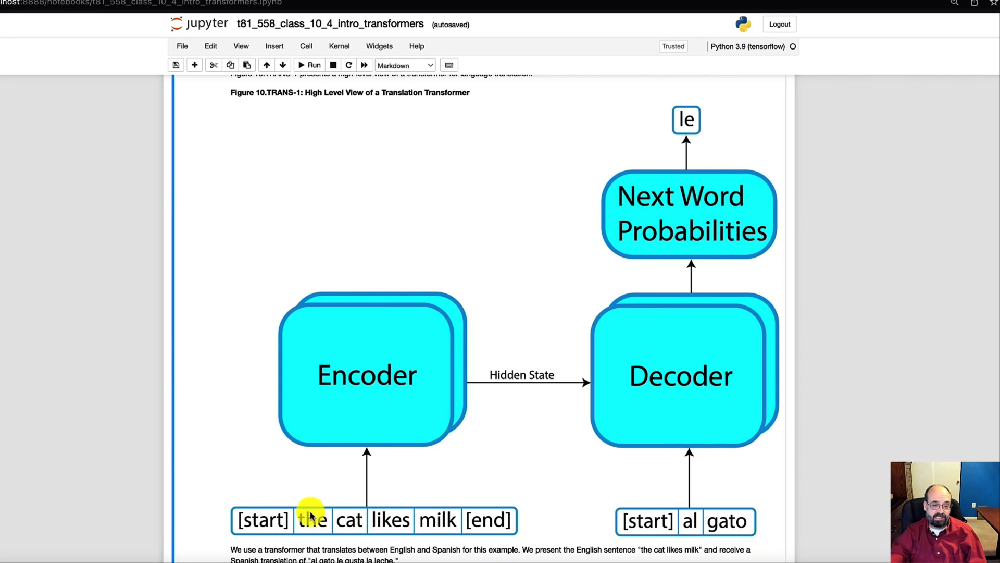
{"action": "mouse_move", "coordinate": [673, 560]}
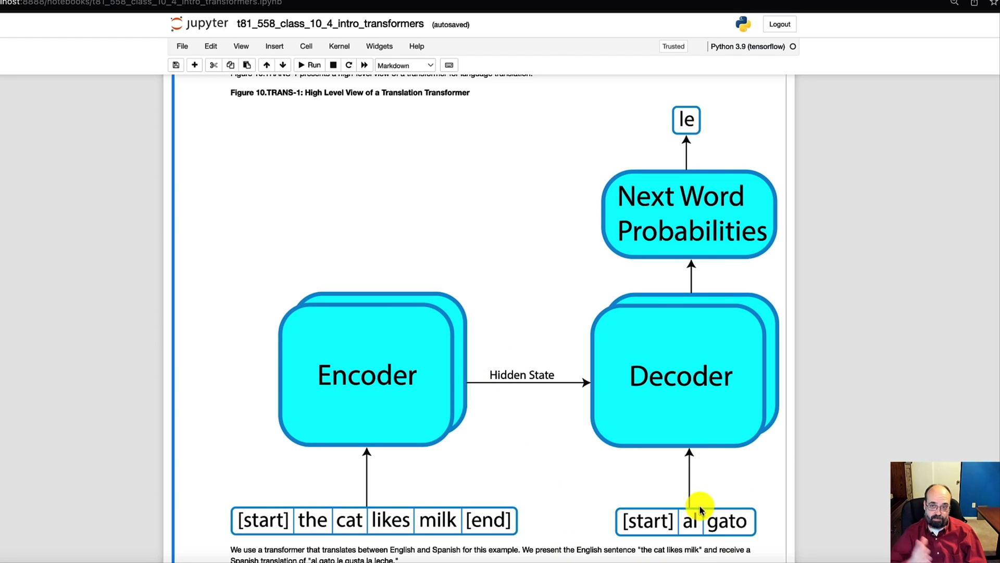
{"action": "mouse_move", "coordinate": [688, 521]}
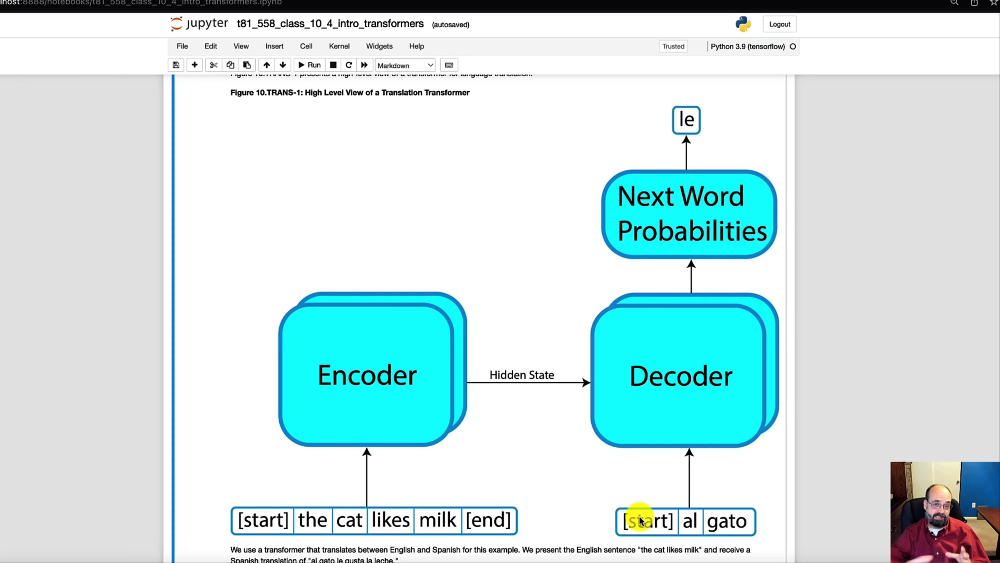
{"action": "mouse_move", "coordinate": [633, 506]}
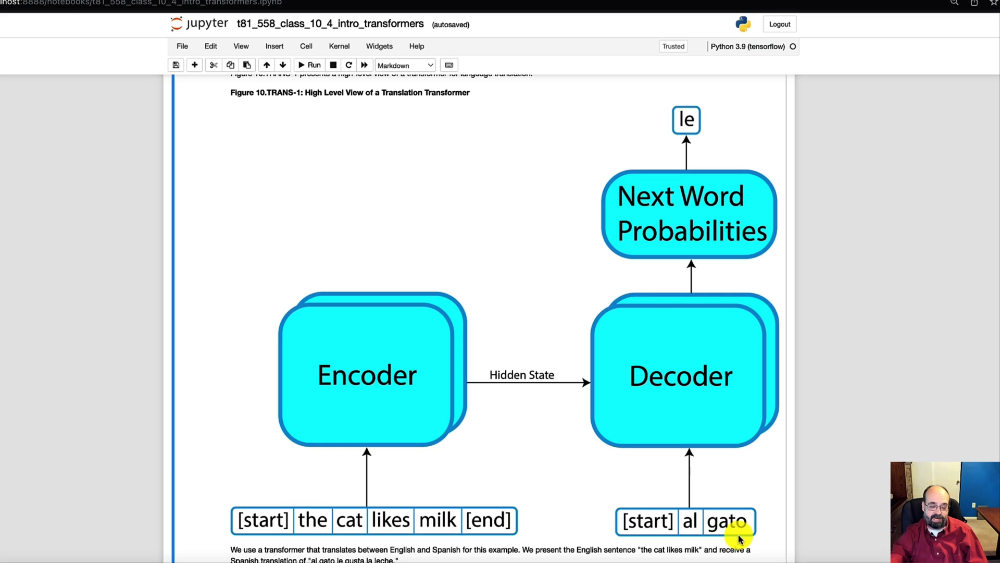
{"action": "scroll", "scroll_direction": "down", "scroll_amount": 3}
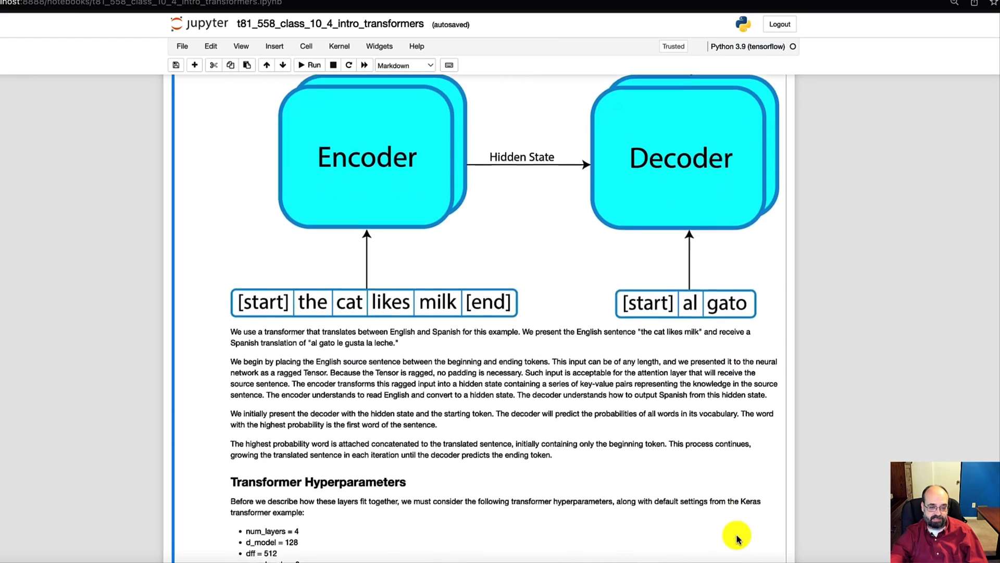
{"action": "scroll", "scroll_direction": "down", "scroll_amount": 3}
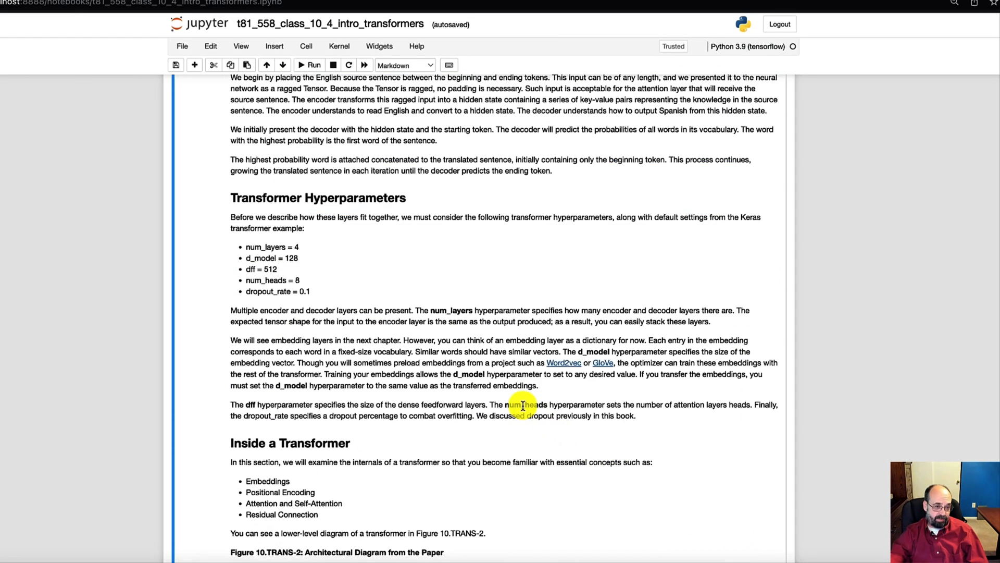
{"action": "mouse_move", "coordinate": [247, 263]}
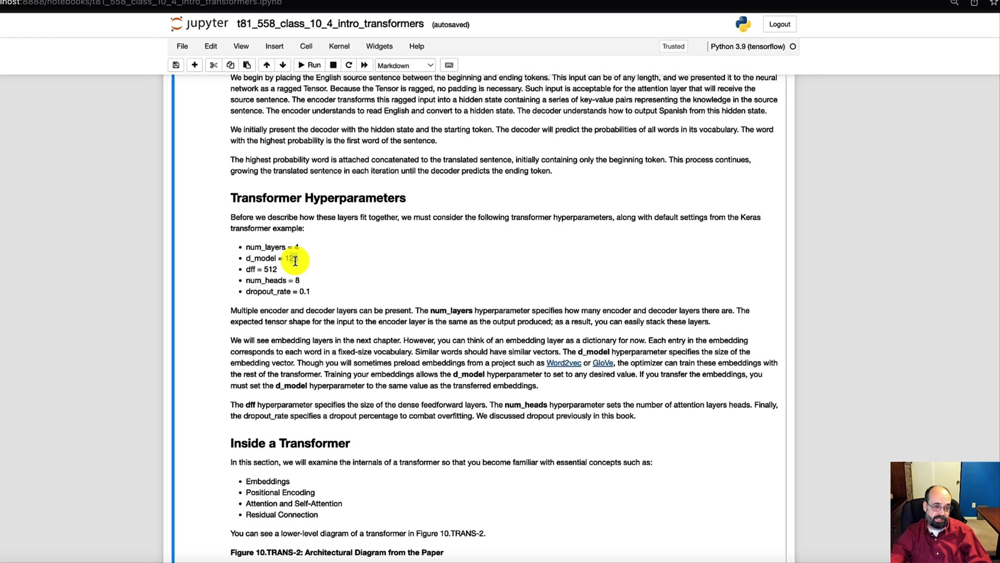
{"action": "mouse_move", "coordinate": [293, 268]}
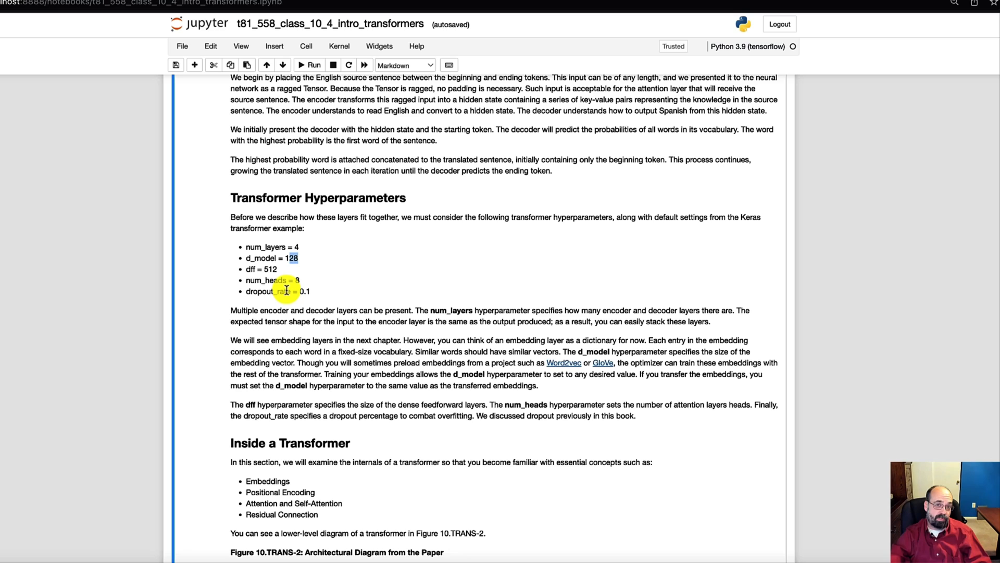
{"action": "mouse_move", "coordinate": [316, 340]}
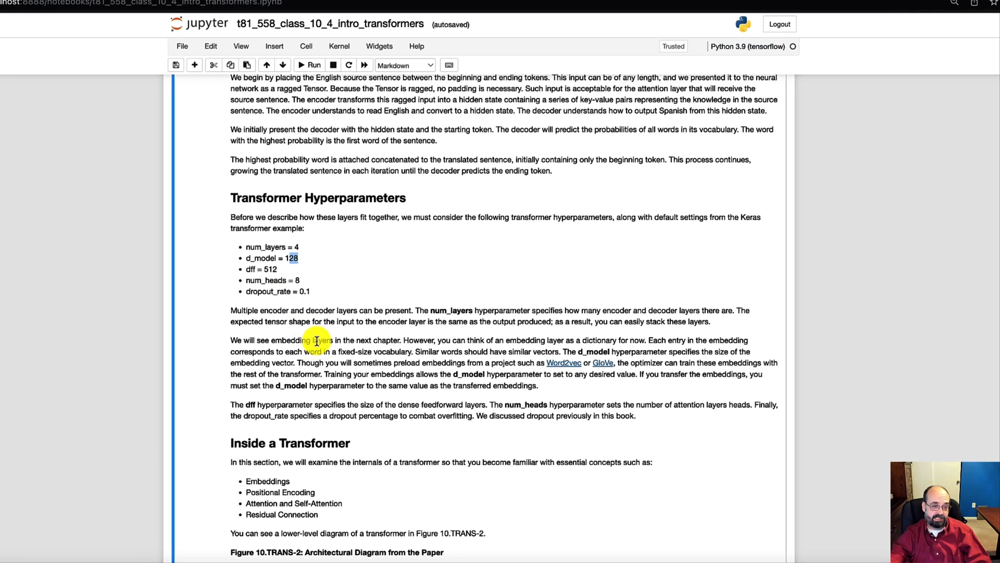
{"action": "mouse_move", "coordinate": [337, 336]}
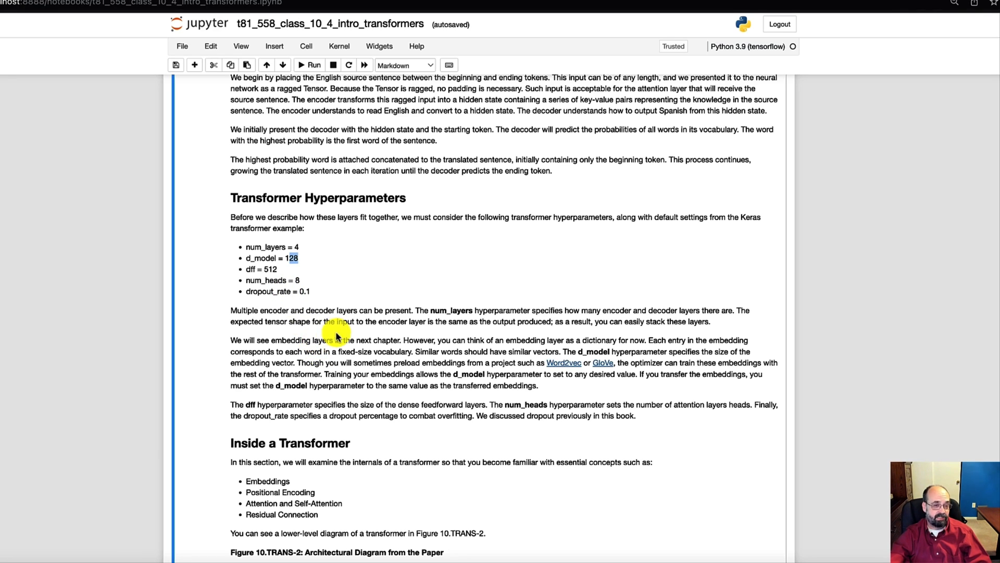
{"action": "mouse_move", "coordinate": [300, 276]}
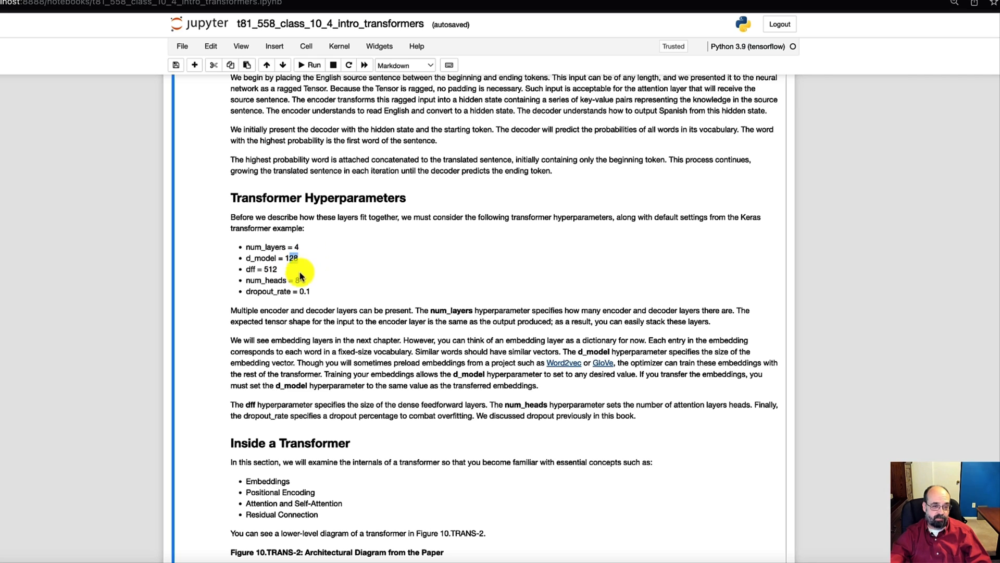
{"action": "mouse_move", "coordinate": [317, 300]}
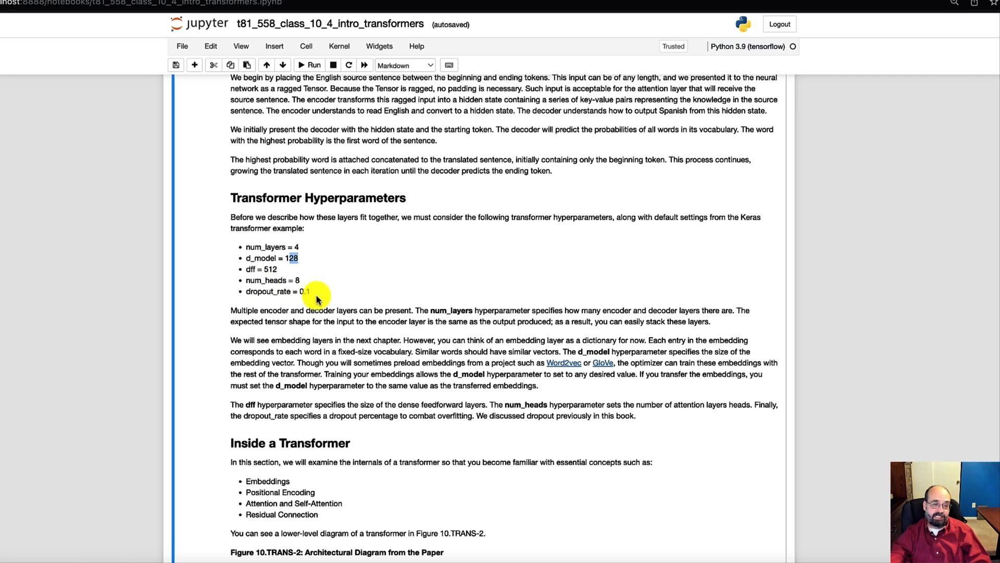
{"action": "mouse_move", "coordinate": [329, 308]}
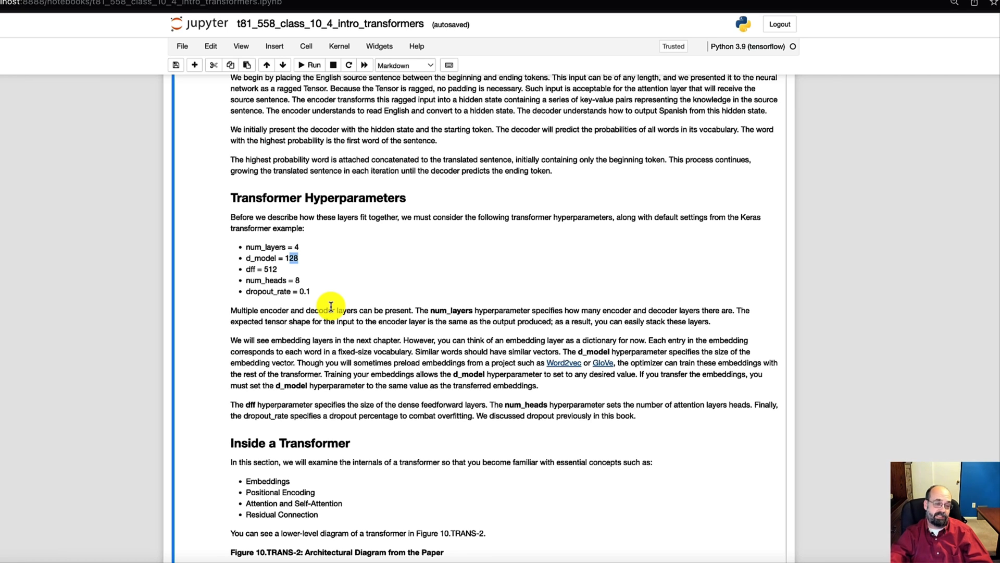
{"action": "mouse_move", "coordinate": [308, 288]}
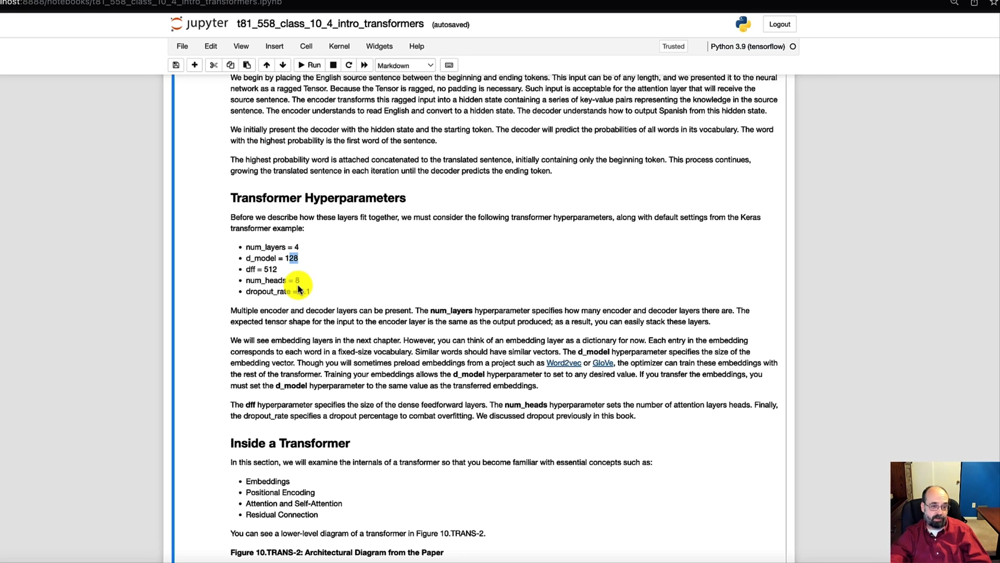
{"action": "mouse_move", "coordinate": [284, 281]}
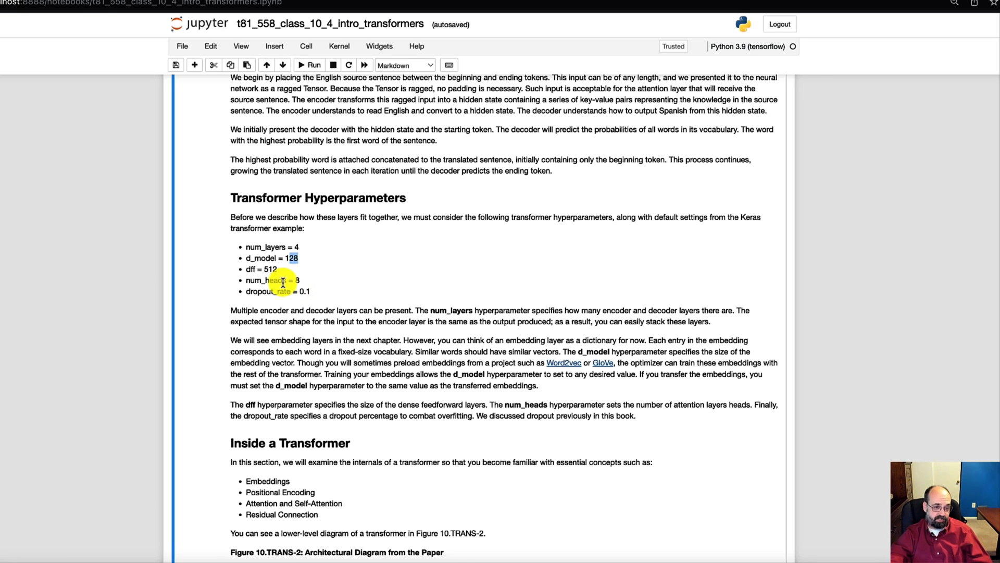
{"action": "mouse_move", "coordinate": [300, 286]}
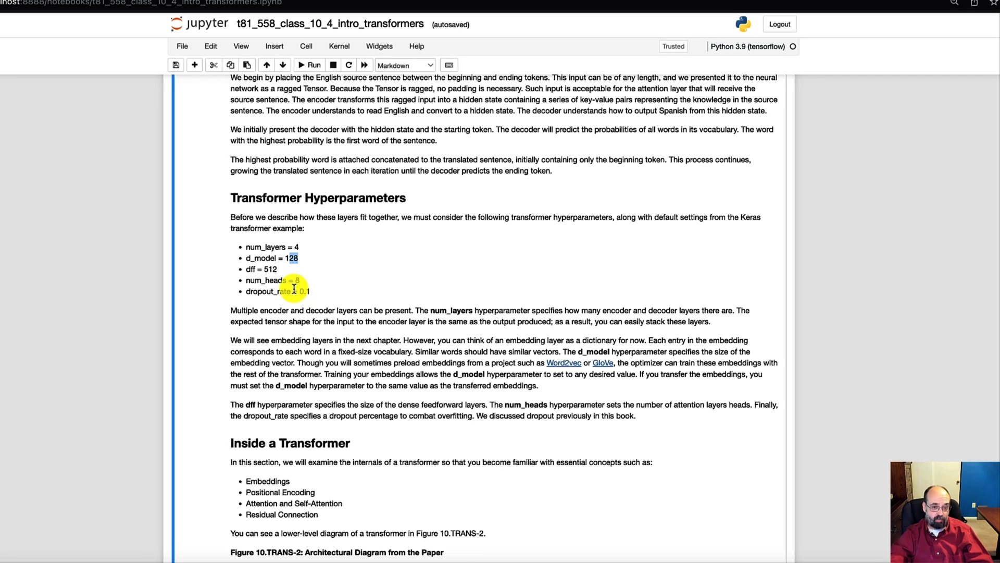
{"action": "mouse_move", "coordinate": [296, 321]}
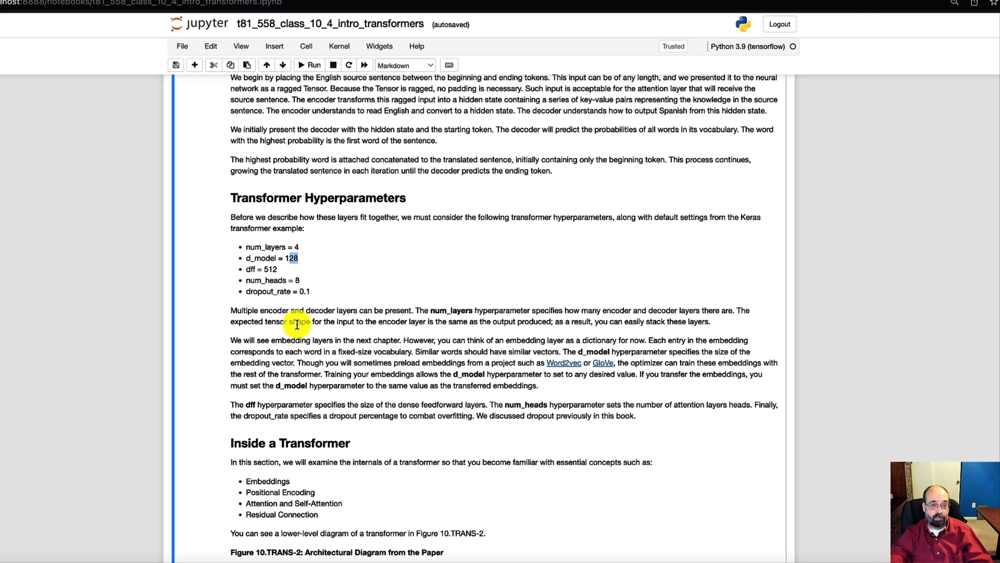
{"action": "scroll", "scroll_direction": "down", "scroll_amount": 3}
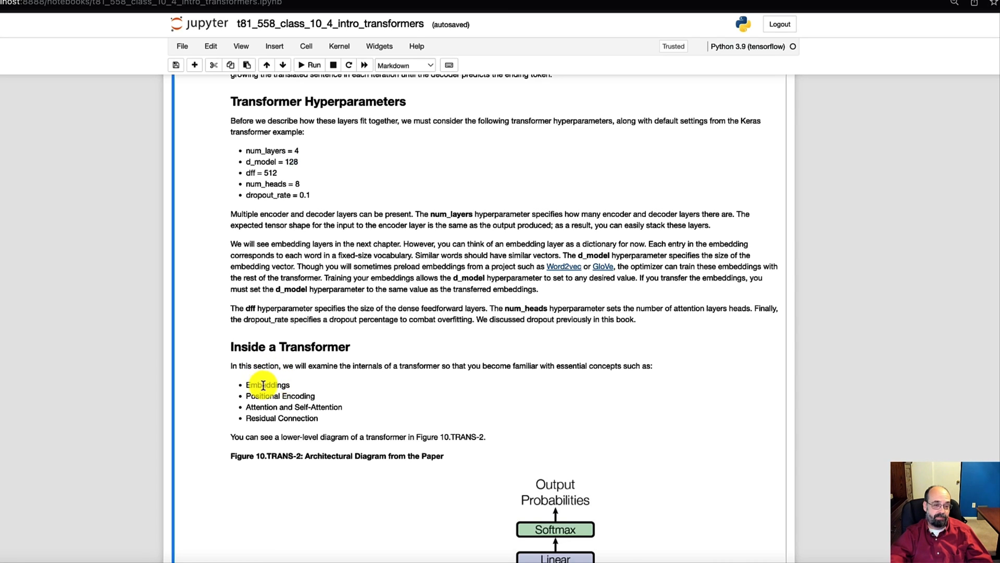
{"action": "mouse_move", "coordinate": [260, 395]}
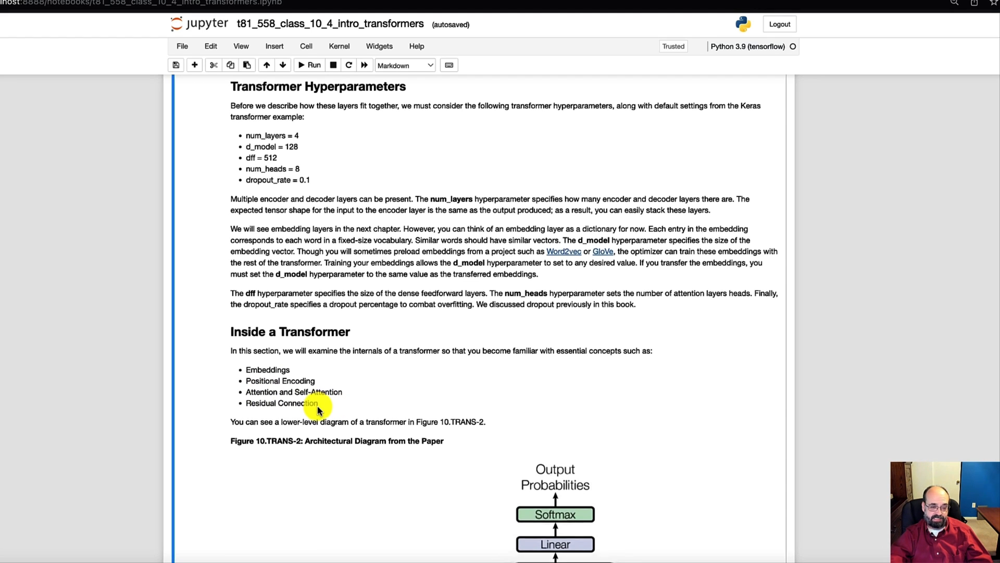
{"action": "scroll", "scroll_direction": "down", "scroll_amount": 3}
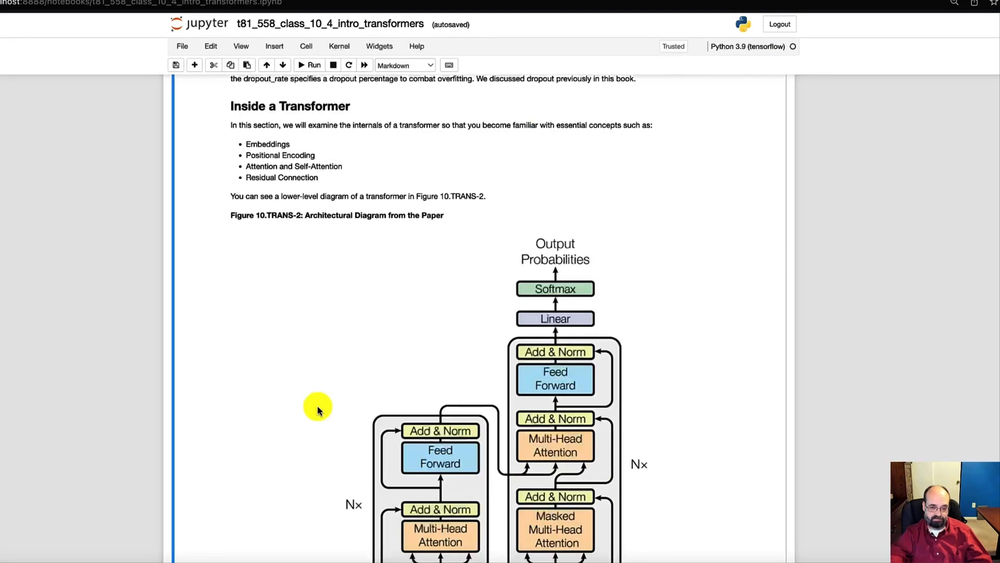
{"action": "scroll", "scroll_direction": "down", "scroll_amount": 3}
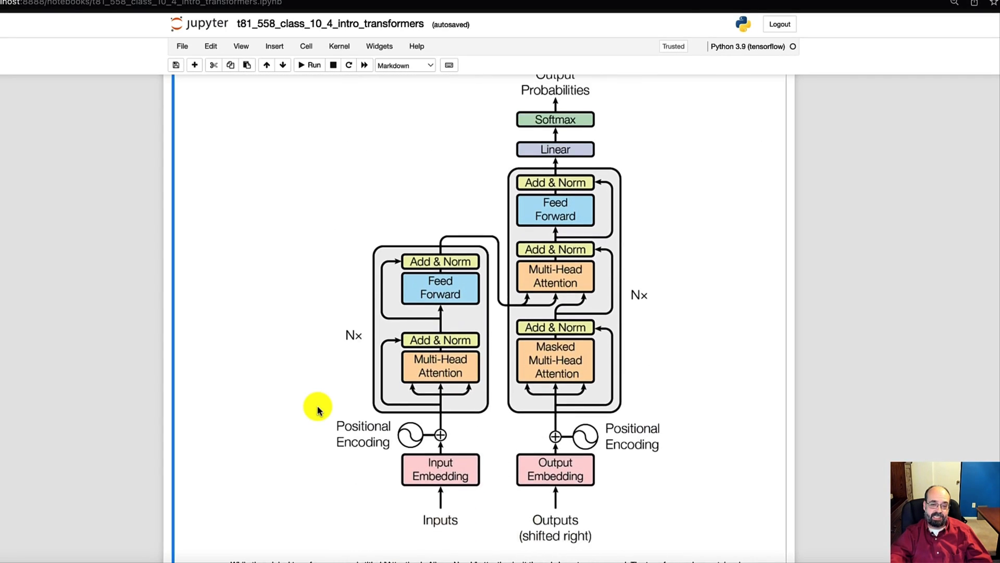
{"action": "scroll", "scroll_direction": "up", "scroll_amount": 3}
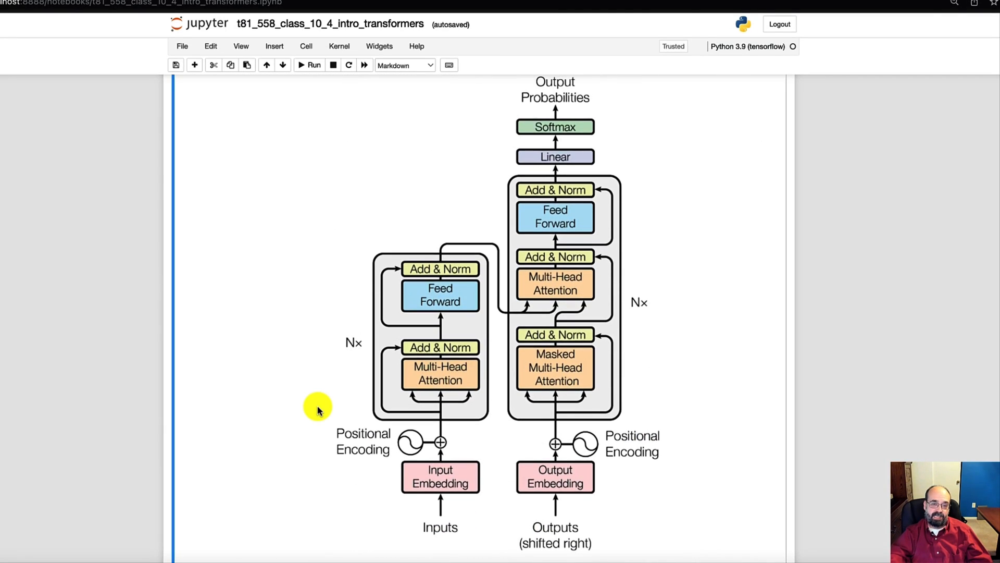
{"action": "scroll", "scroll_direction": "up", "scroll_amount": 3}
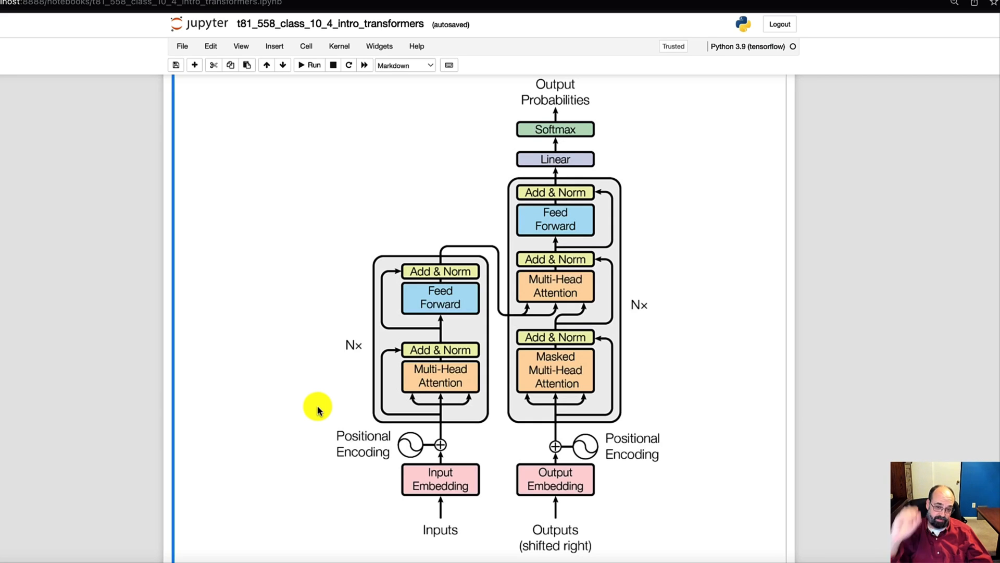
{"action": "mouse_move", "coordinate": [304, 391]}
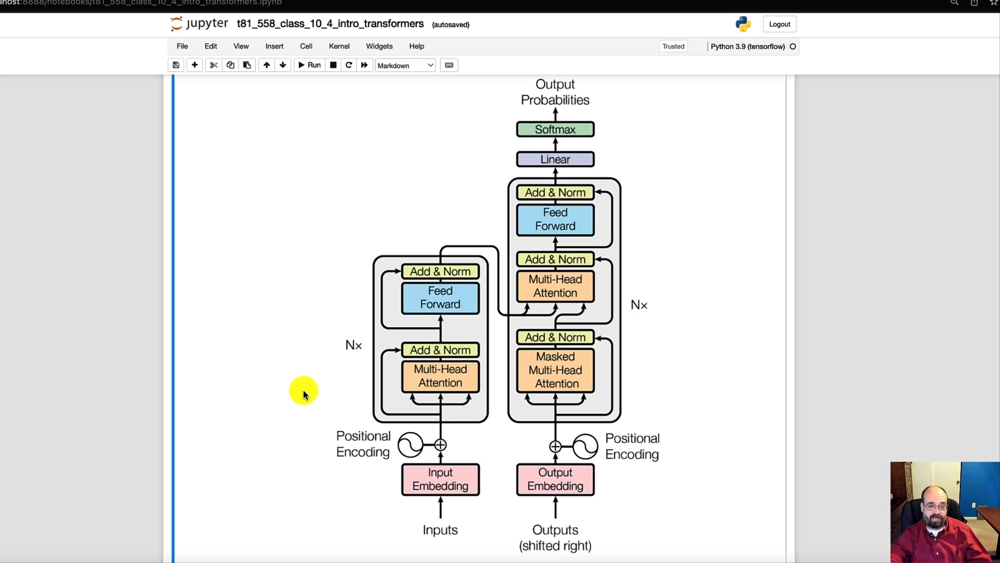
{"action": "mouse_move", "coordinate": [454, 481]}
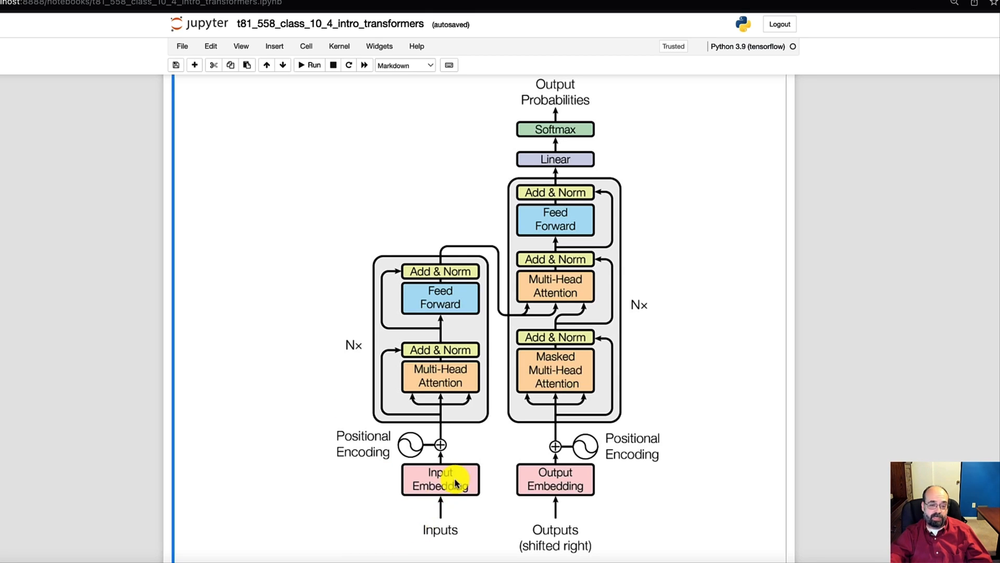
{"action": "mouse_move", "coordinate": [431, 502]}
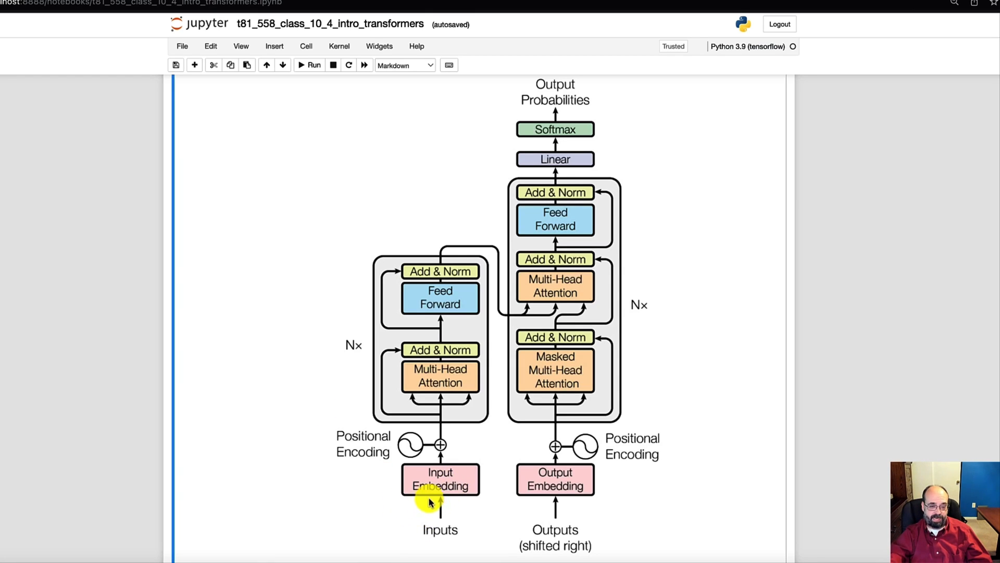
{"action": "mouse_move", "coordinate": [376, 266]}
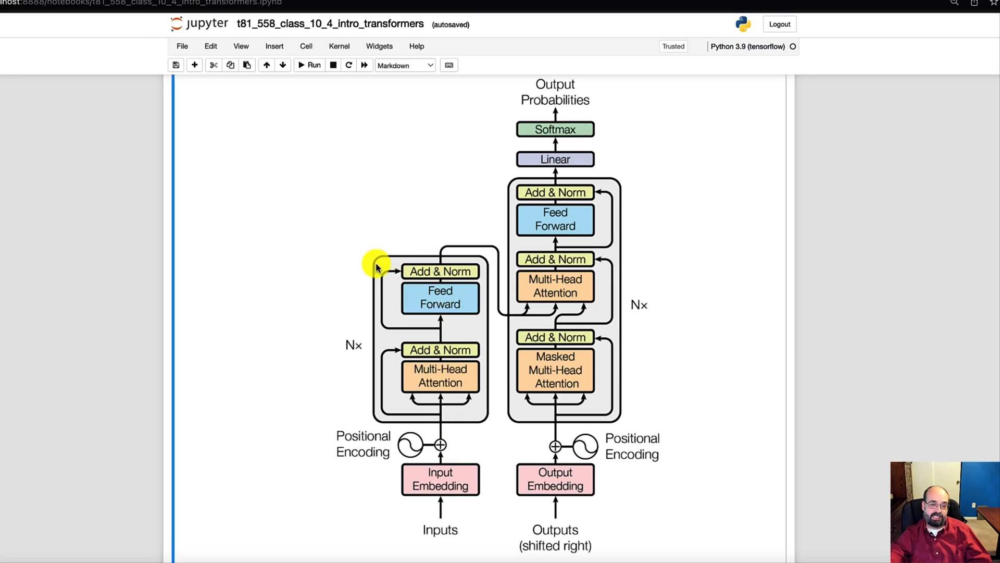
{"action": "mouse_move", "coordinate": [661, 343]}
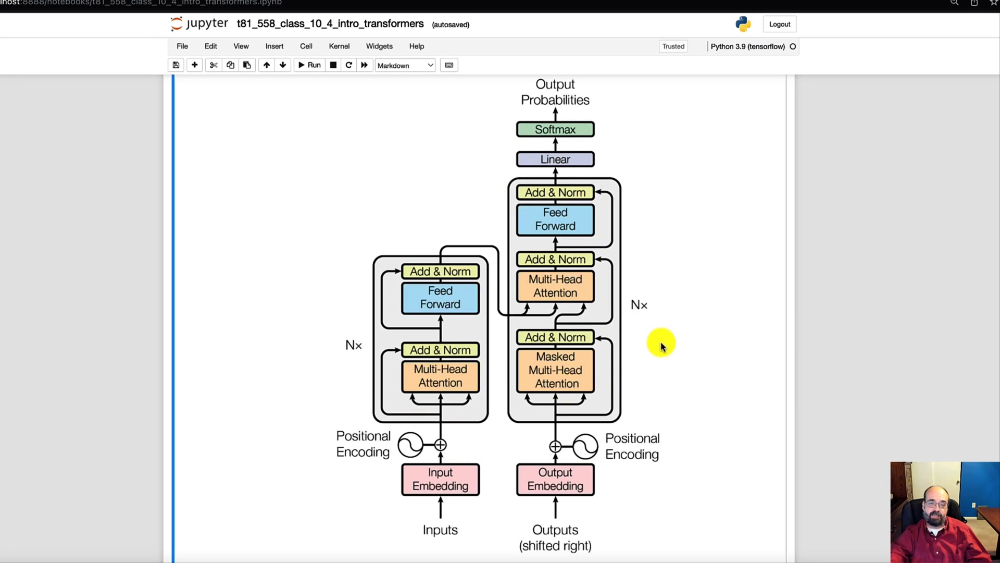
{"action": "mouse_move", "coordinate": [446, 507]}
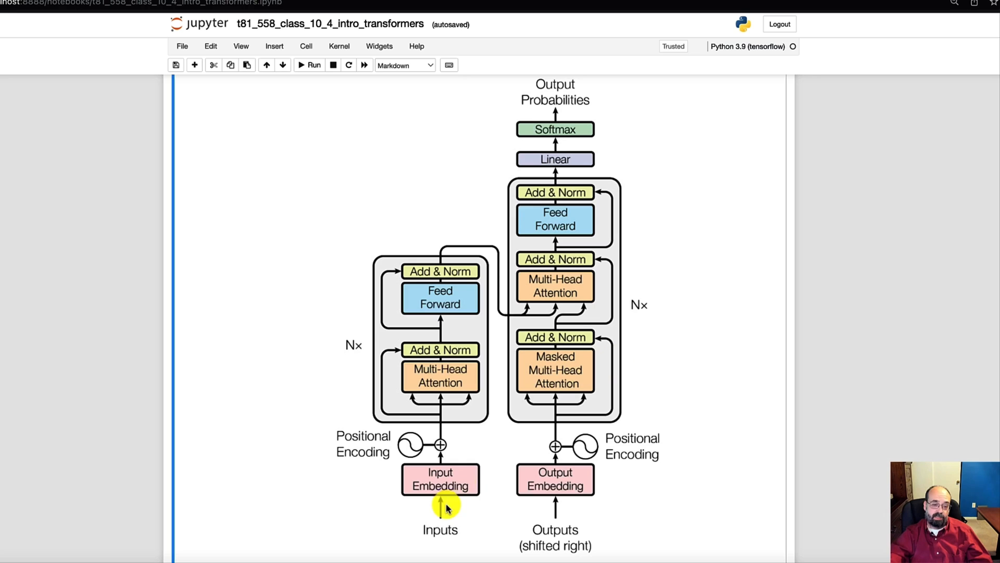
{"action": "mouse_move", "coordinate": [432, 543]}
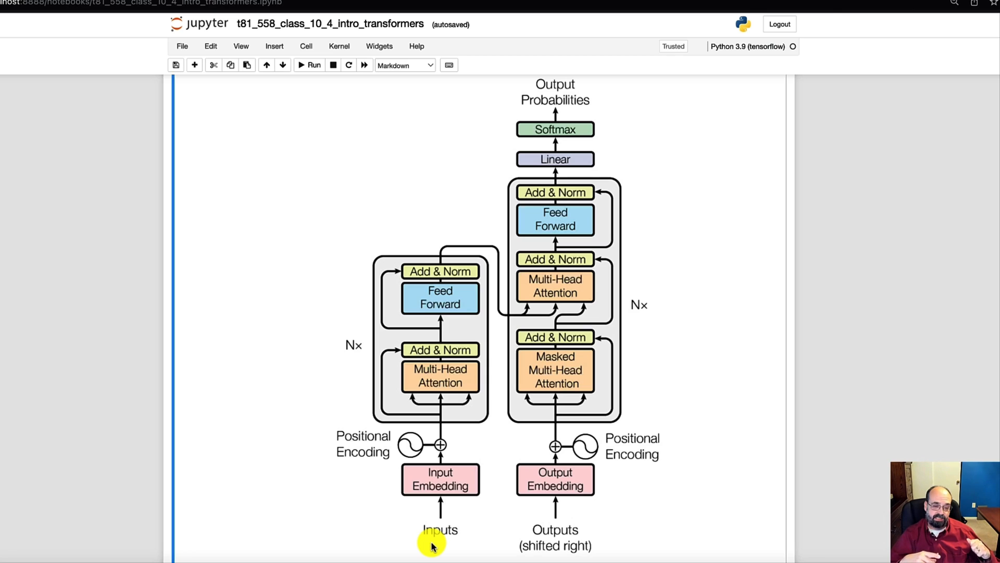
{"action": "mouse_move", "coordinate": [452, 480]}
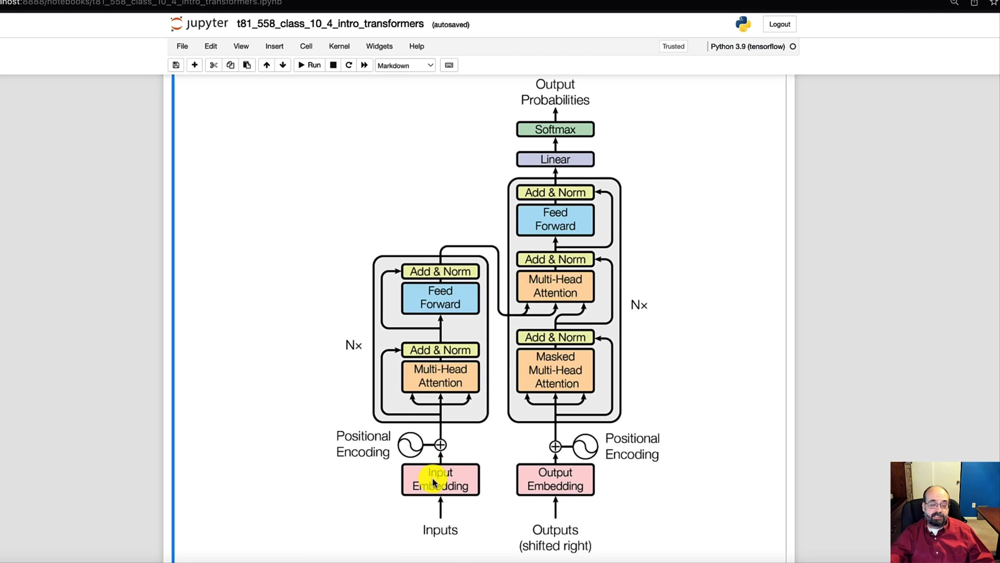
{"action": "mouse_move", "coordinate": [482, 482]}
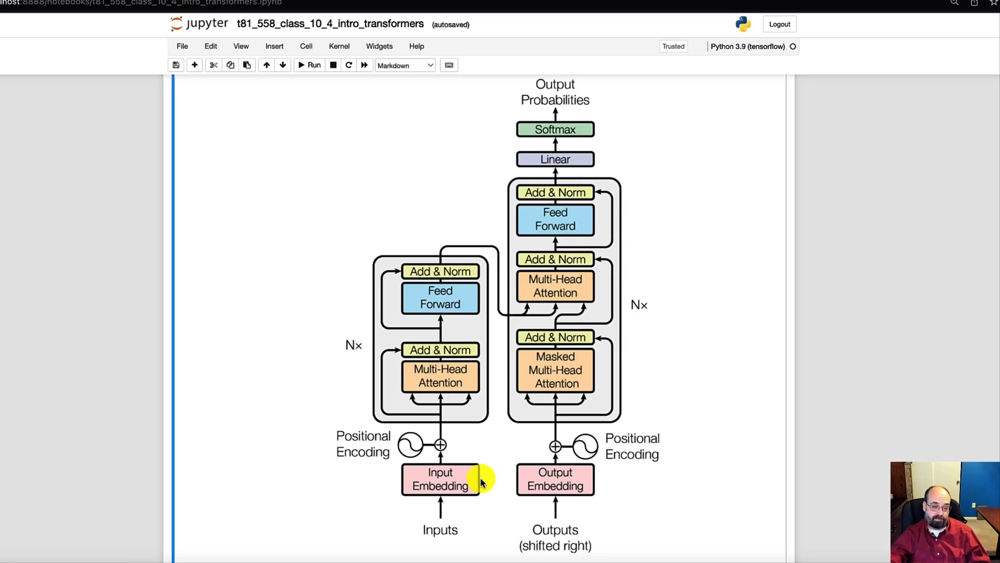
{"action": "mouse_move", "coordinate": [442, 496]}
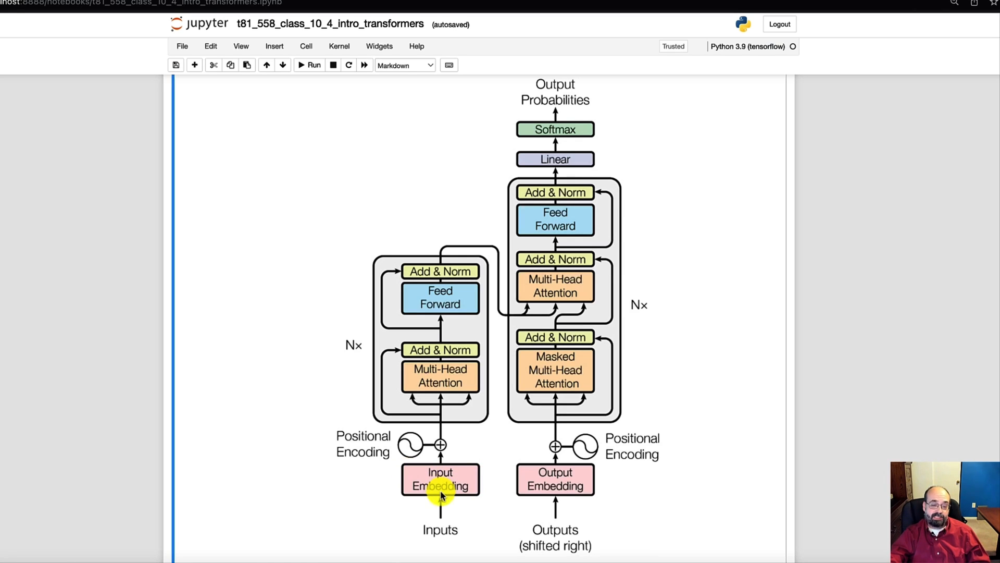
{"action": "mouse_move", "coordinate": [429, 465]}
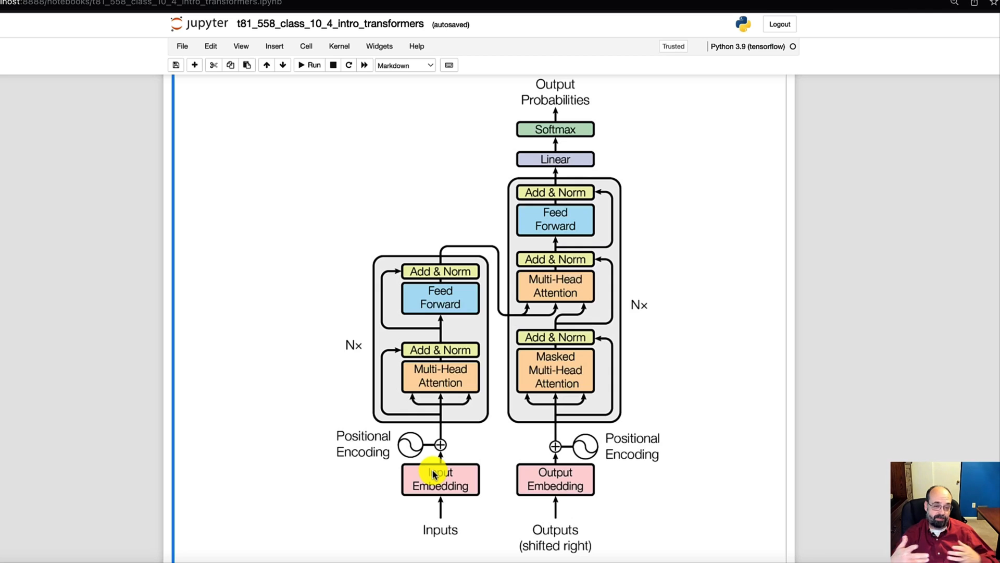
{"action": "mouse_move", "coordinate": [424, 445]}
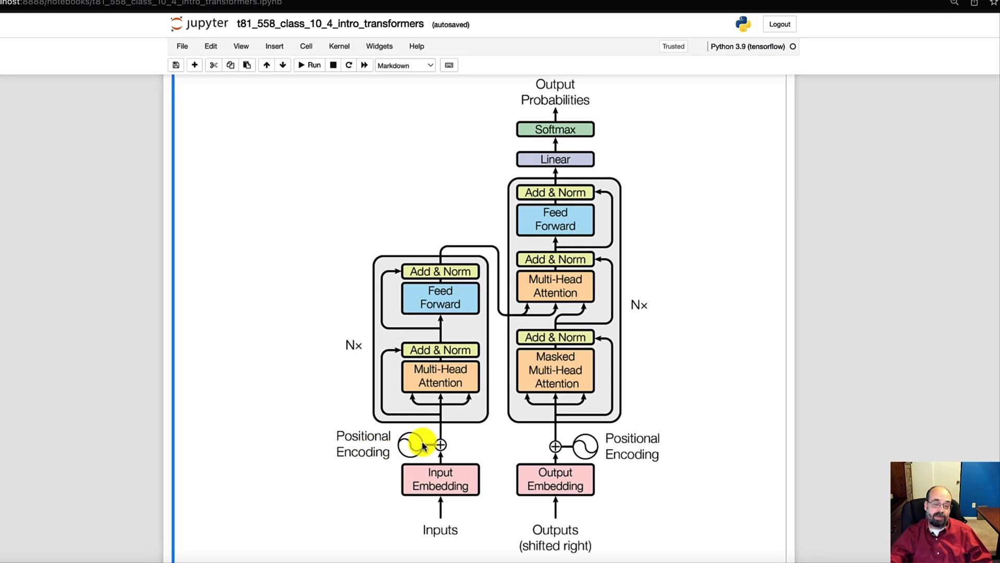
{"action": "mouse_move", "coordinate": [405, 444]}
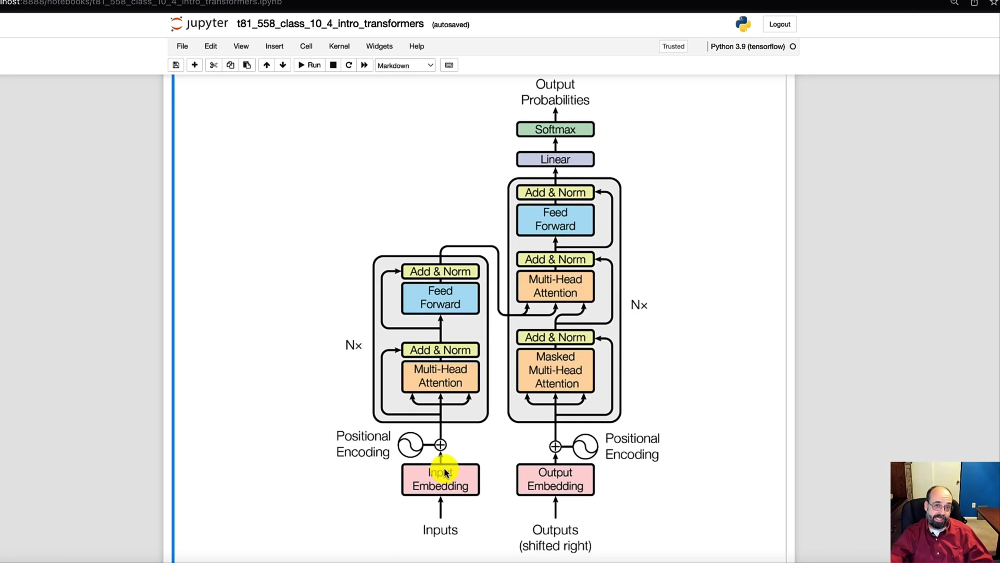
{"action": "mouse_move", "coordinate": [456, 463]}
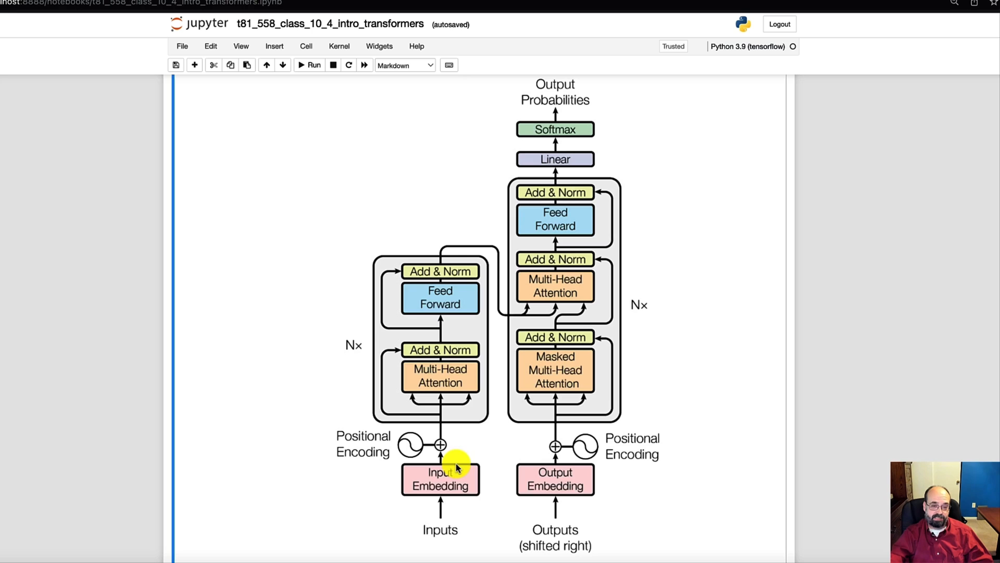
{"action": "mouse_move", "coordinate": [444, 401]}
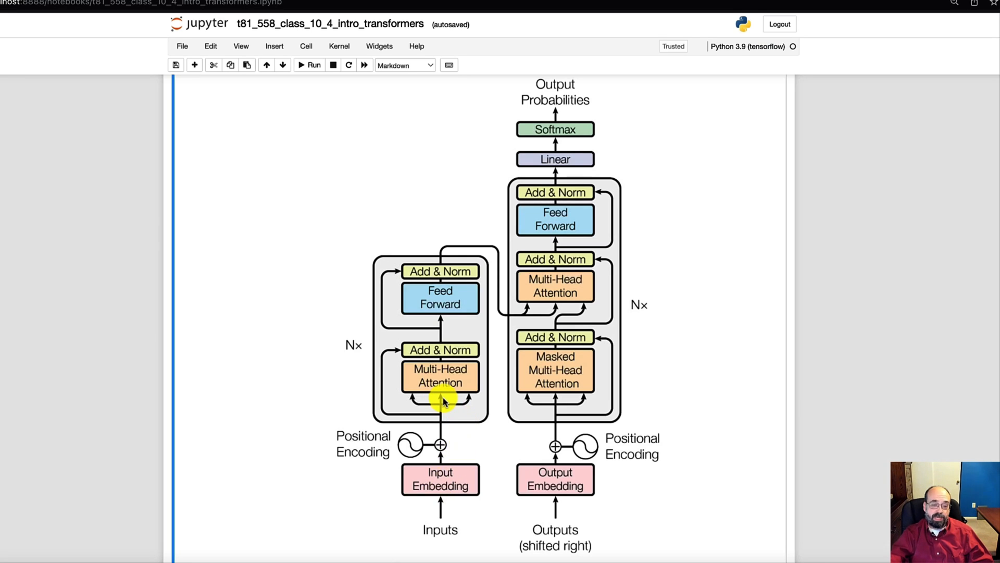
{"action": "mouse_move", "coordinate": [421, 348]}
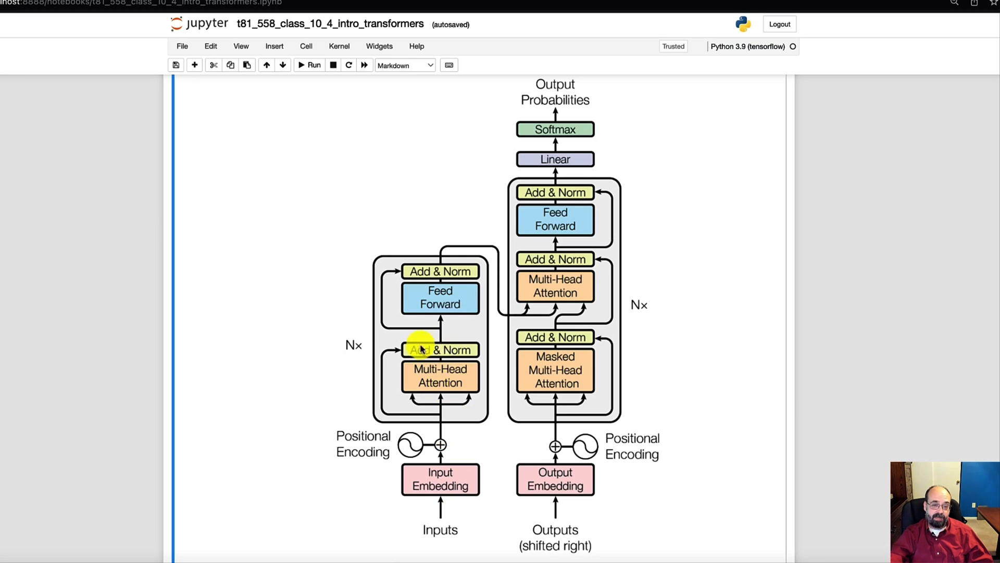
{"action": "mouse_move", "coordinate": [445, 402]}
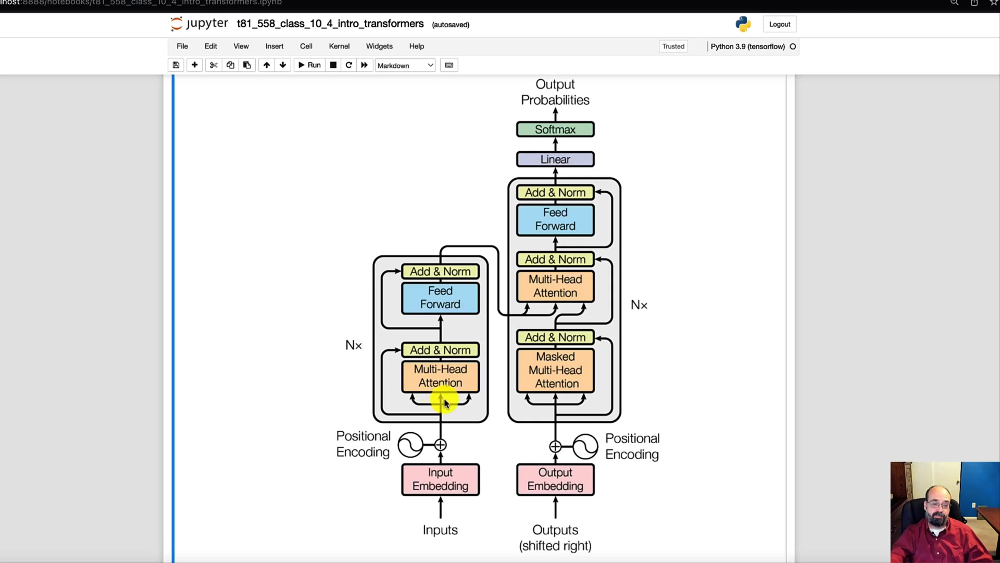
{"action": "mouse_move", "coordinate": [446, 373]}
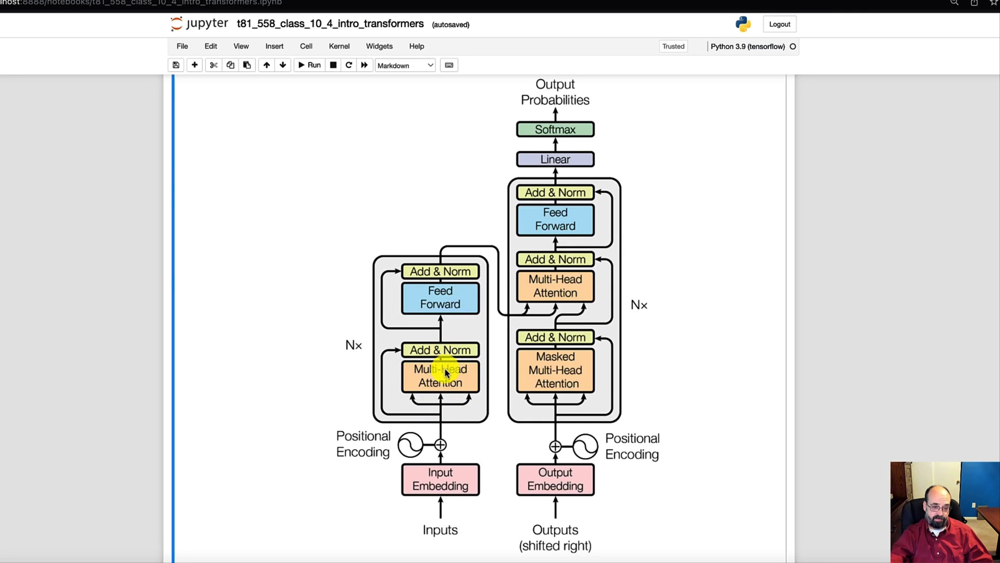
{"action": "mouse_move", "coordinate": [437, 399]}
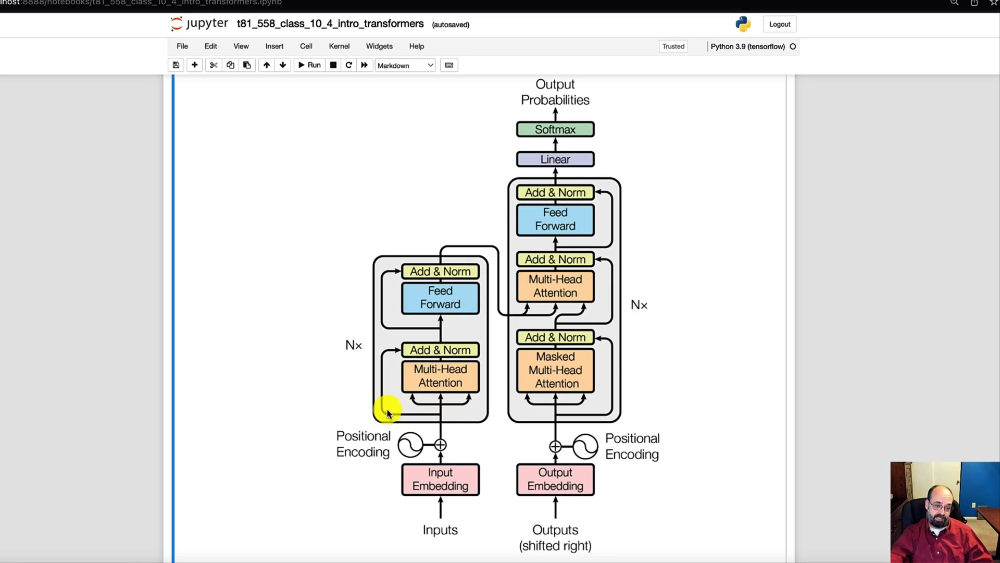
{"action": "mouse_move", "coordinate": [439, 415]}
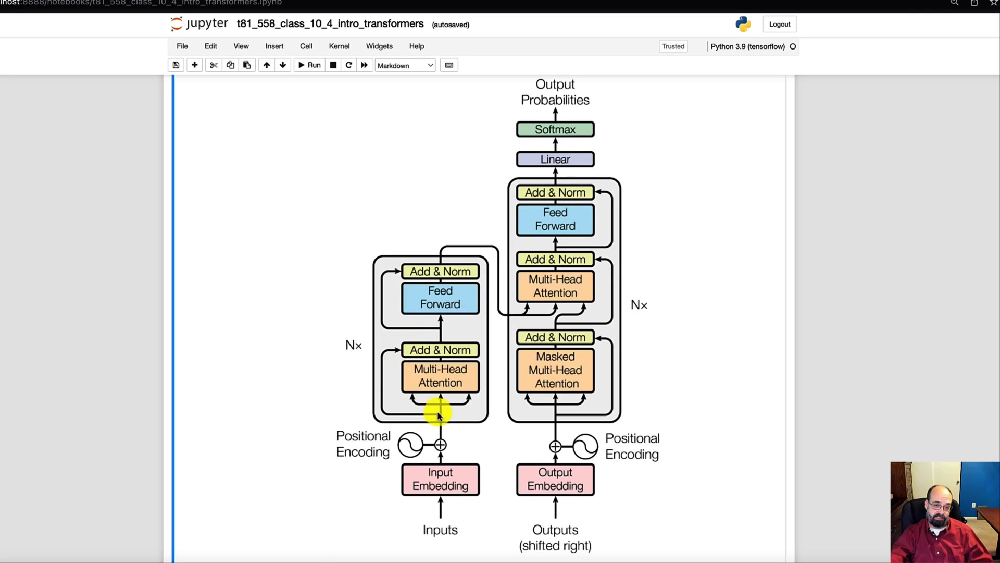
{"action": "mouse_move", "coordinate": [425, 424]}
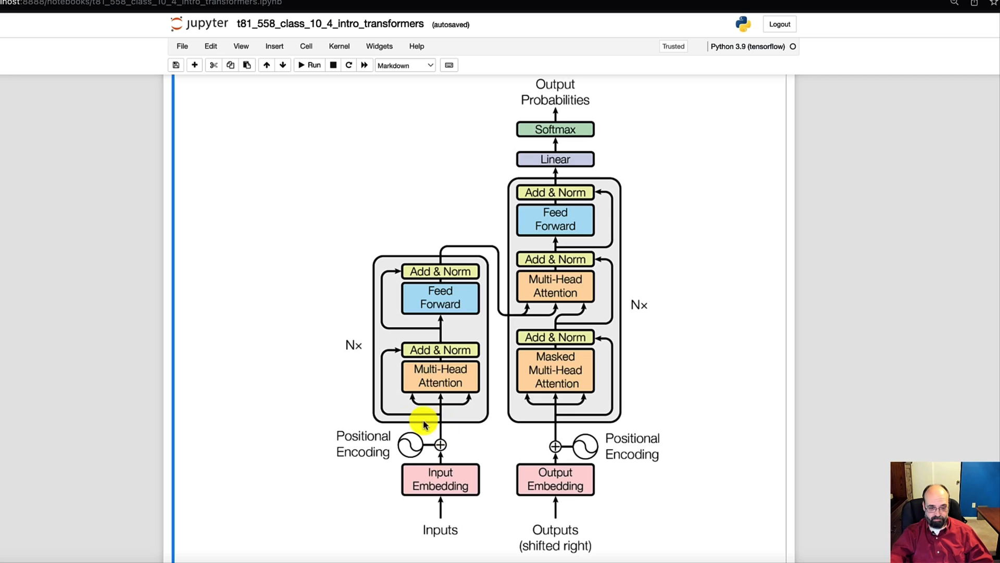
{"action": "mouse_move", "coordinate": [429, 418]}
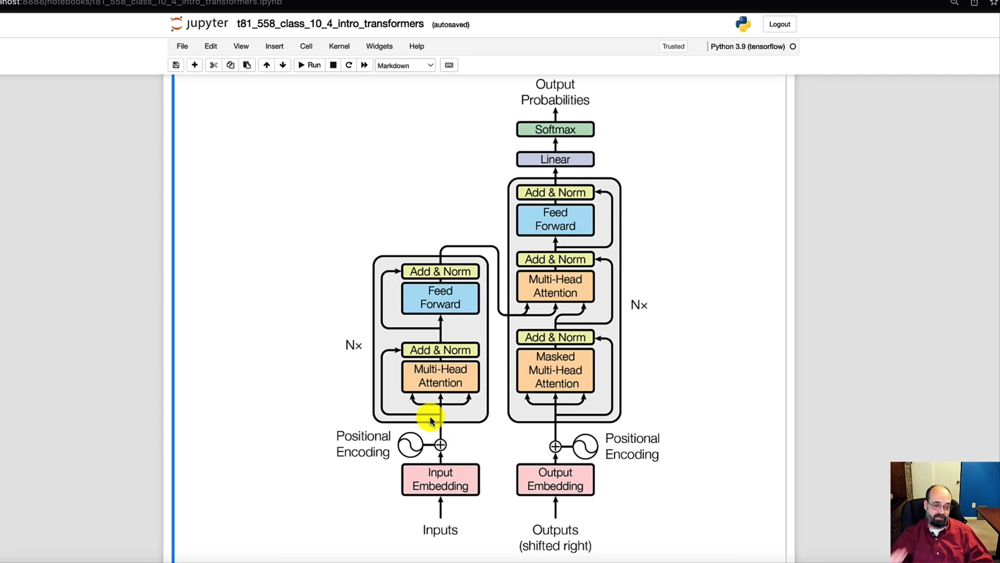
{"action": "mouse_move", "coordinate": [454, 421]}
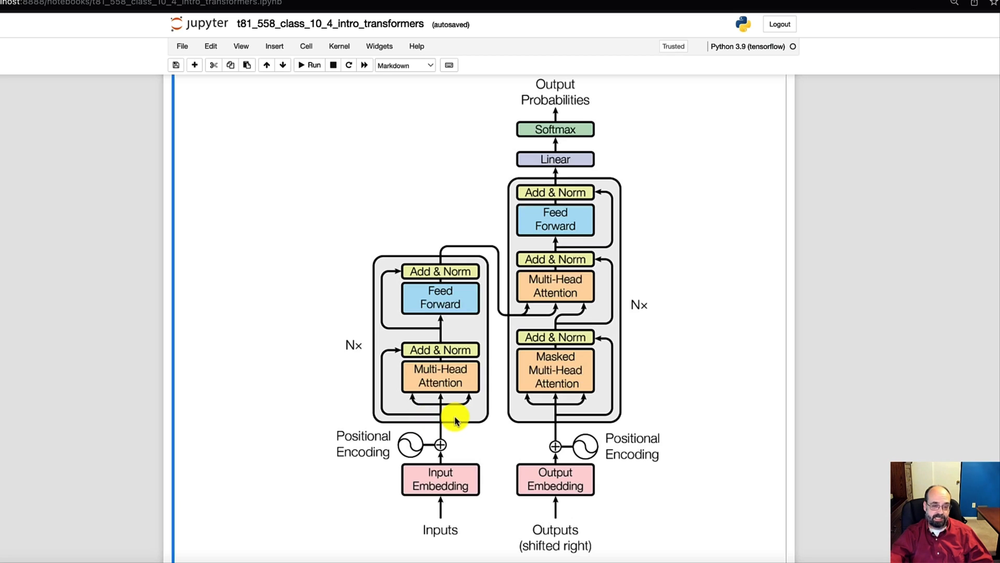
{"action": "mouse_move", "coordinate": [379, 357]}
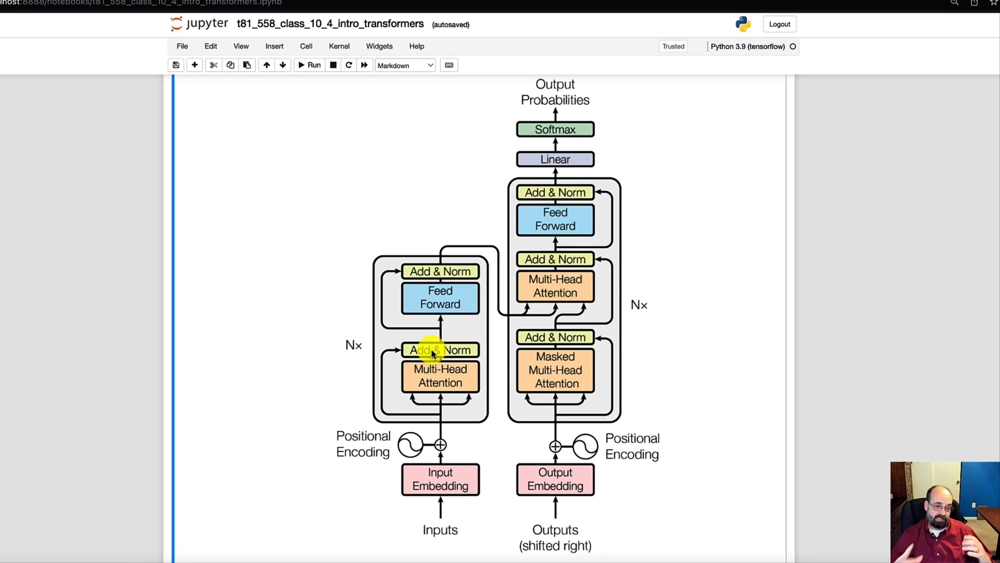
{"action": "mouse_move", "coordinate": [437, 364]}
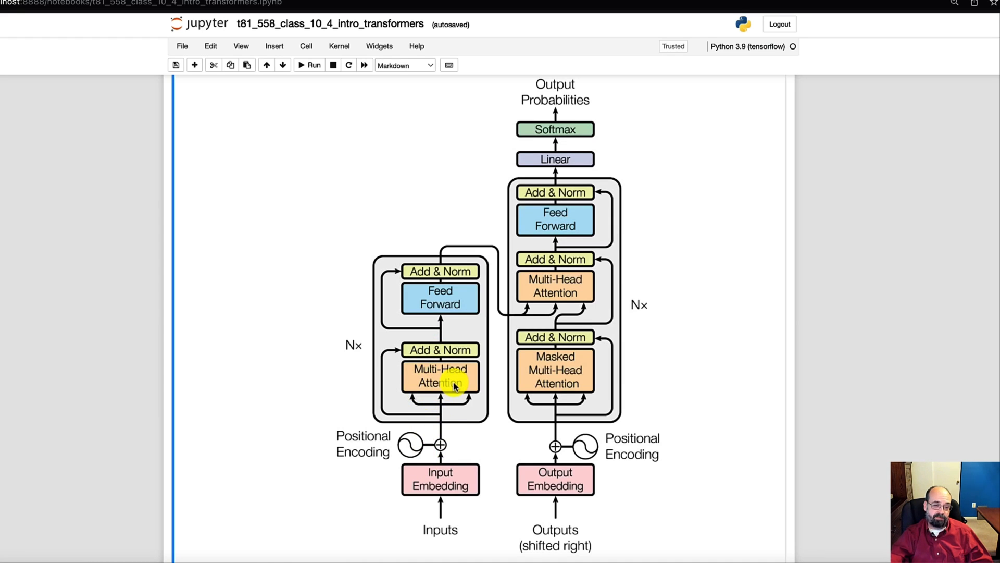
{"action": "mouse_move", "coordinate": [414, 398]}
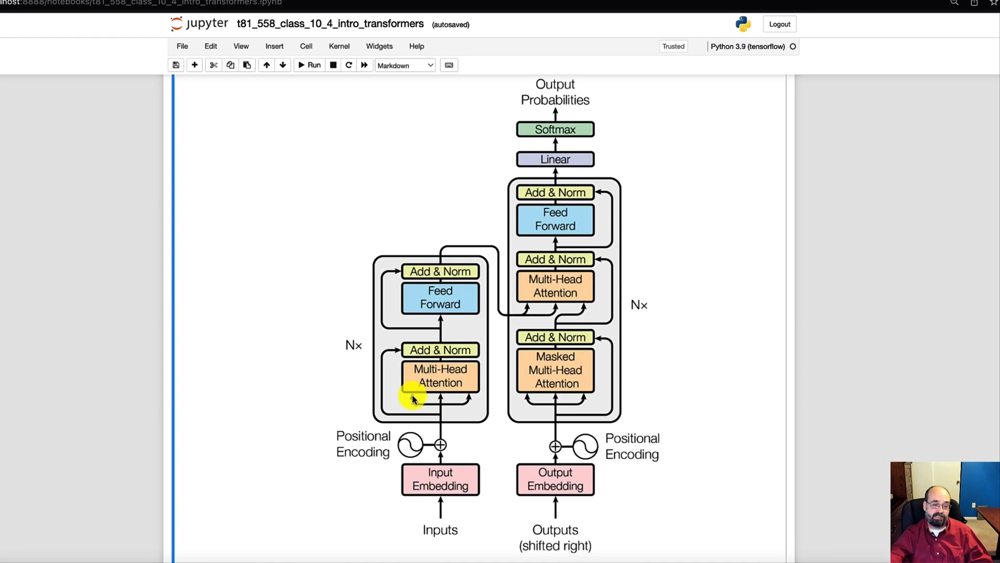
{"action": "mouse_move", "coordinate": [418, 403]}
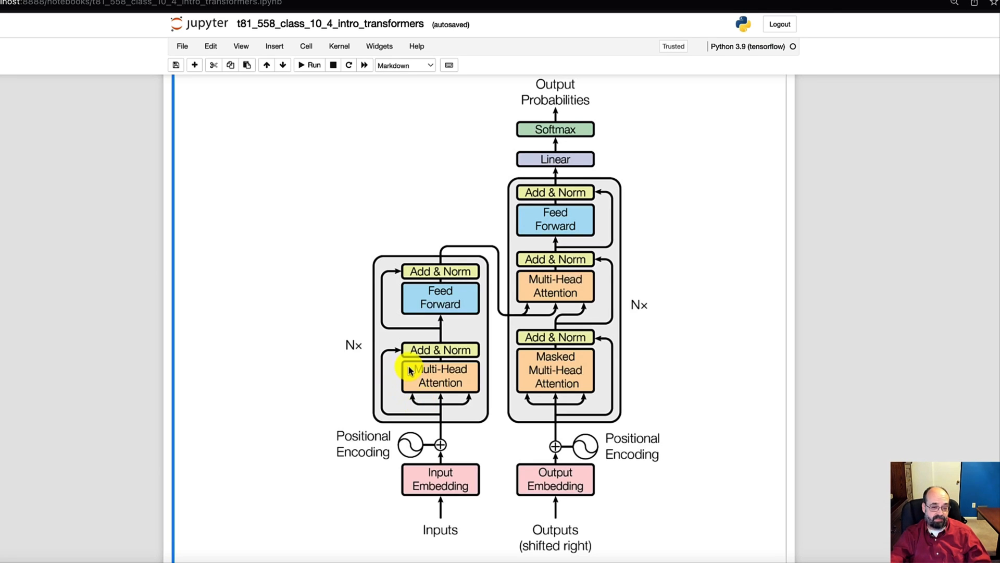
{"action": "mouse_move", "coordinate": [429, 347]}
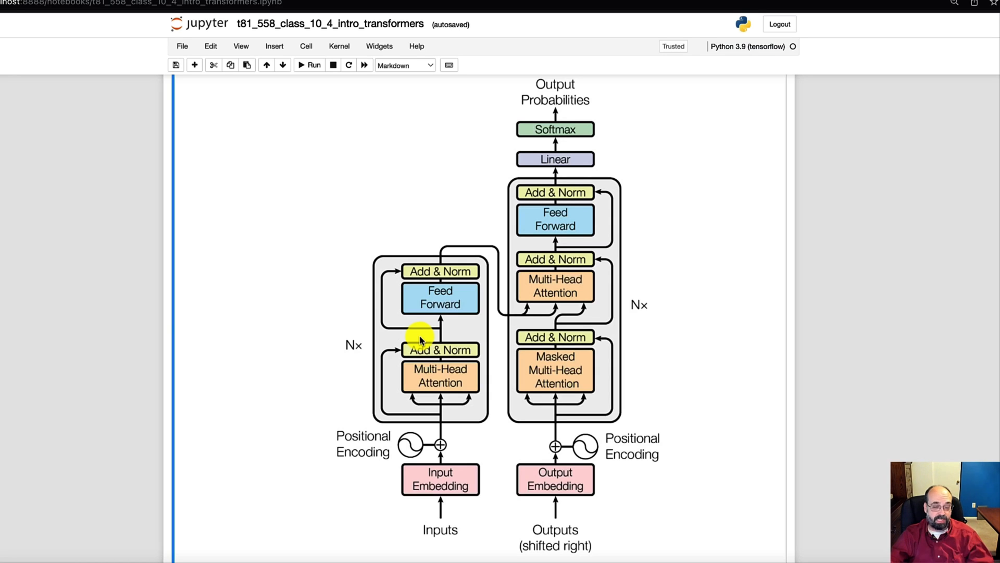
{"action": "mouse_move", "coordinate": [389, 353]}
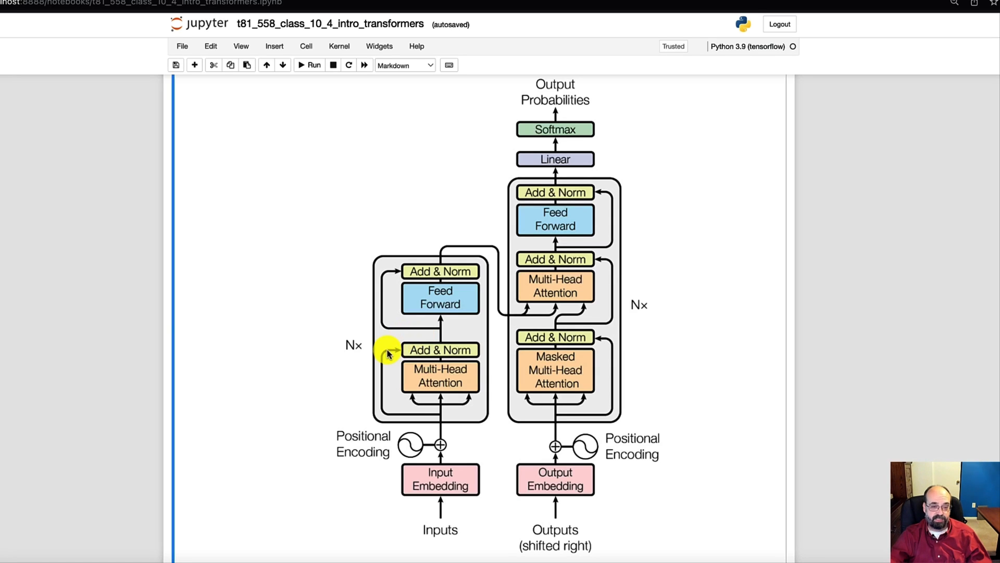
{"action": "mouse_move", "coordinate": [447, 375]}
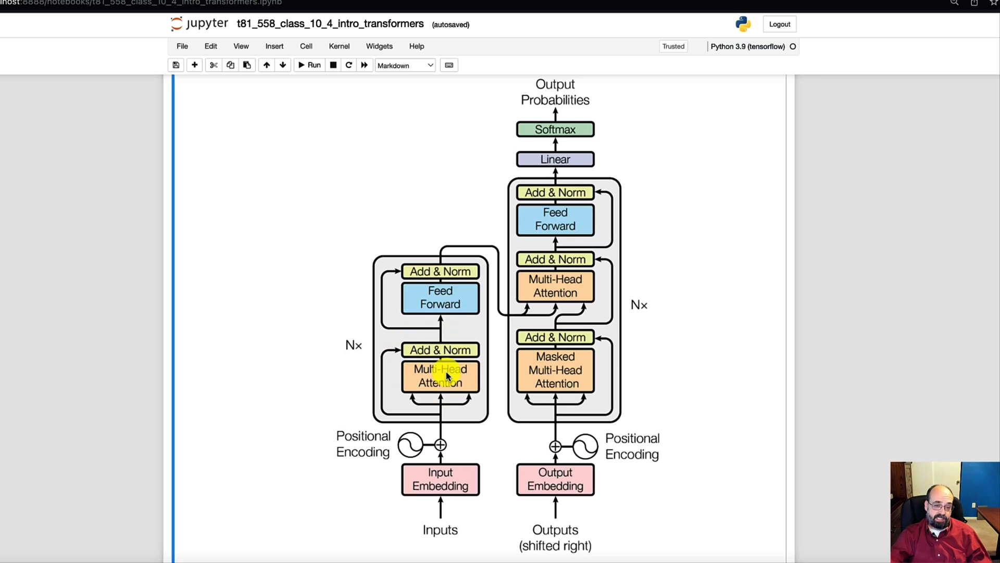
{"action": "mouse_move", "coordinate": [441, 278]}
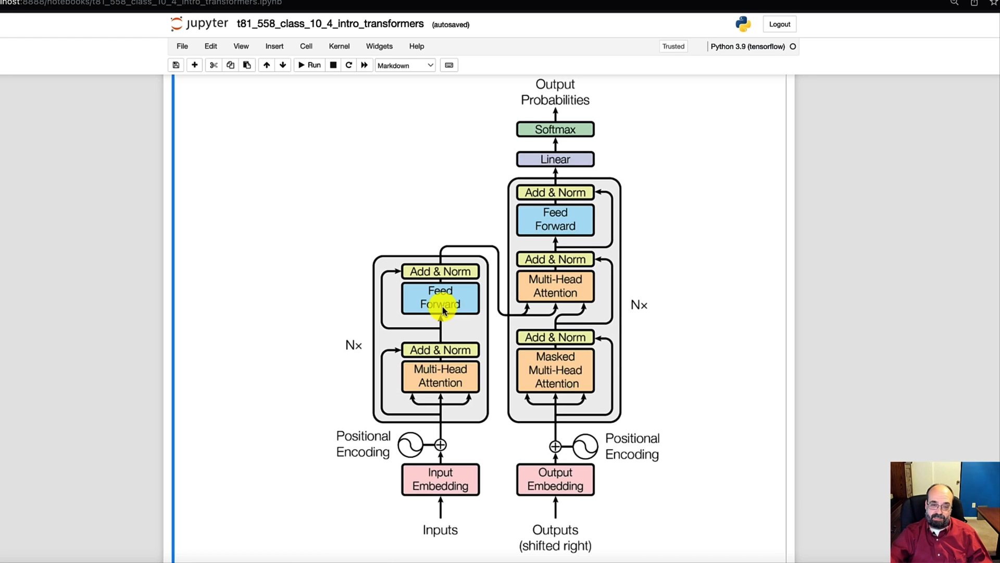
{"action": "mouse_move", "coordinate": [491, 325]}
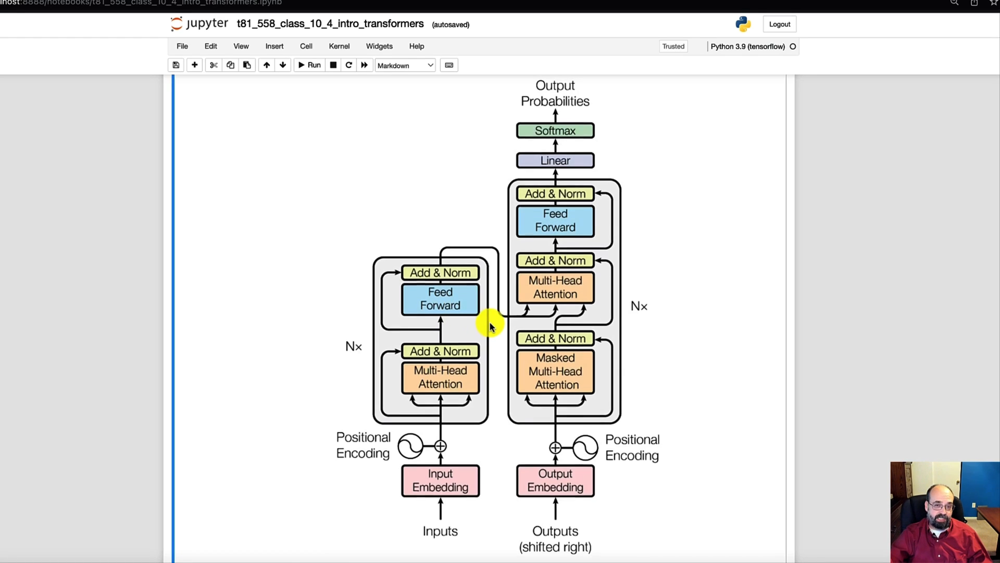
{"action": "scroll", "scroll_direction": "down", "scroll_amount": 3}
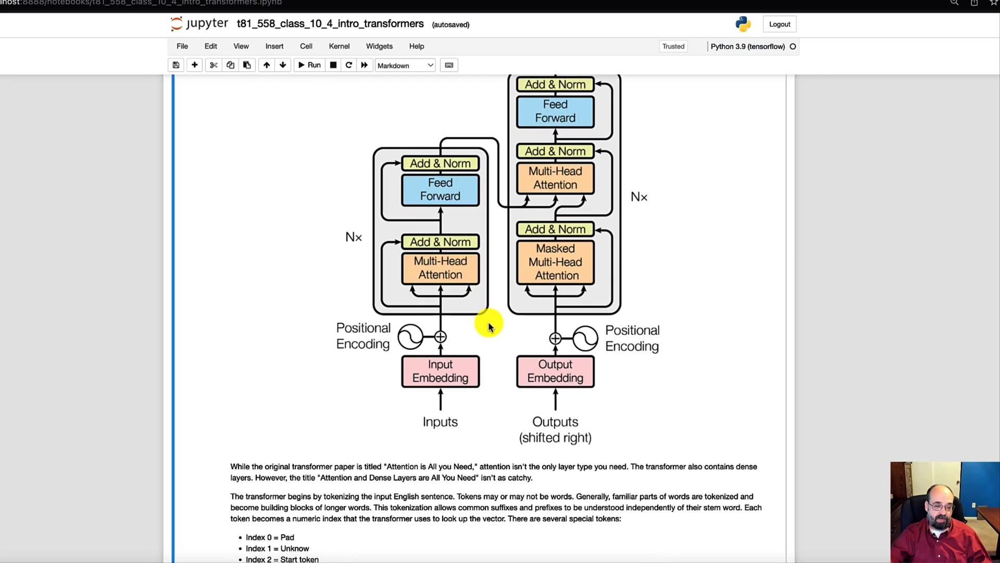
{"action": "scroll", "scroll_direction": "up", "scroll_amount": 3}
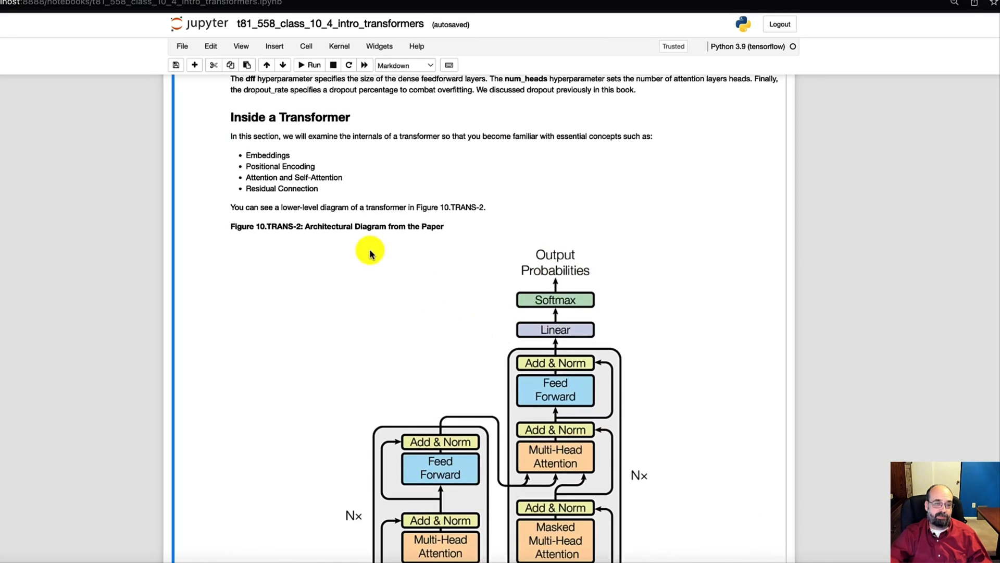
{"action": "mouse_move", "coordinate": [300, 167]}
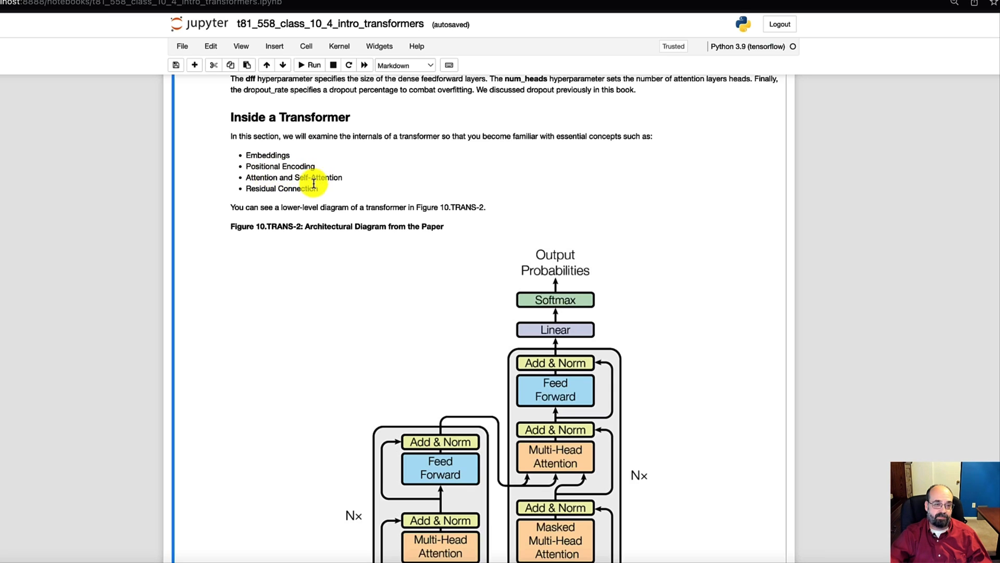
{"action": "mouse_move", "coordinate": [406, 230]}
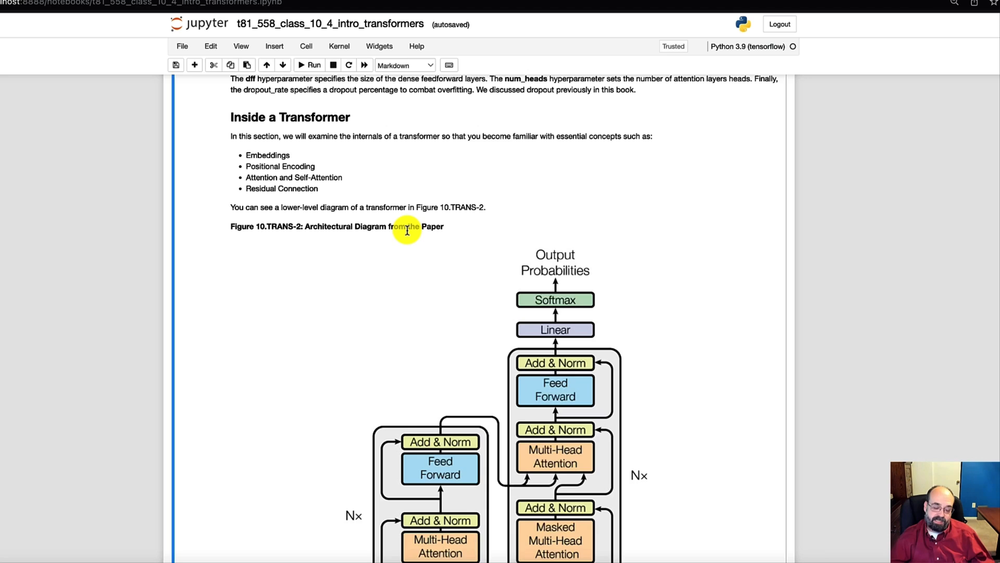
{"action": "scroll", "scroll_direction": "down", "scroll_amount": 3}
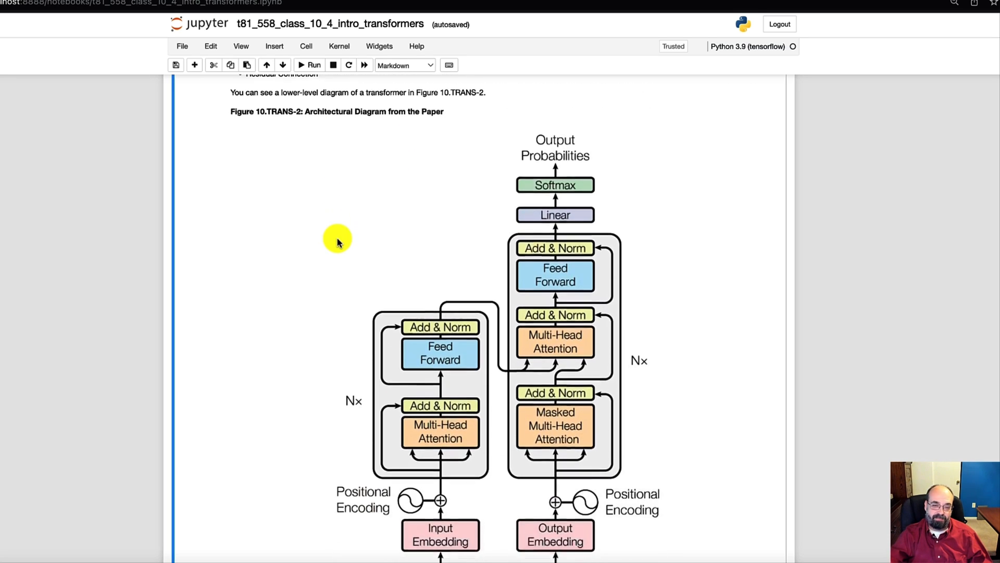
{"action": "scroll", "scroll_direction": "down", "scroll_amount": 3}
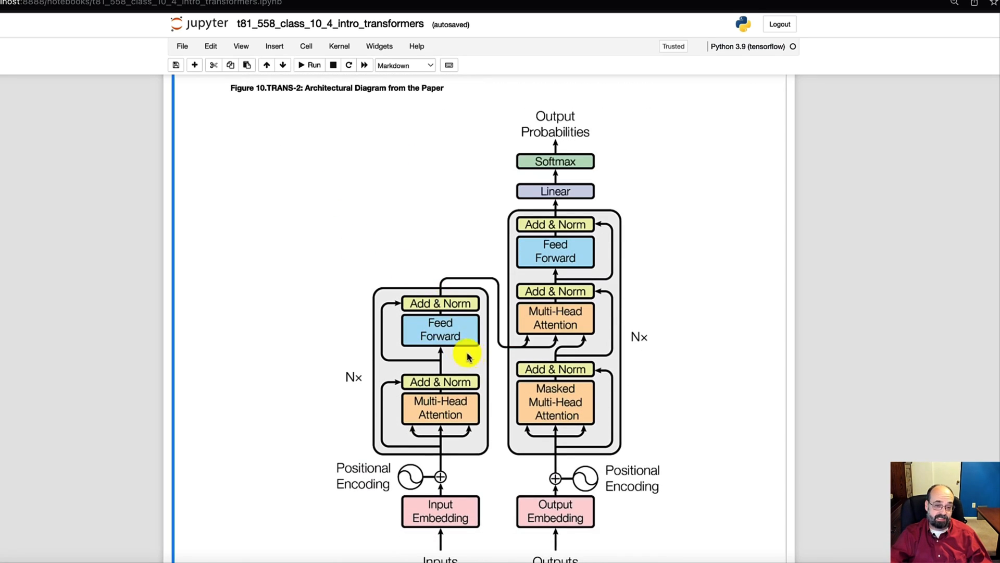
{"action": "mouse_move", "coordinate": [469, 395]}
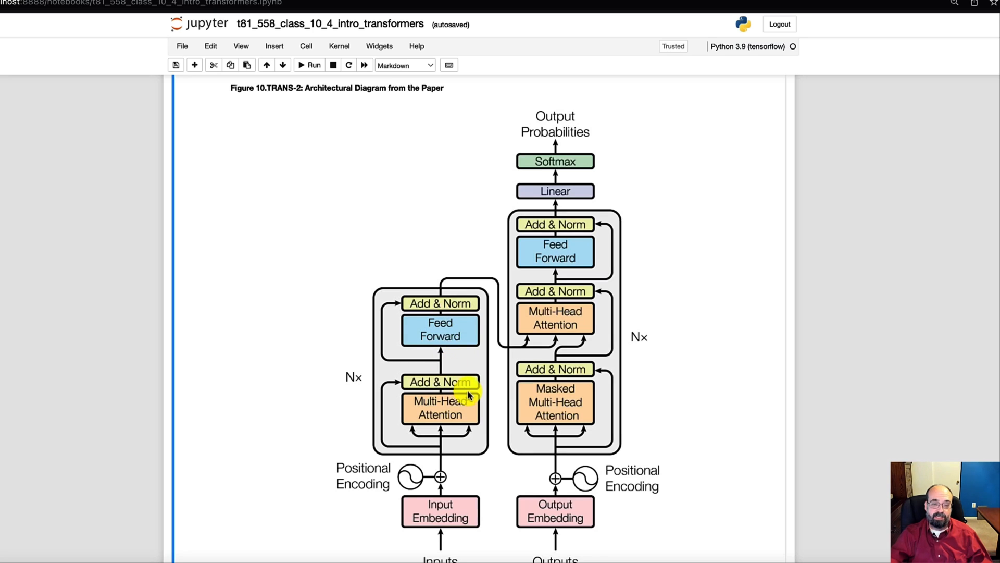
{"action": "mouse_move", "coordinate": [336, 408]}
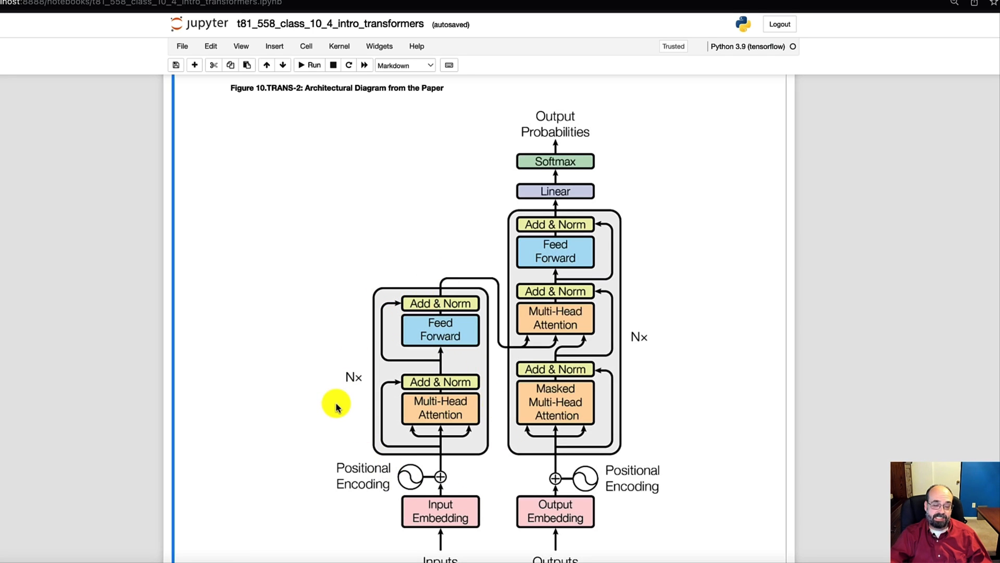
{"action": "mouse_move", "coordinate": [472, 278]}
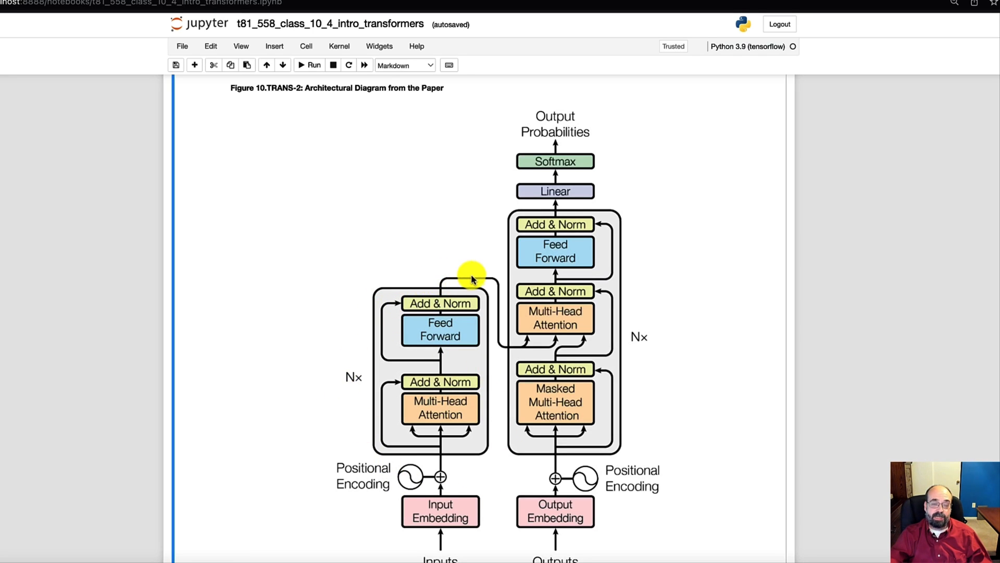
{"action": "mouse_move", "coordinate": [491, 293]}
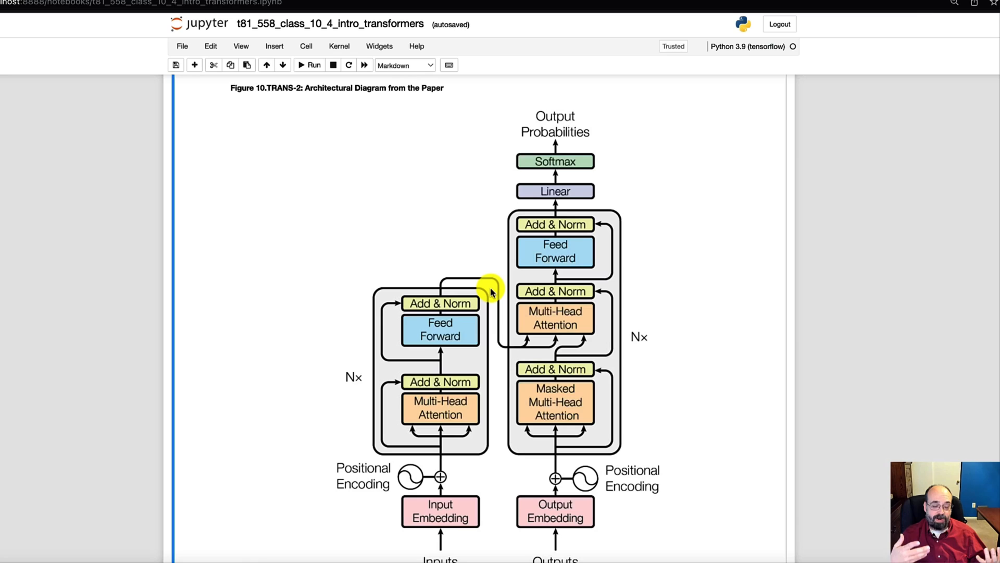
{"action": "mouse_move", "coordinate": [449, 468]}
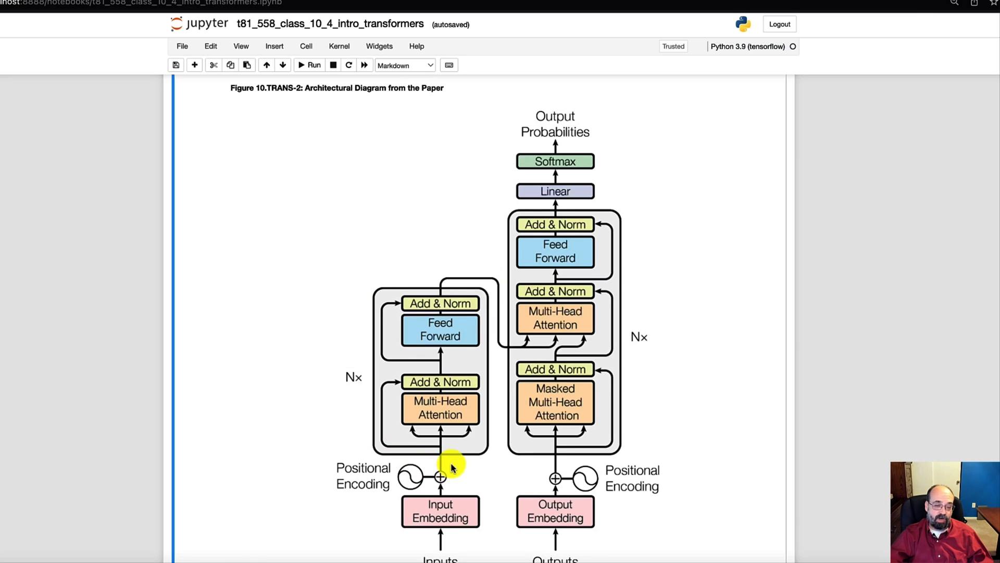
{"action": "mouse_move", "coordinate": [438, 443]}
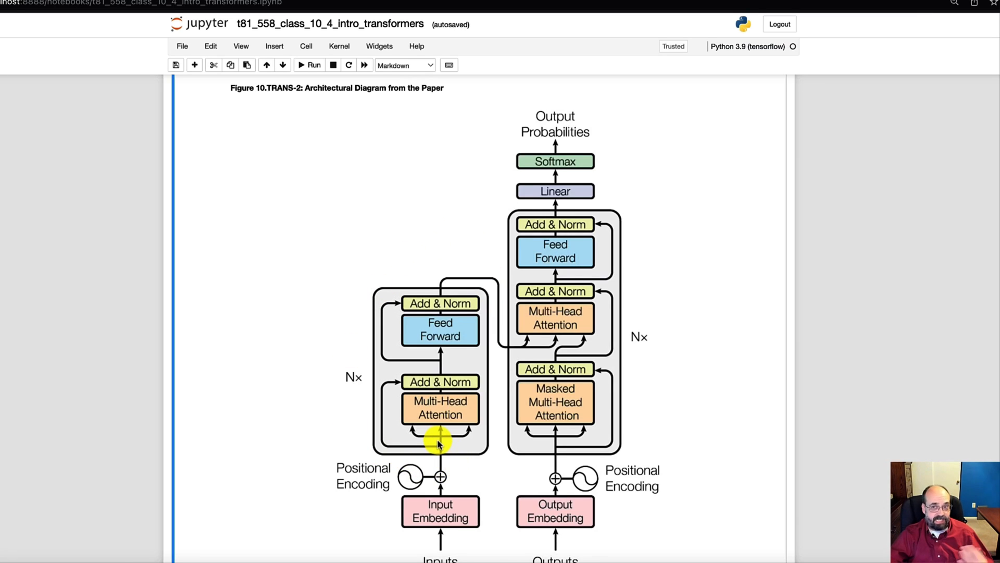
{"action": "mouse_move", "coordinate": [430, 437]}
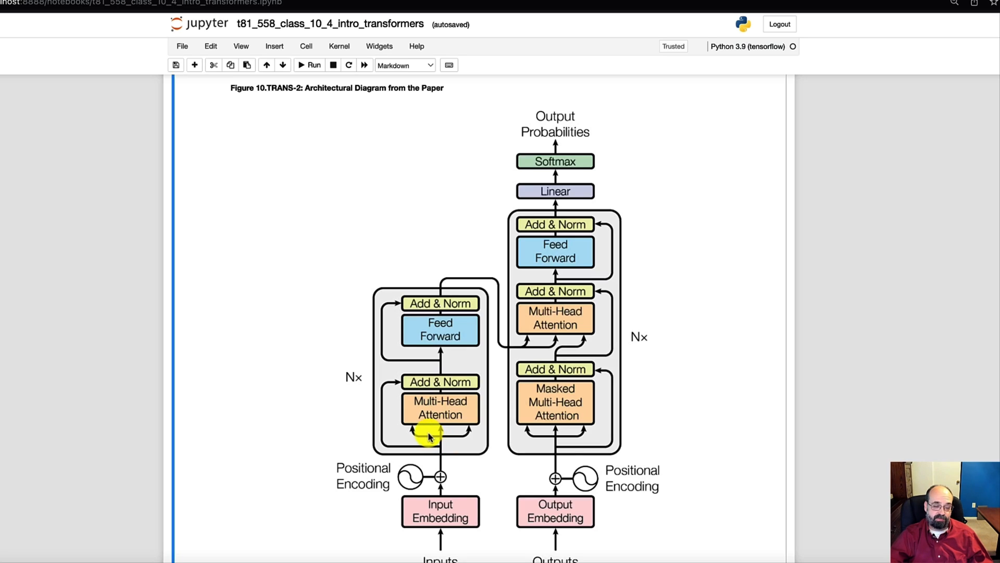
{"action": "mouse_move", "coordinate": [392, 475]}
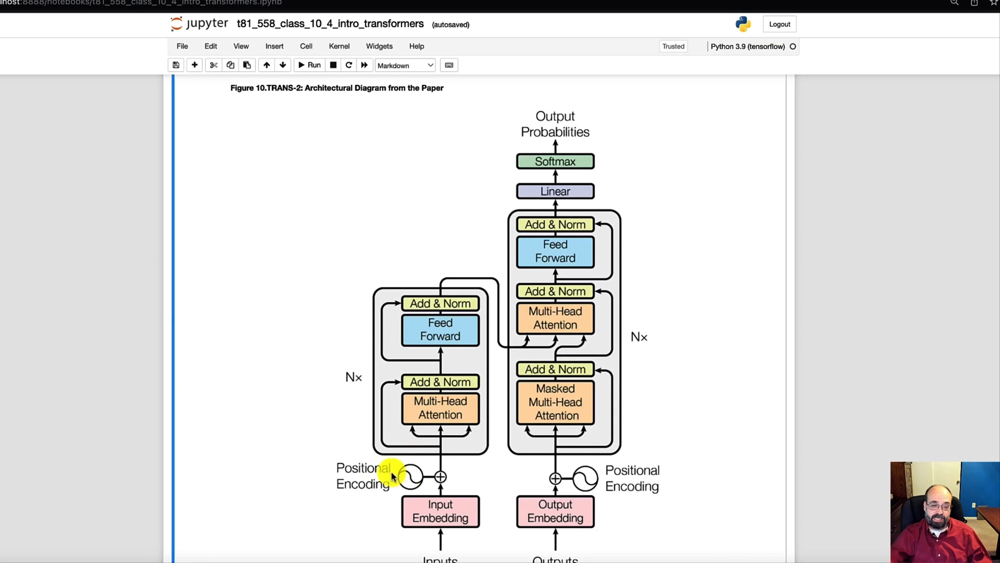
{"action": "mouse_move", "coordinate": [673, 198]}
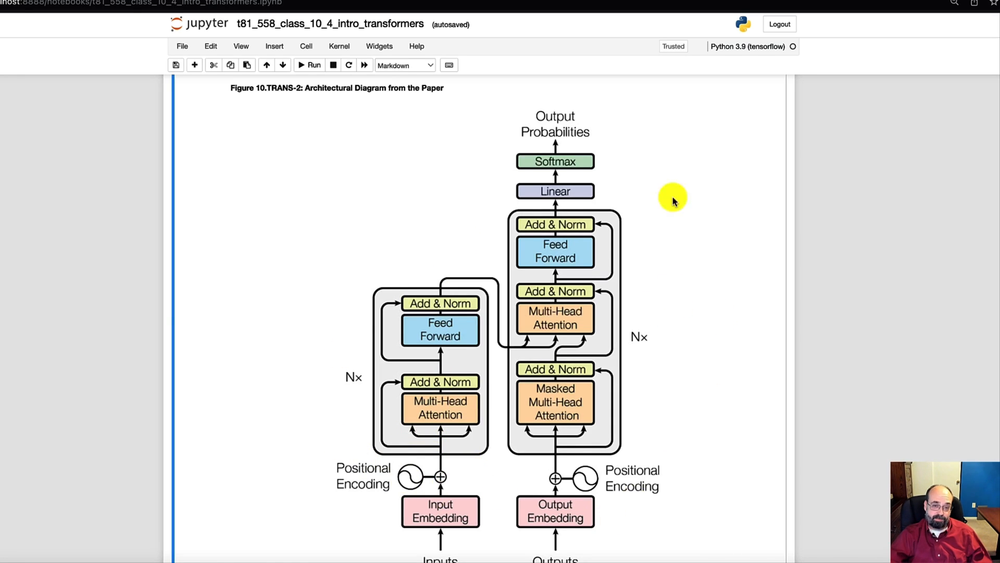
{"action": "mouse_move", "coordinate": [583, 325]}
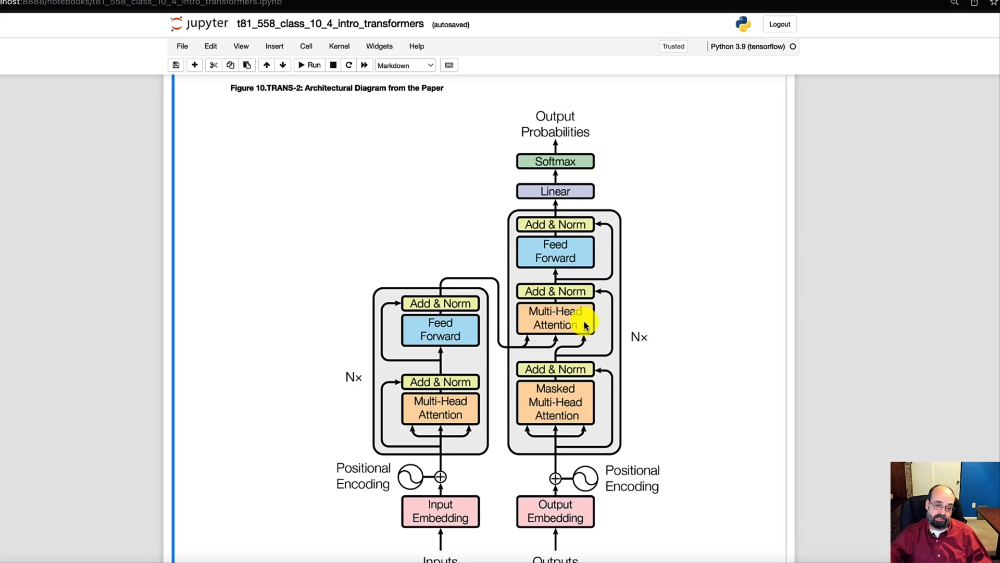
{"action": "mouse_move", "coordinate": [650, 381]}
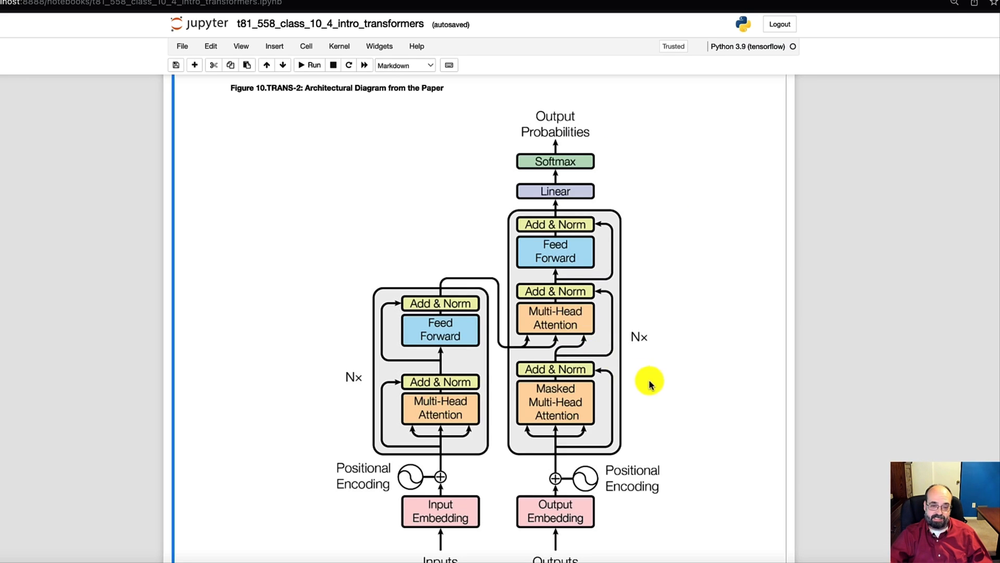
{"action": "scroll", "scroll_direction": "down", "scroll_amount": 3}
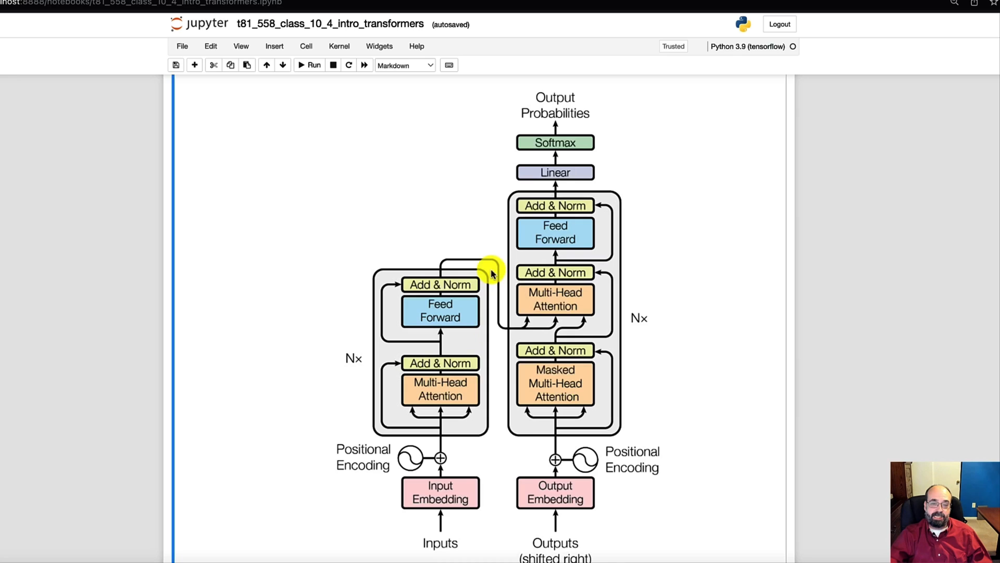
{"action": "mouse_move", "coordinate": [526, 322]}
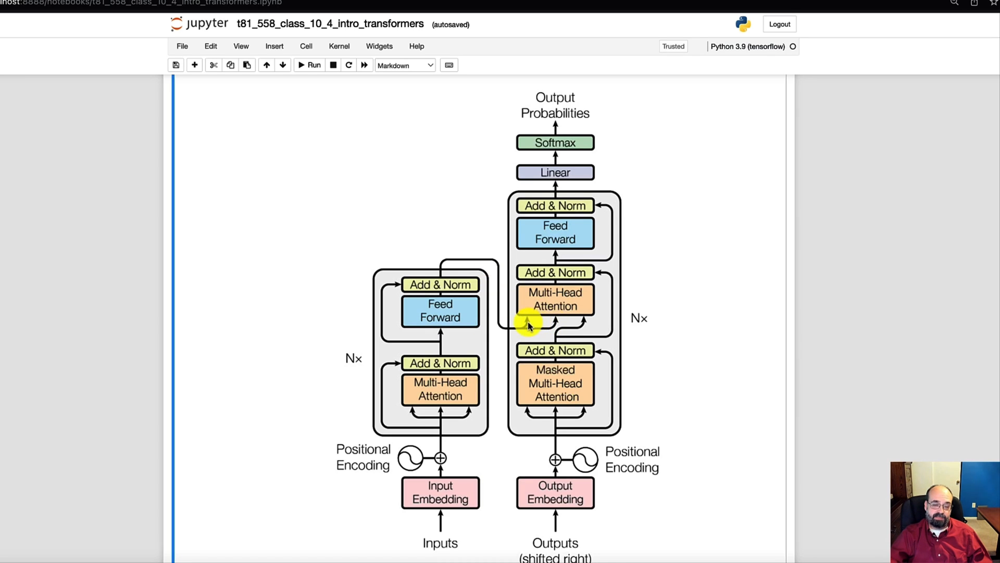
{"action": "mouse_move", "coordinate": [523, 310]}
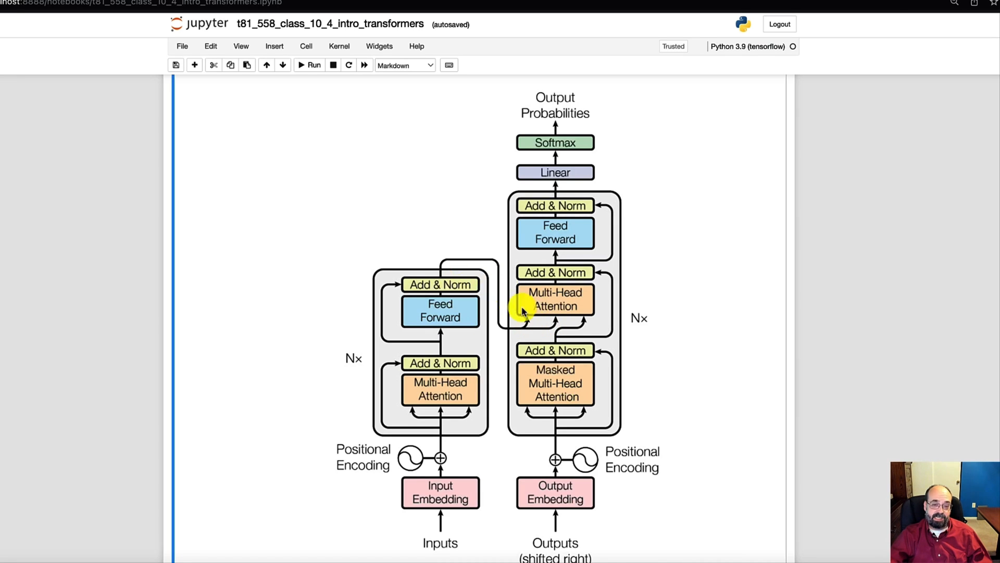
{"action": "mouse_move", "coordinate": [576, 321]}
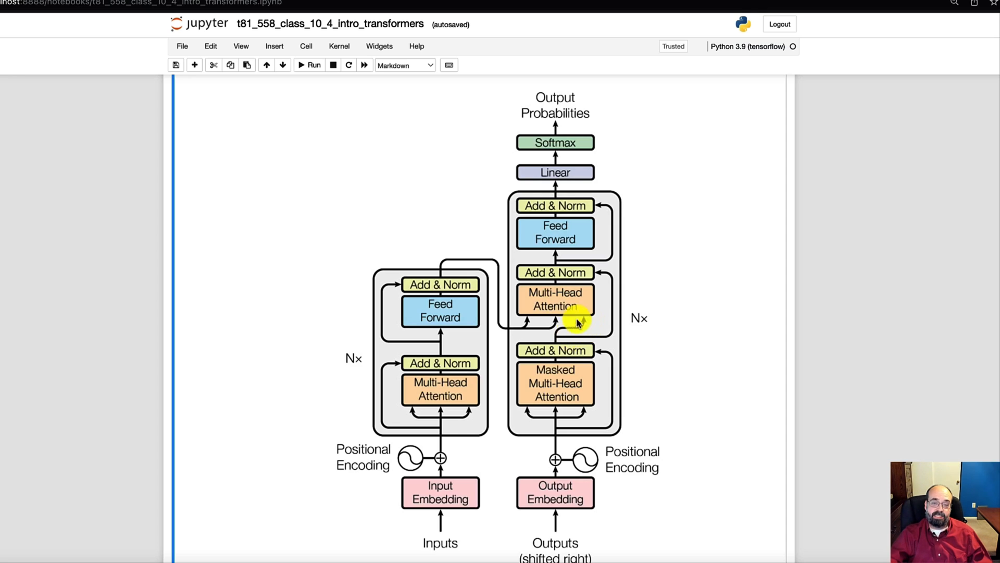
{"action": "mouse_move", "coordinate": [567, 356]}
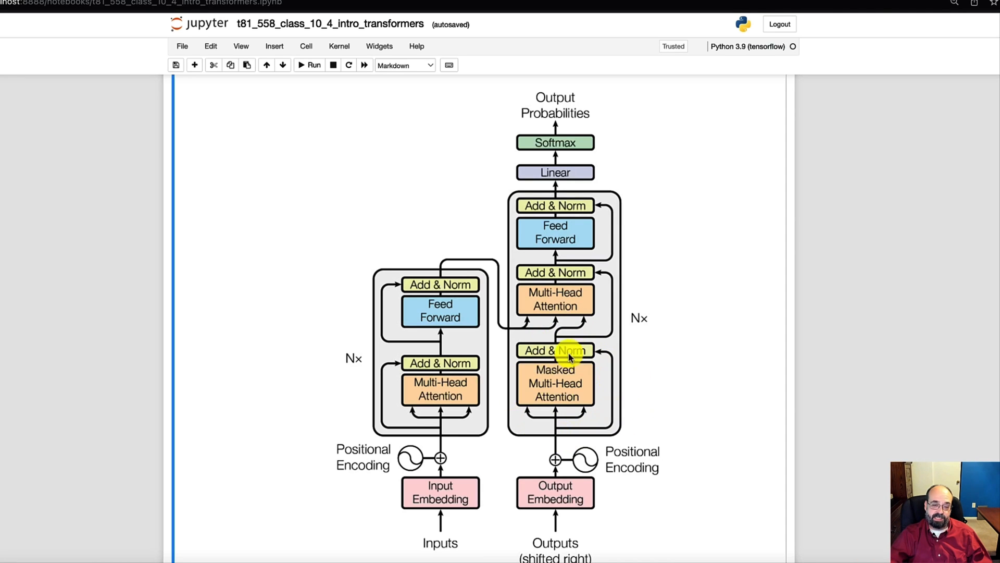
{"action": "mouse_move", "coordinate": [579, 412]}
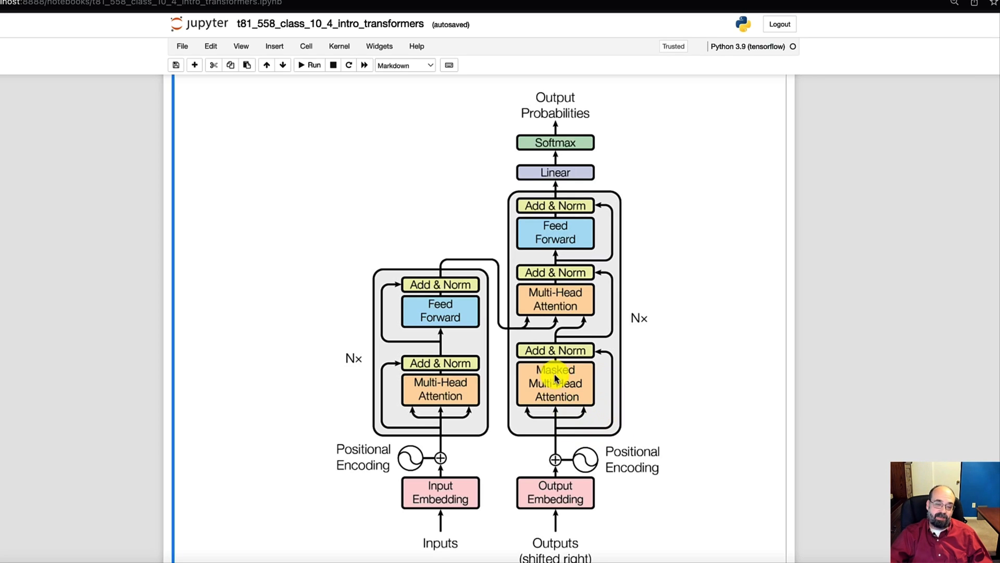
{"action": "mouse_move", "coordinate": [605, 282]}
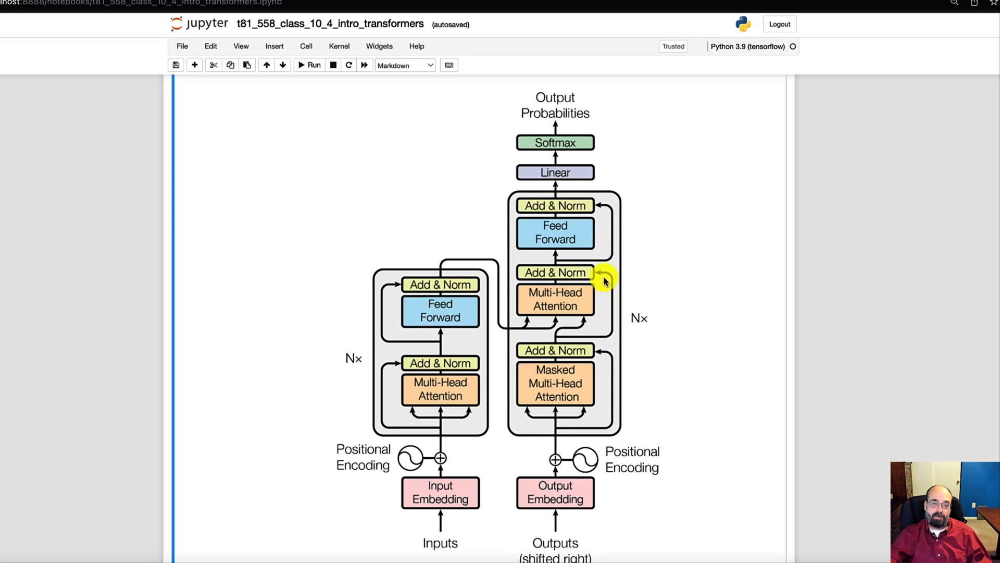
{"action": "mouse_move", "coordinate": [554, 333]}
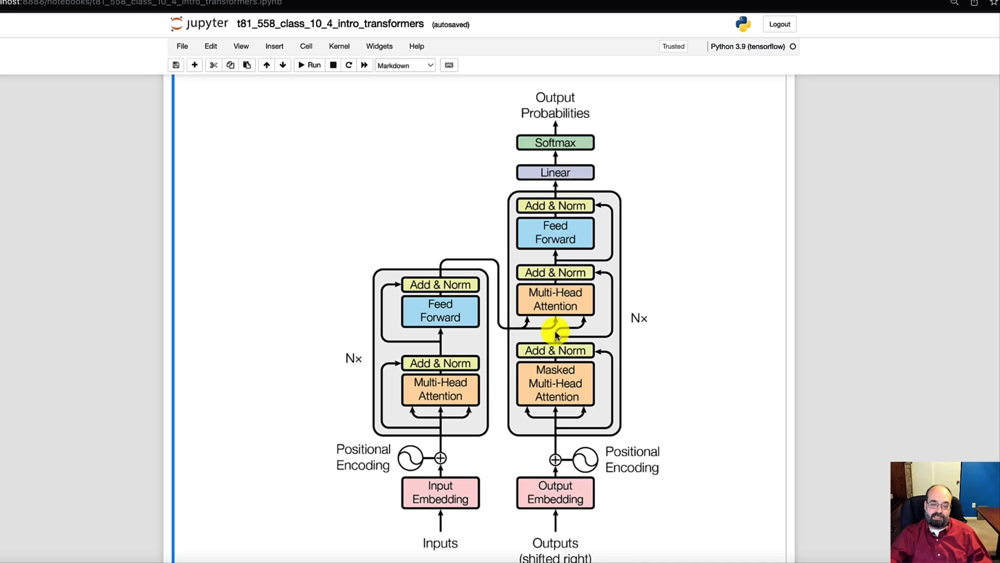
{"action": "mouse_move", "coordinate": [540, 310]}
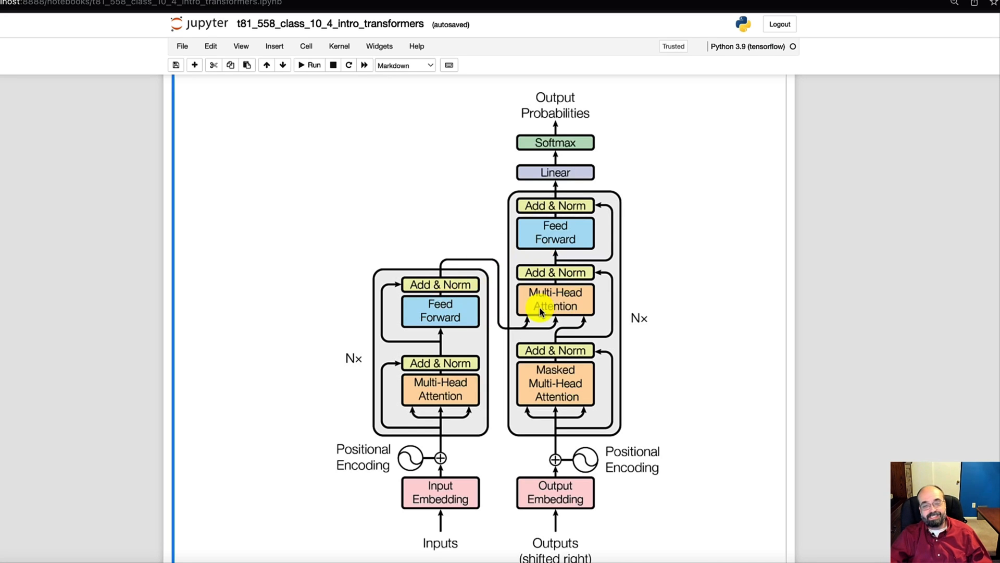
{"action": "mouse_move", "coordinate": [563, 205]}
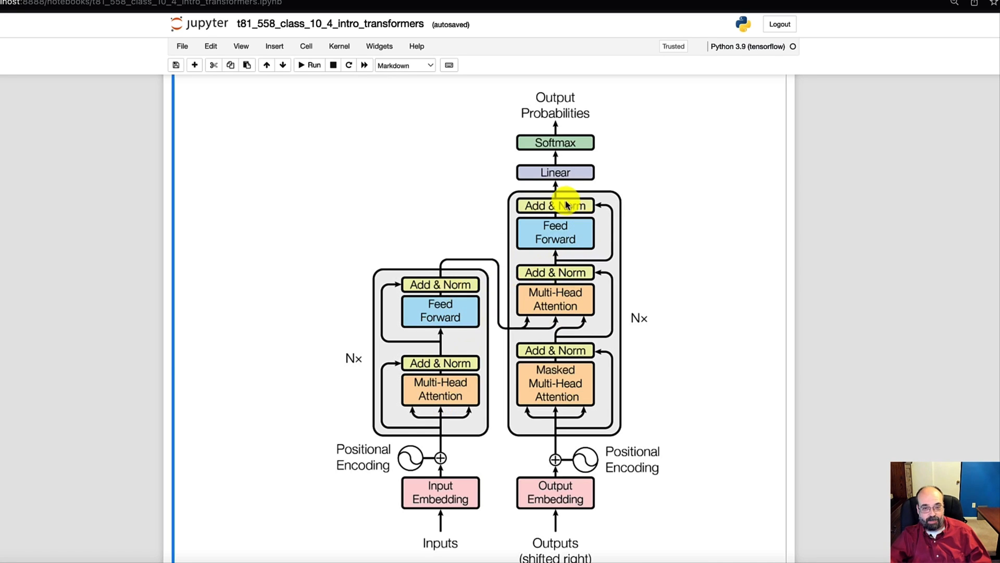
{"action": "mouse_move", "coordinate": [488, 335]}
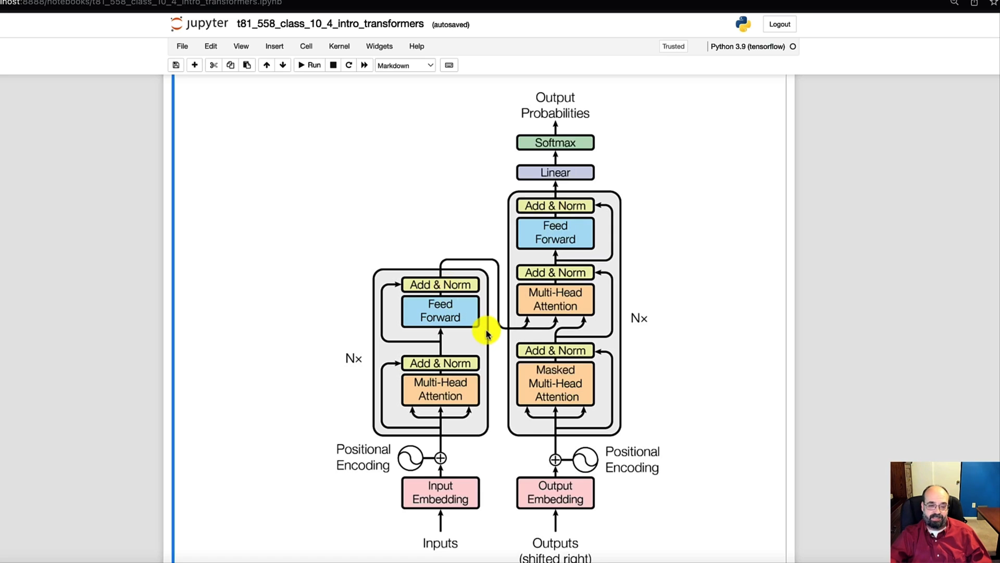
{"action": "mouse_move", "coordinate": [577, 341]}
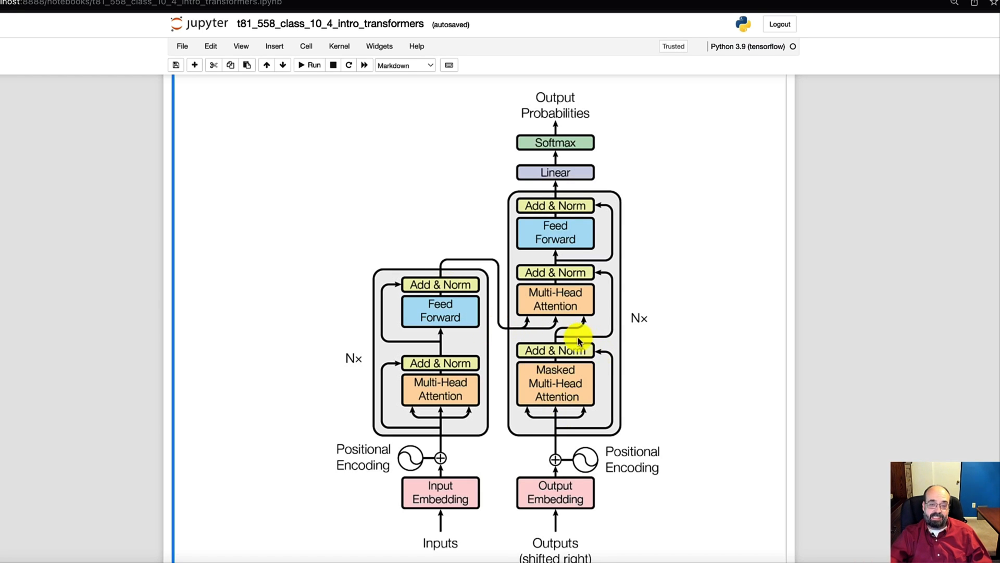
{"action": "mouse_move", "coordinate": [622, 485]}
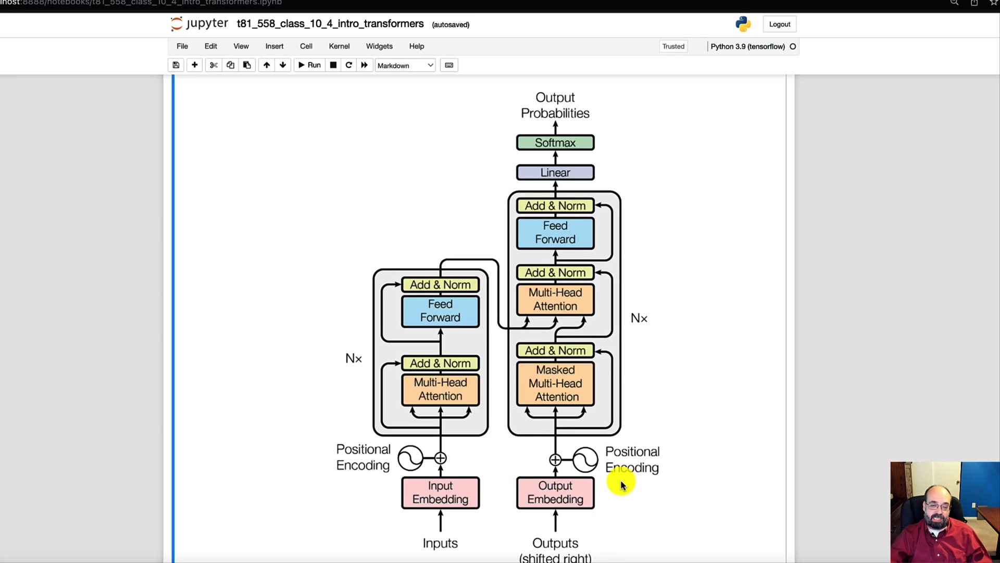
{"action": "mouse_move", "coordinate": [556, 461]}
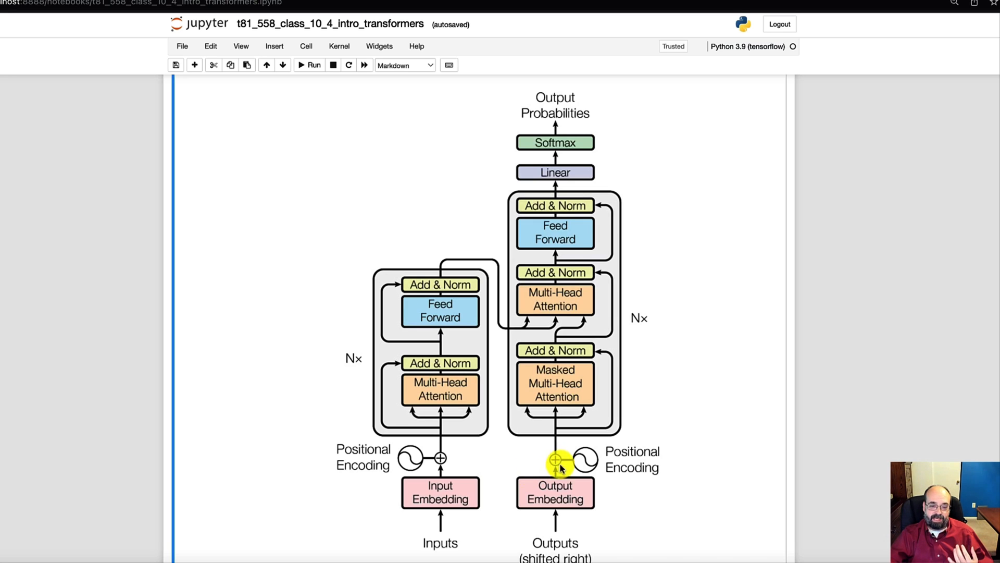
{"action": "mouse_move", "coordinate": [564, 491]}
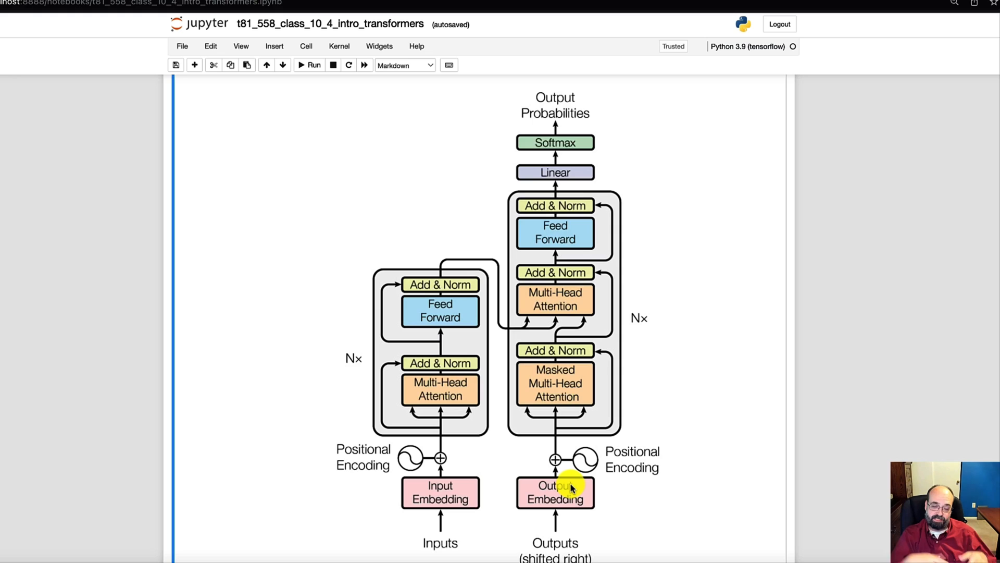
{"action": "mouse_move", "coordinate": [585, 405]}
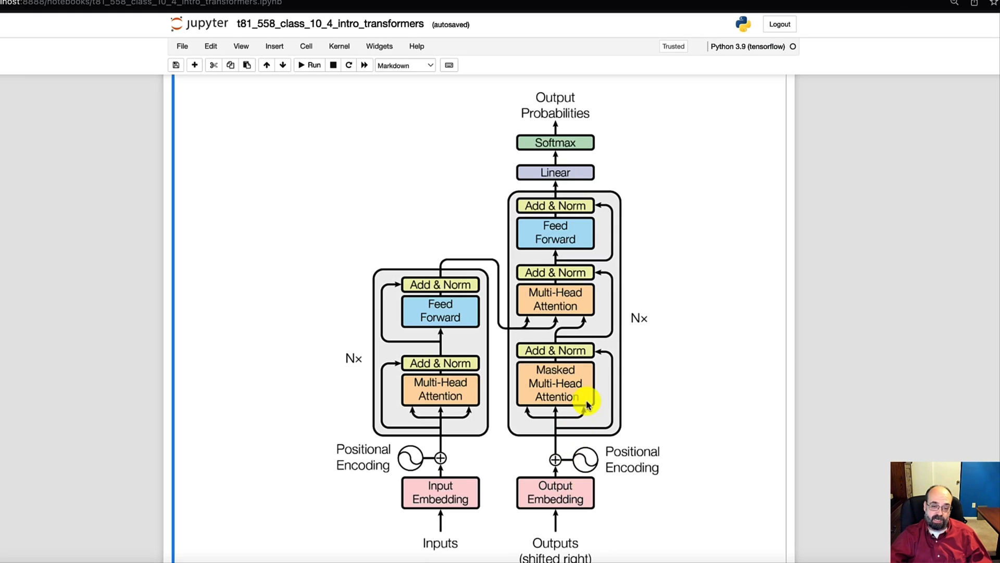
{"action": "mouse_move", "coordinate": [520, 415]}
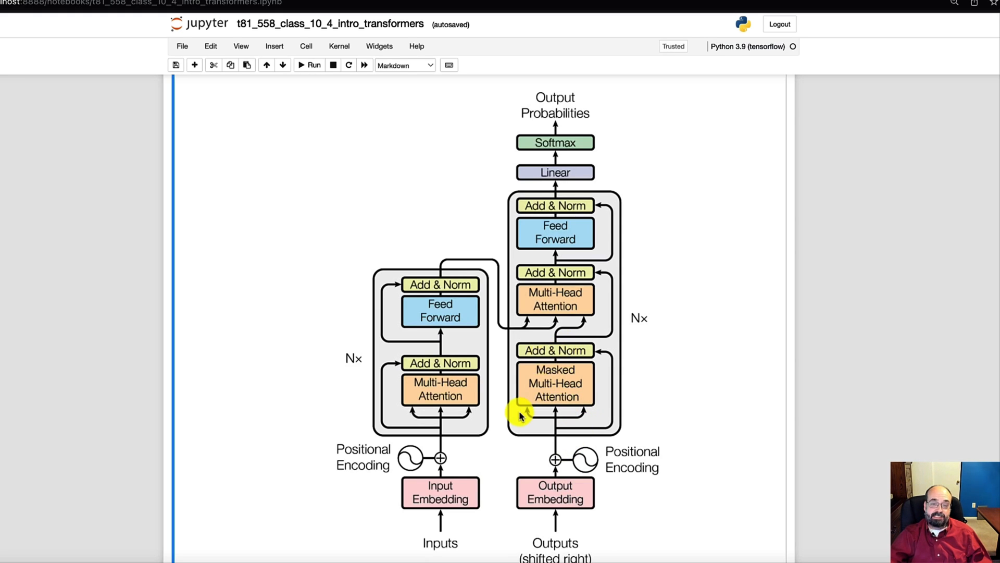
{"action": "mouse_move", "coordinate": [574, 350]}
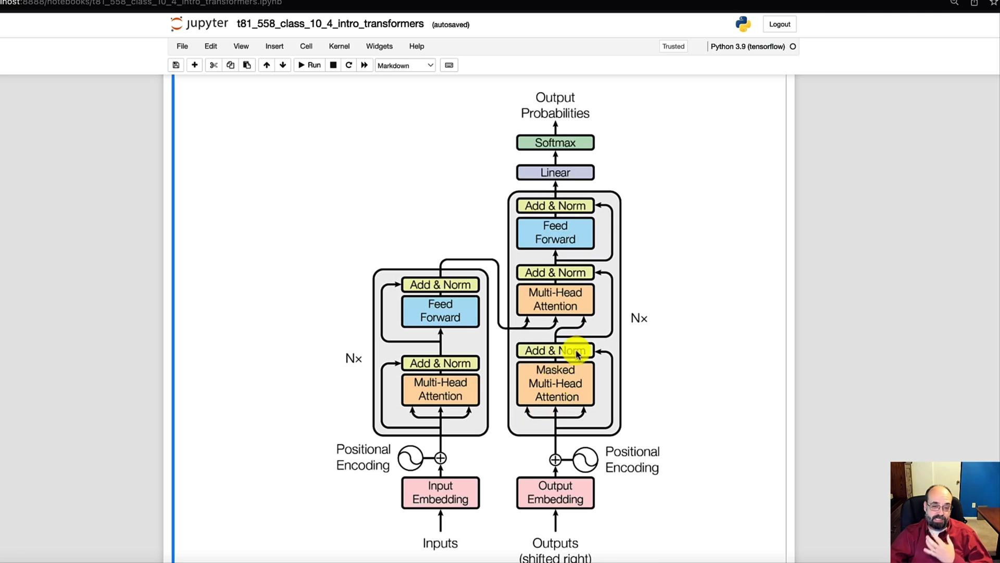
{"action": "mouse_move", "coordinate": [609, 295]}
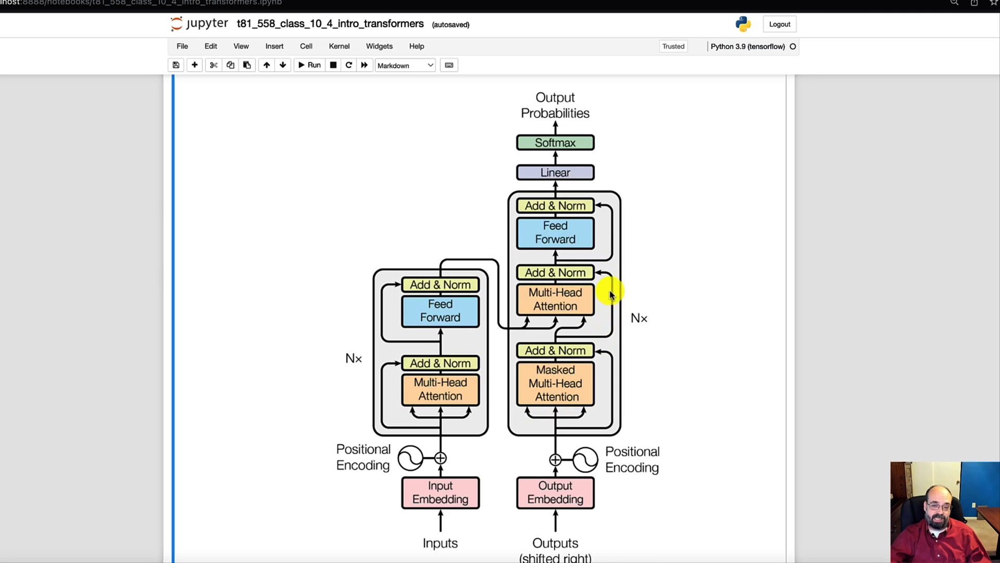
{"action": "mouse_move", "coordinate": [598, 275]}
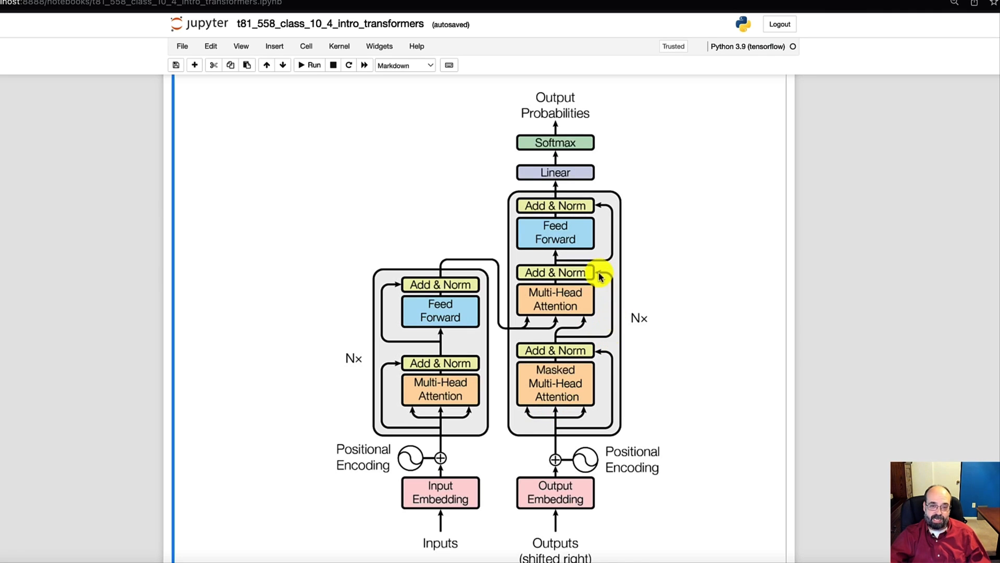
{"action": "mouse_move", "coordinate": [571, 150]}
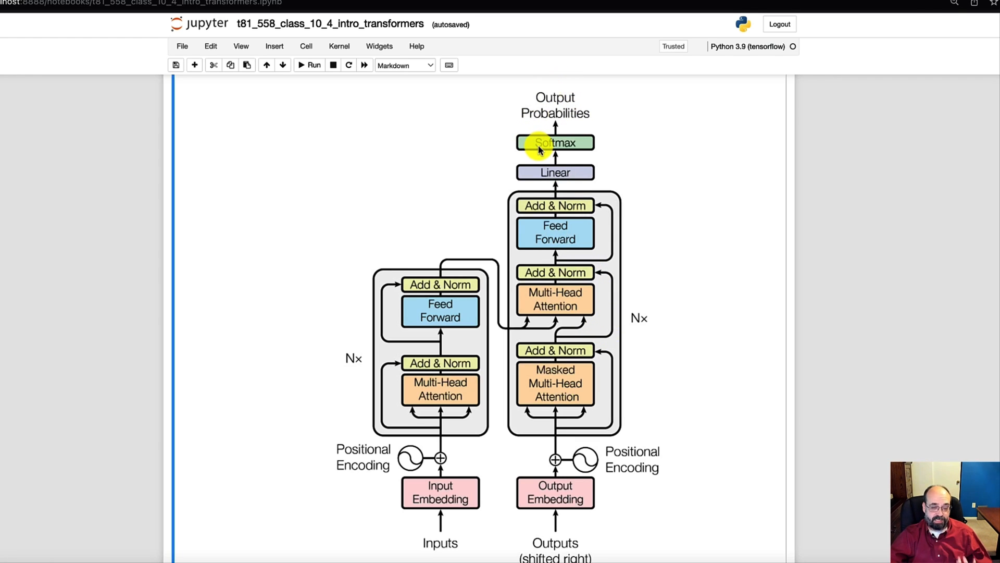
{"action": "mouse_move", "coordinate": [600, 421]}
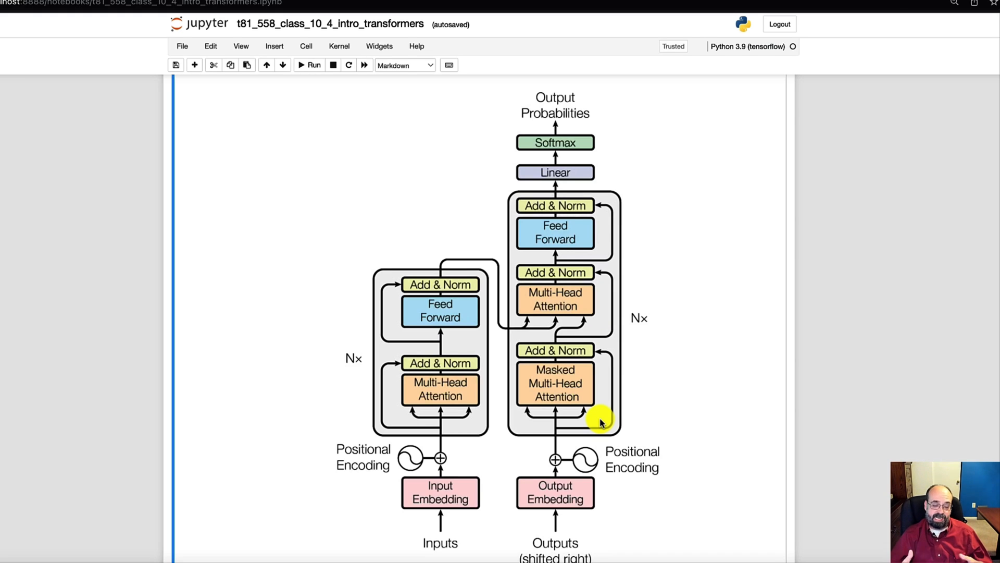
{"action": "mouse_move", "coordinate": [617, 477]}
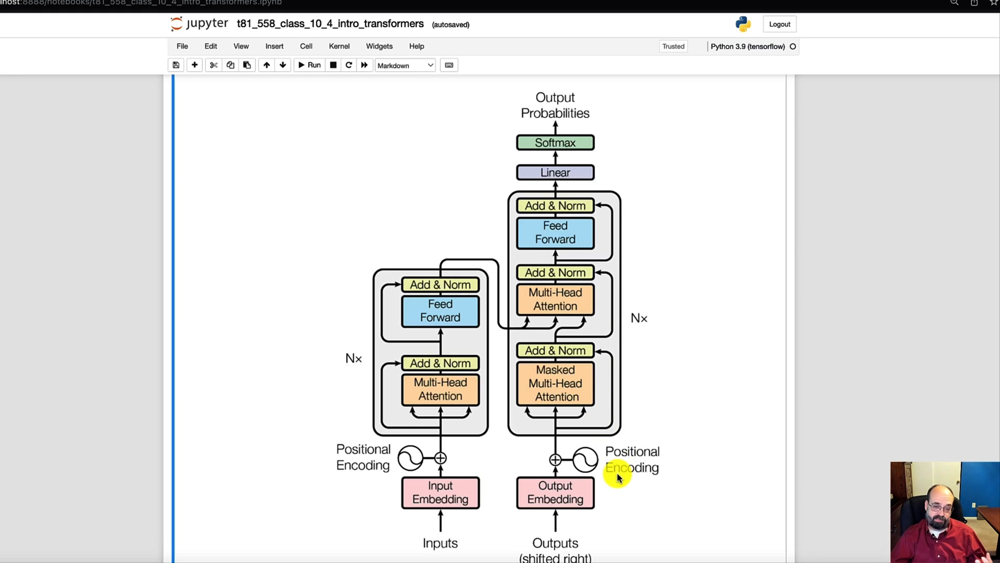
{"action": "mouse_move", "coordinate": [555, 113]}
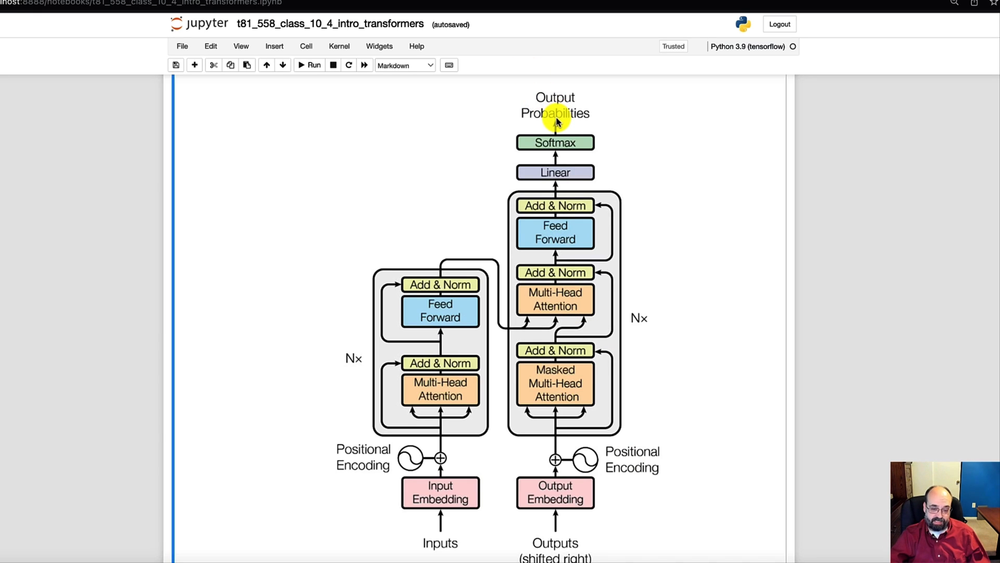
{"action": "mouse_move", "coordinate": [460, 346]}
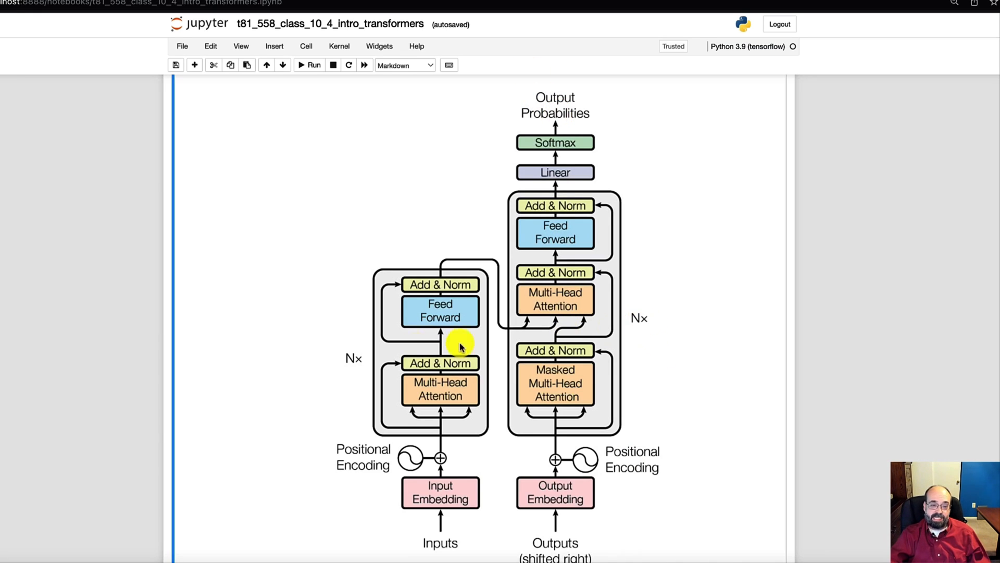
{"action": "mouse_move", "coordinate": [392, 357]}
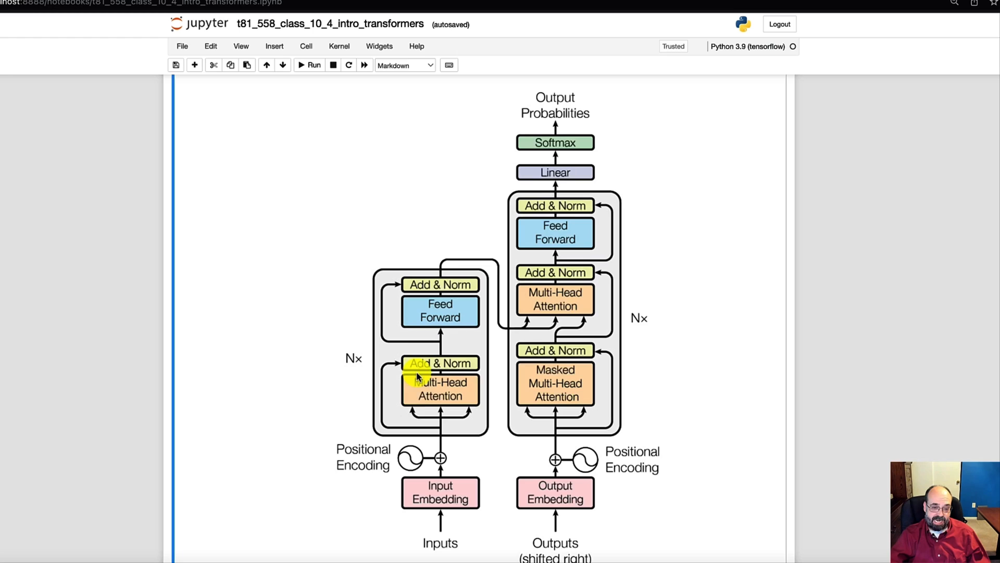
{"action": "mouse_move", "coordinate": [440, 456]}
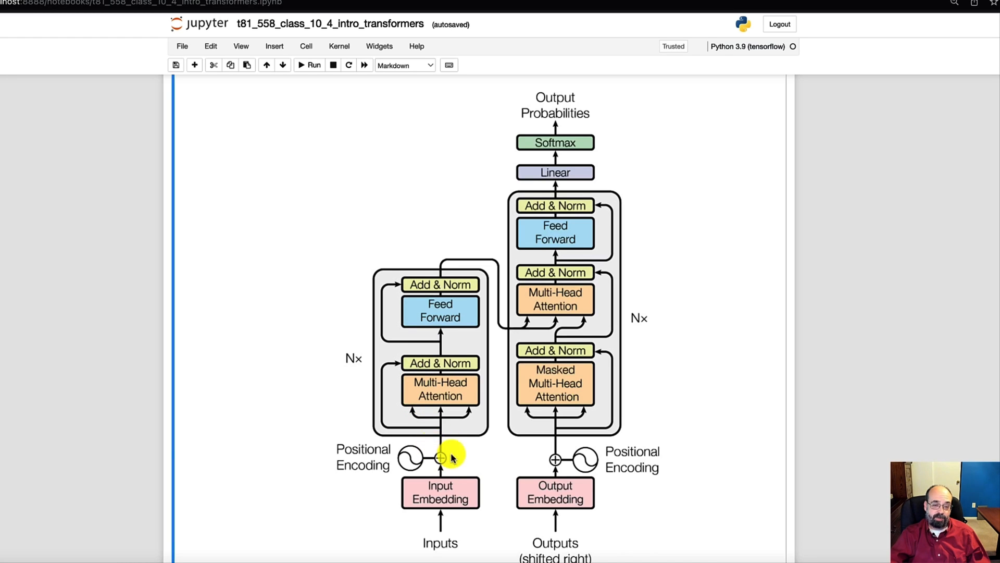
{"action": "mouse_move", "coordinate": [444, 261]}
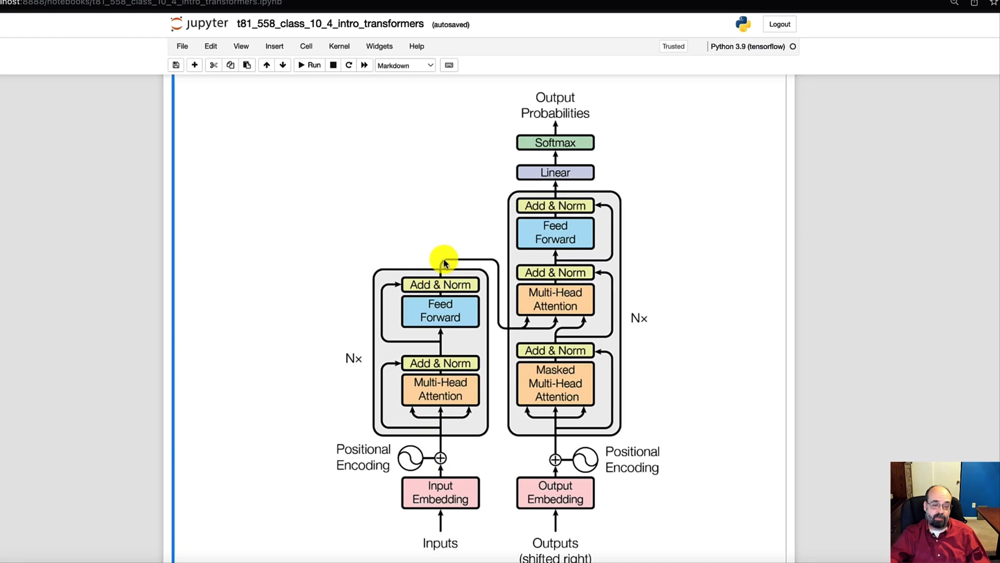
{"action": "mouse_move", "coordinate": [452, 274]}
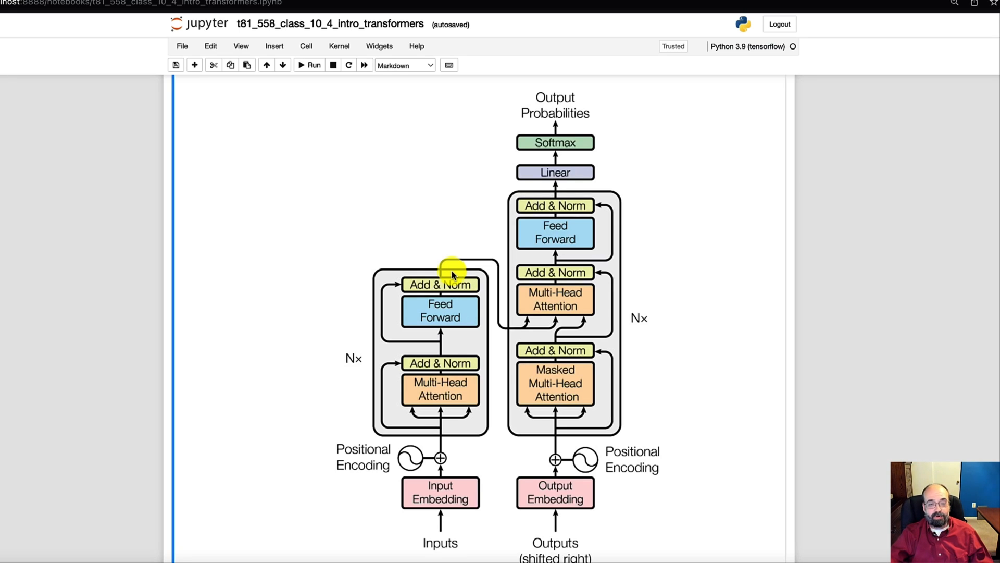
{"action": "mouse_move", "coordinate": [415, 313]}
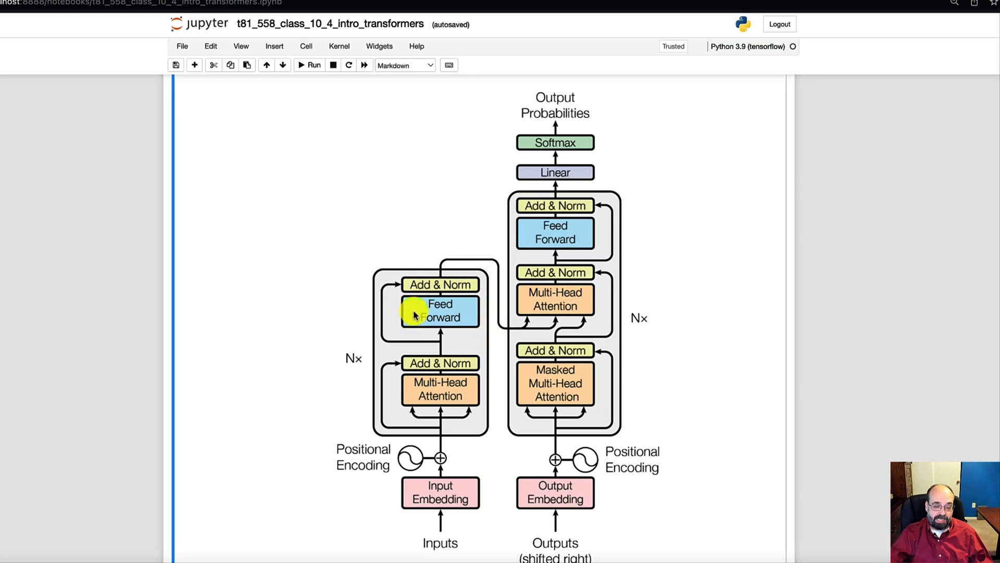
{"action": "mouse_move", "coordinate": [566, 307]}
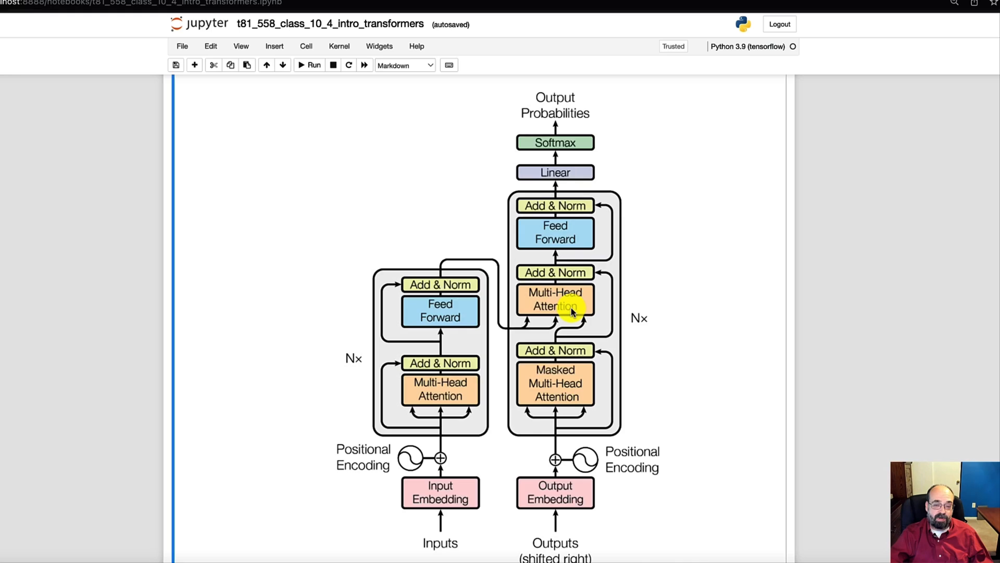